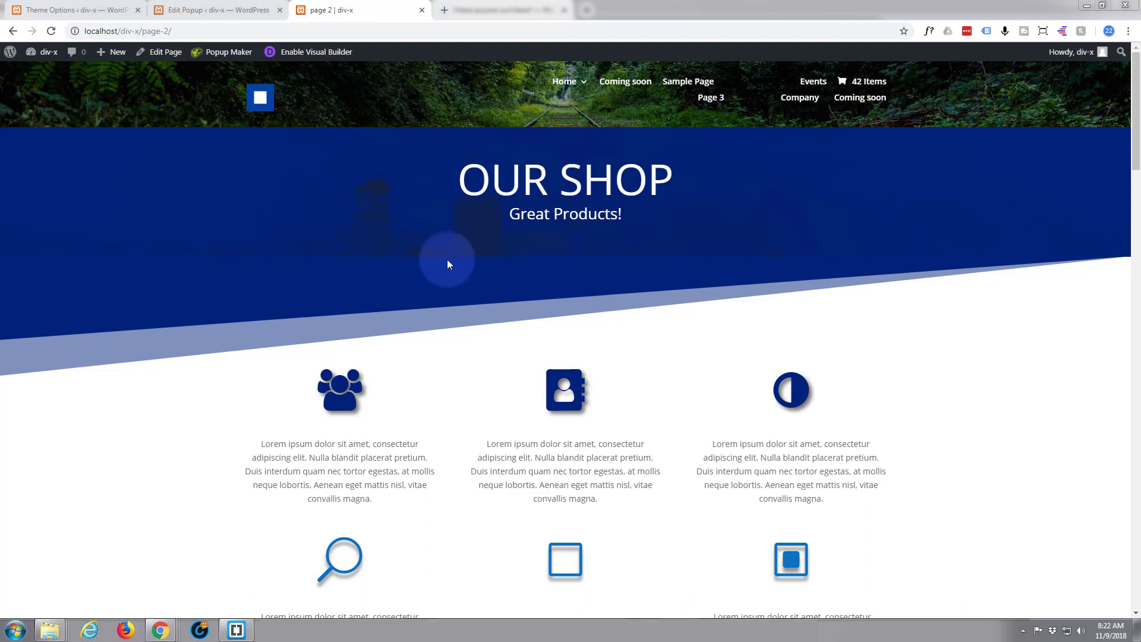
mouse_move(239, 300)
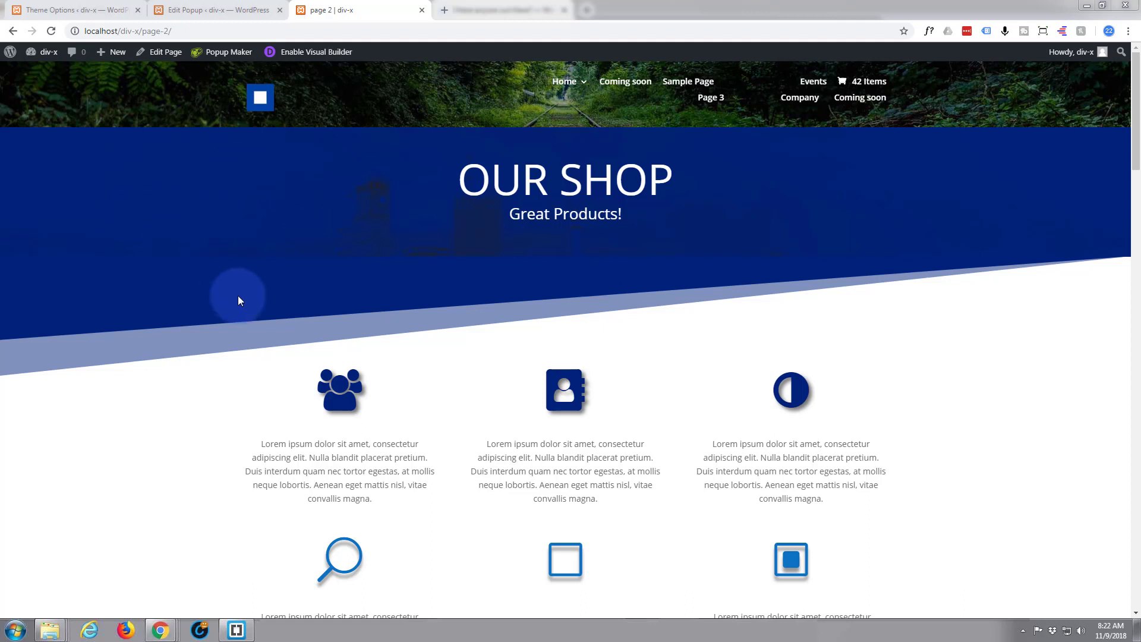
Step: Open the My Example popup from its card on page 2, look through it, and close it
scroll(down, 3)
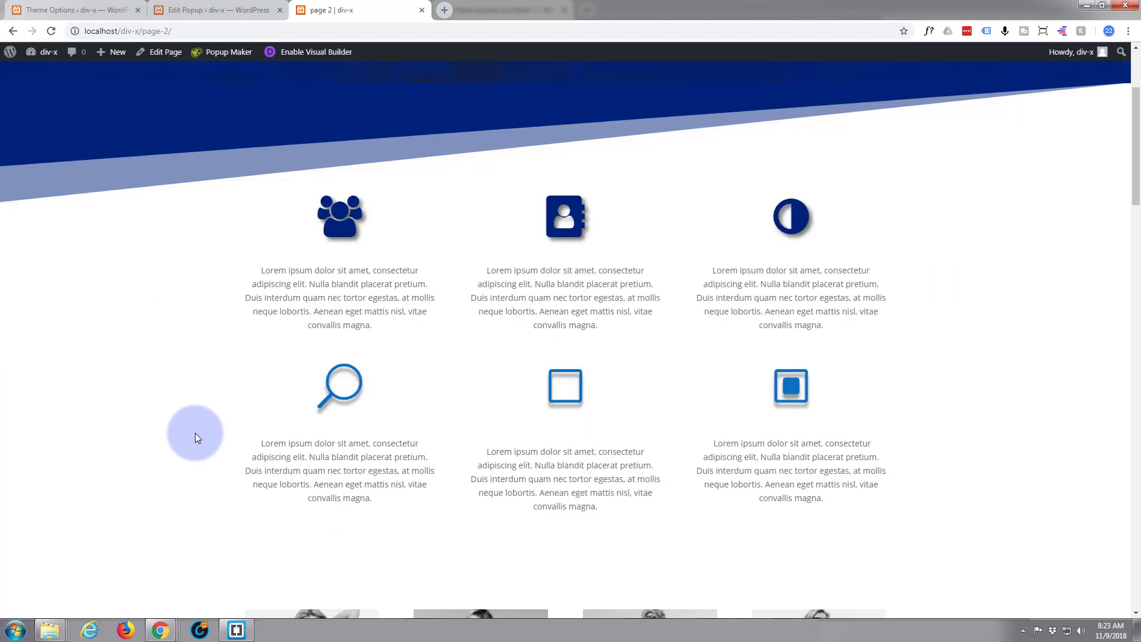
scroll(down, 3)
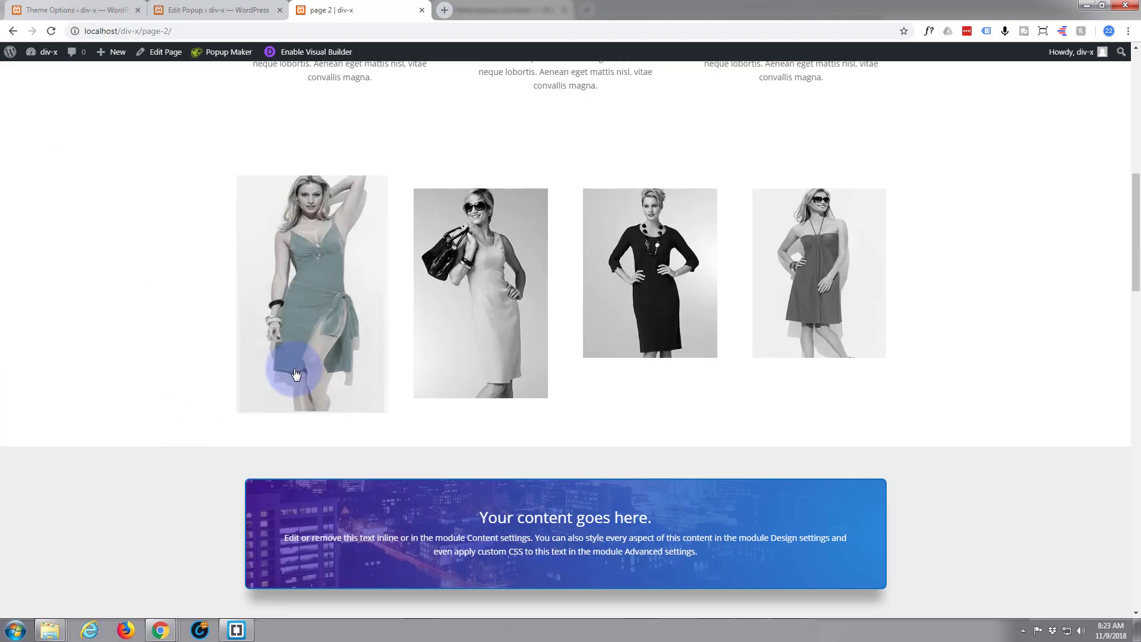
click(295, 375)
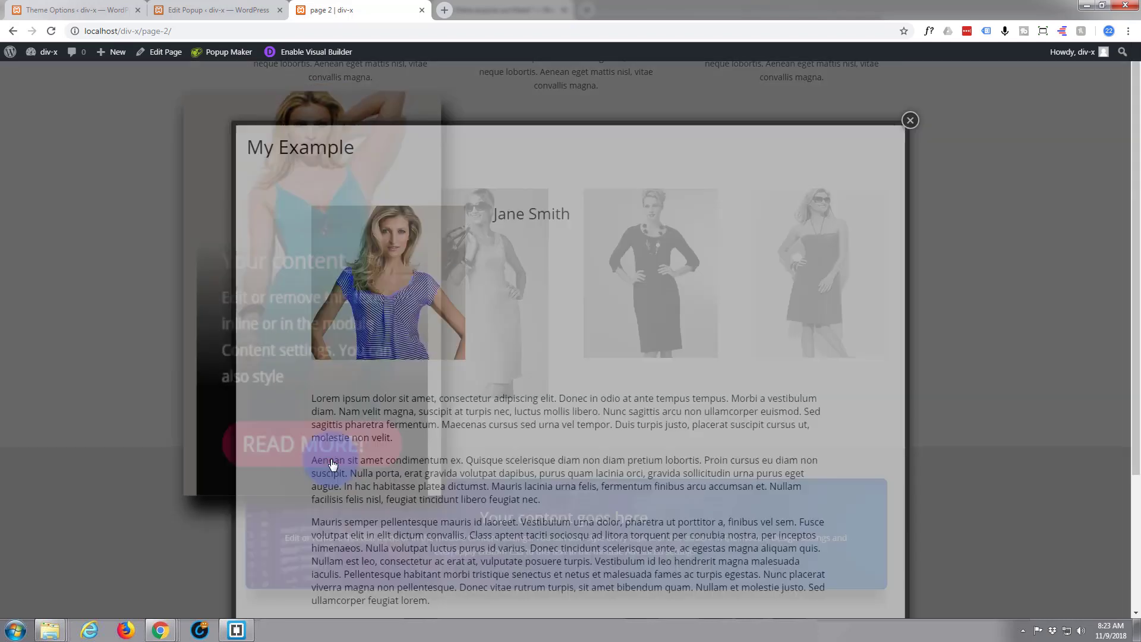
click(908, 119)
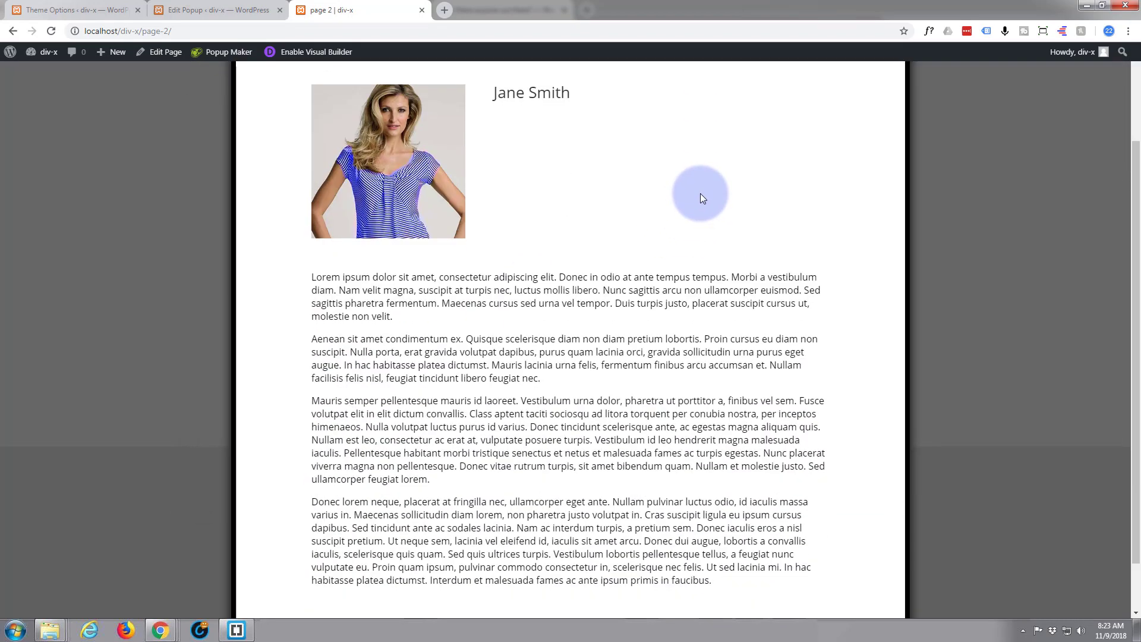
scroll(down, 3)
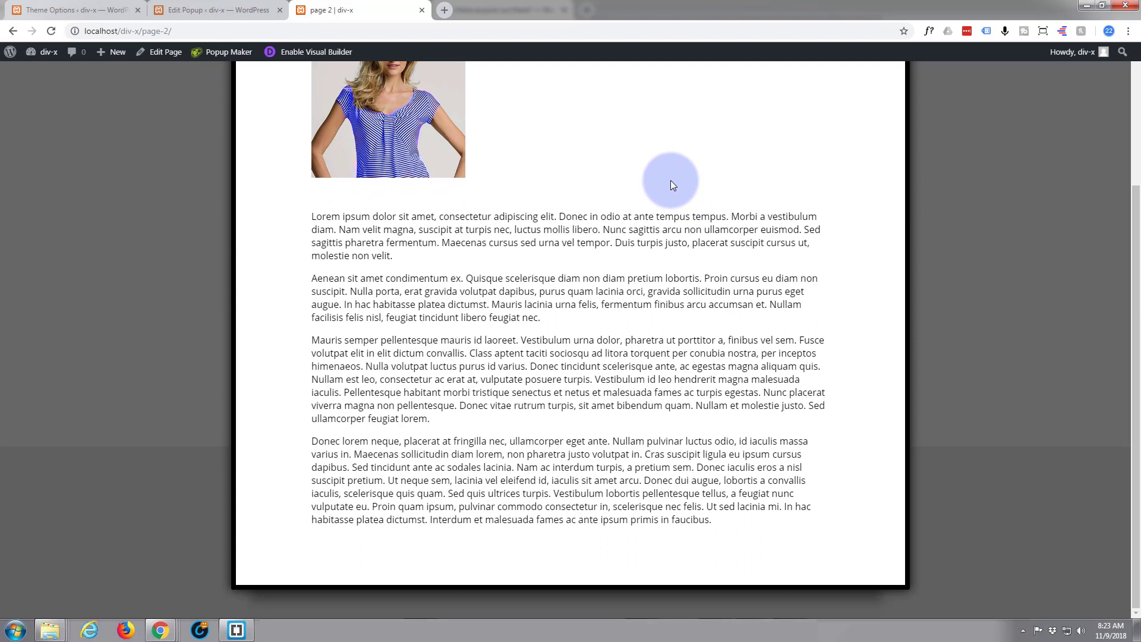
scroll(up, 3)
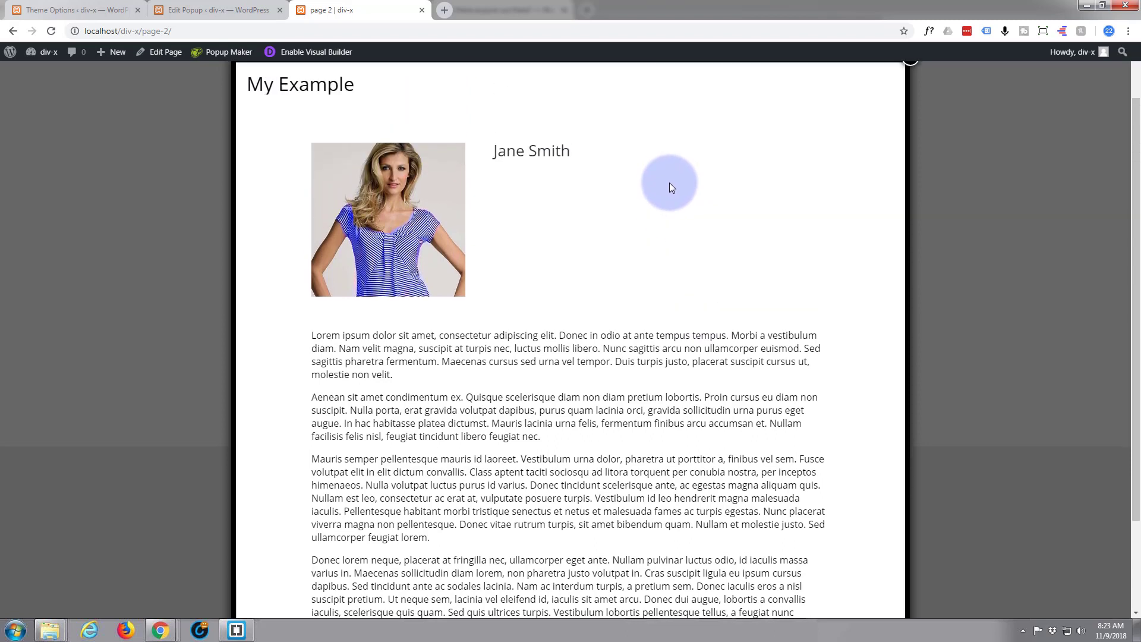
mouse_move(668, 188)
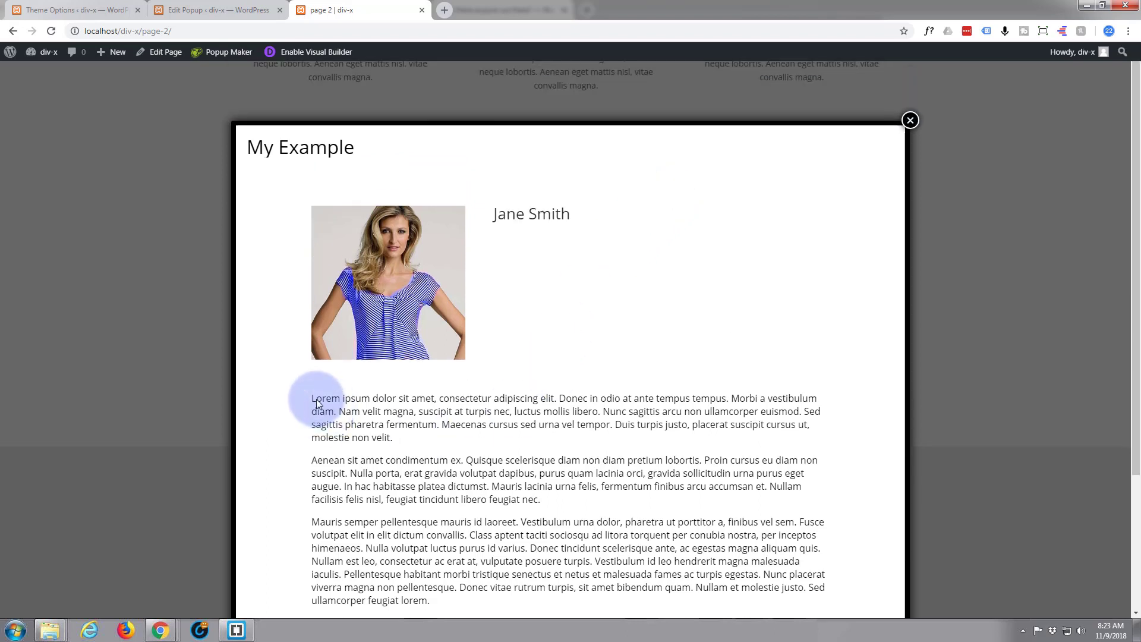
mouse_move(538, 449)
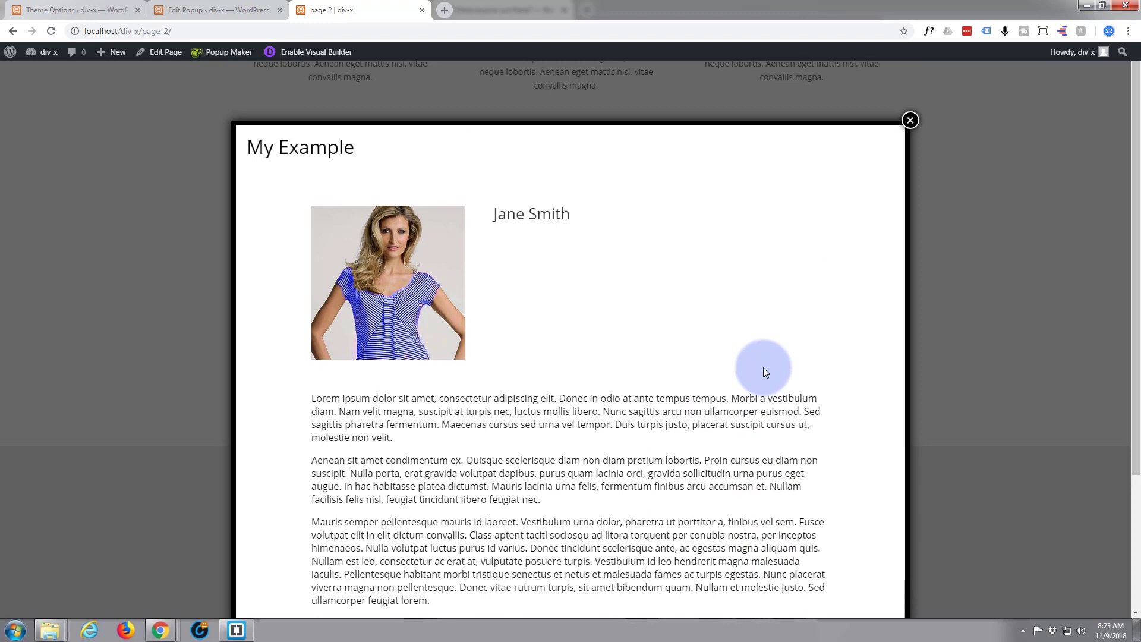
mouse_move(562, 312)
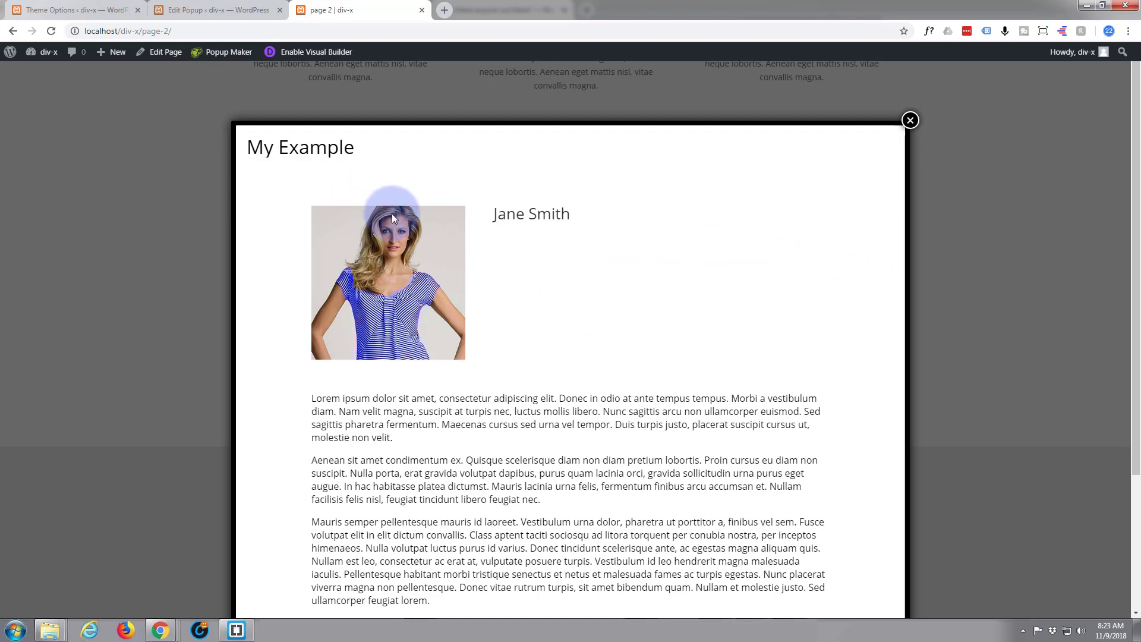
click(908, 120)
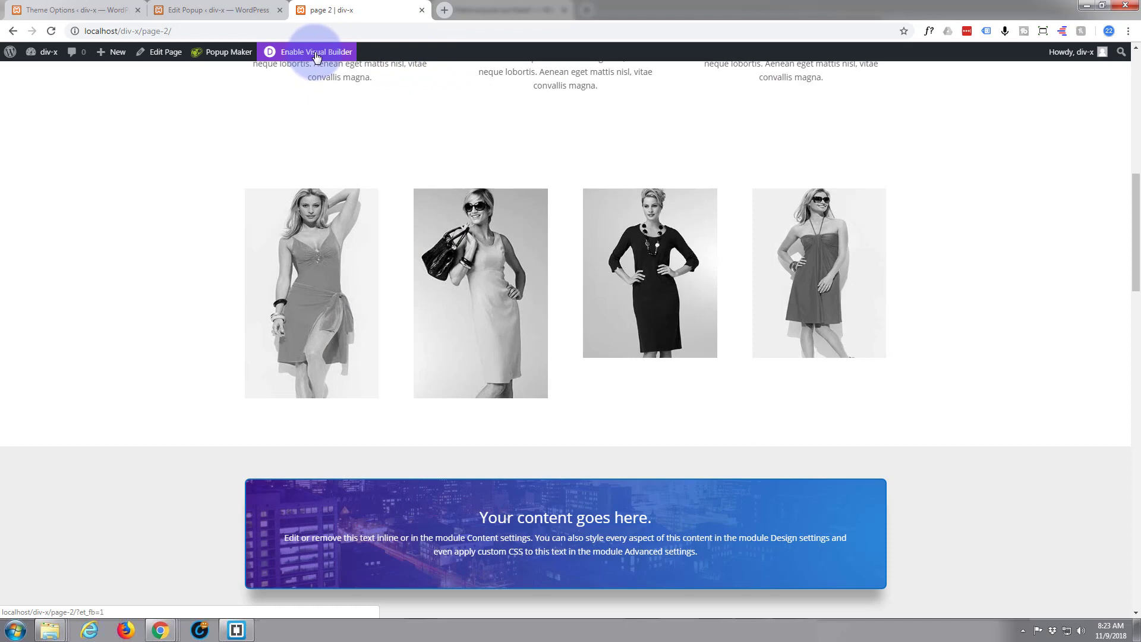
Step: Enable the Visual Builder and apply Justify to the paragraph under the magnifier icon
click(313, 52)
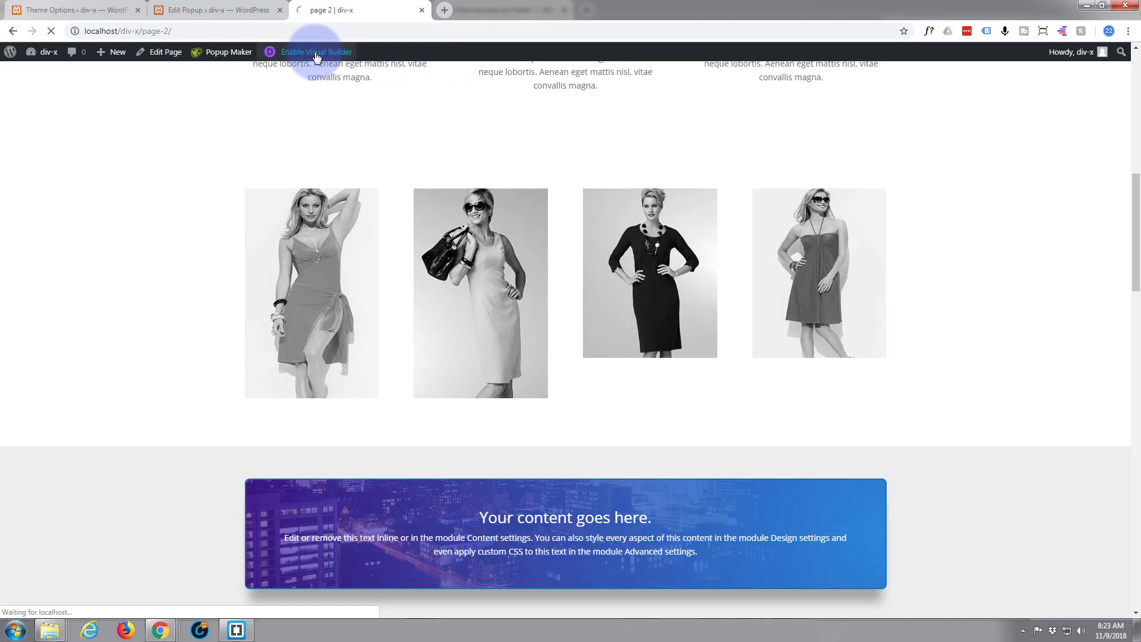
click(314, 52)
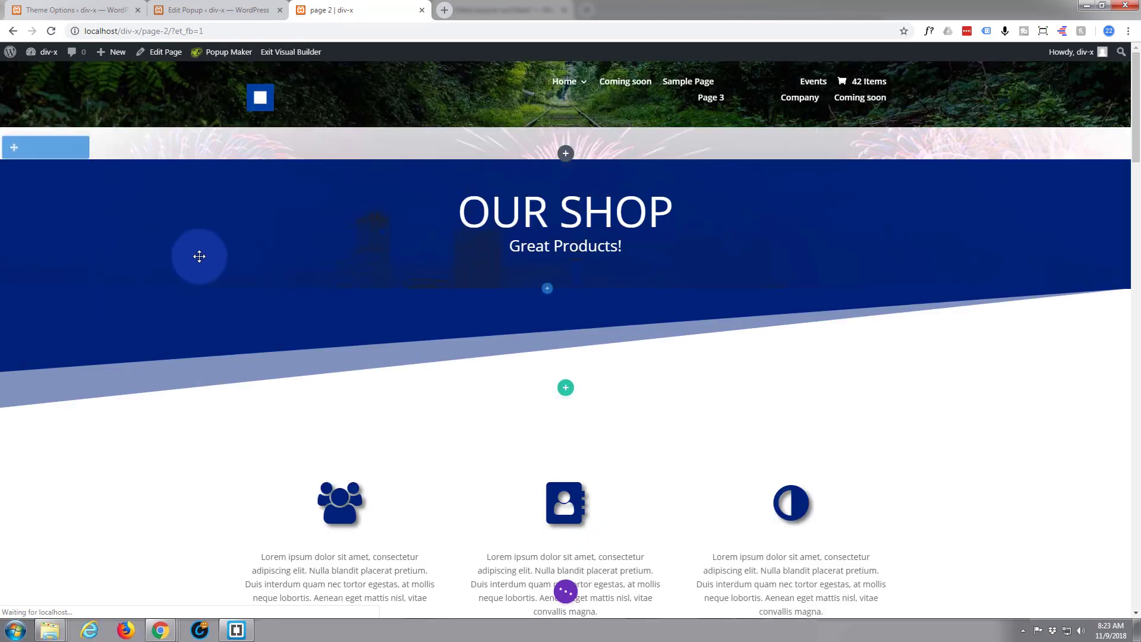
scroll(down, 3)
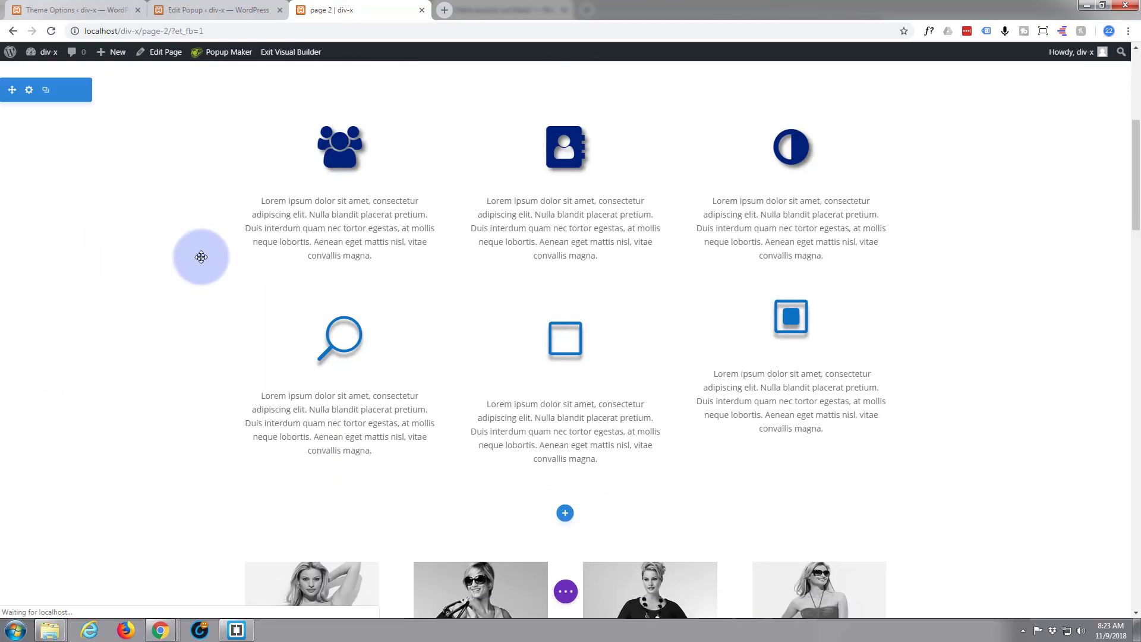
scroll(down, 3)
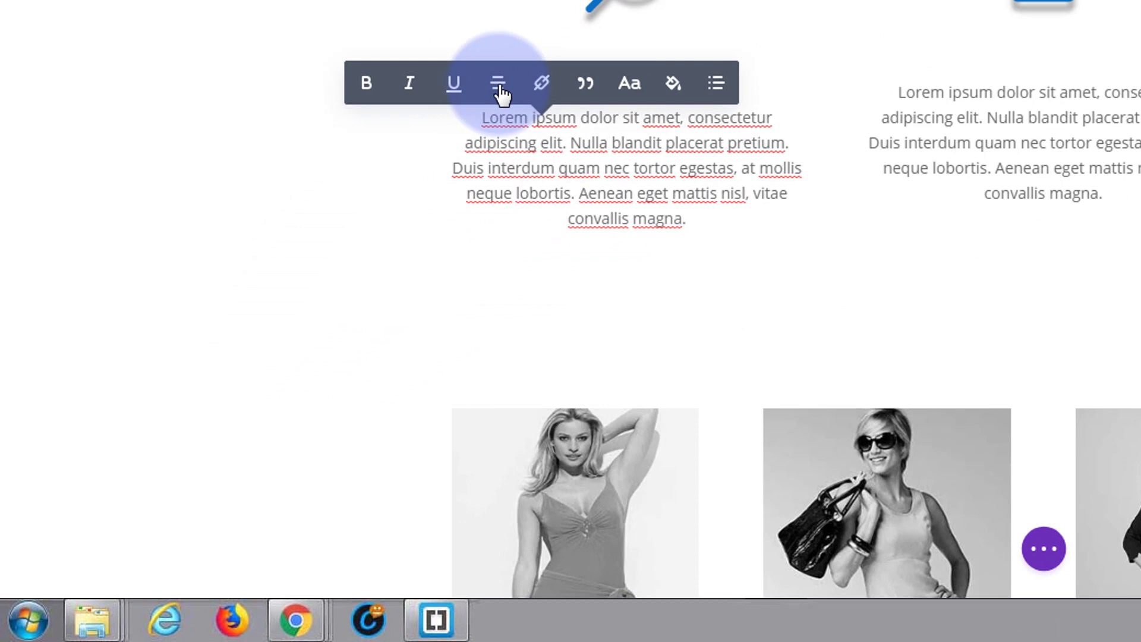
click(498, 82)
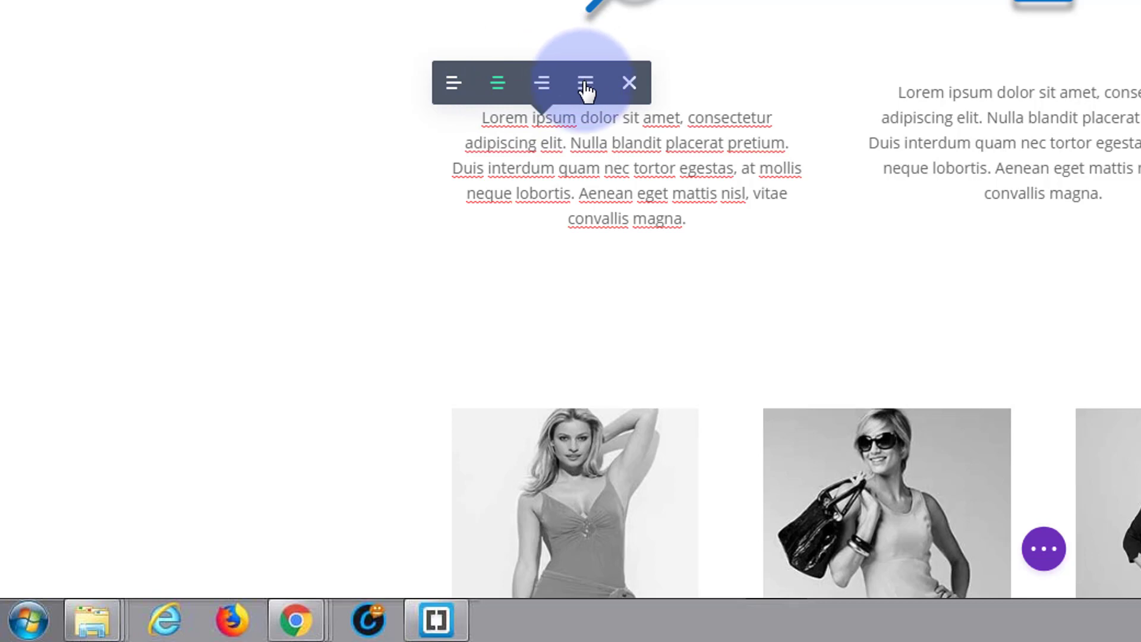
click(585, 82)
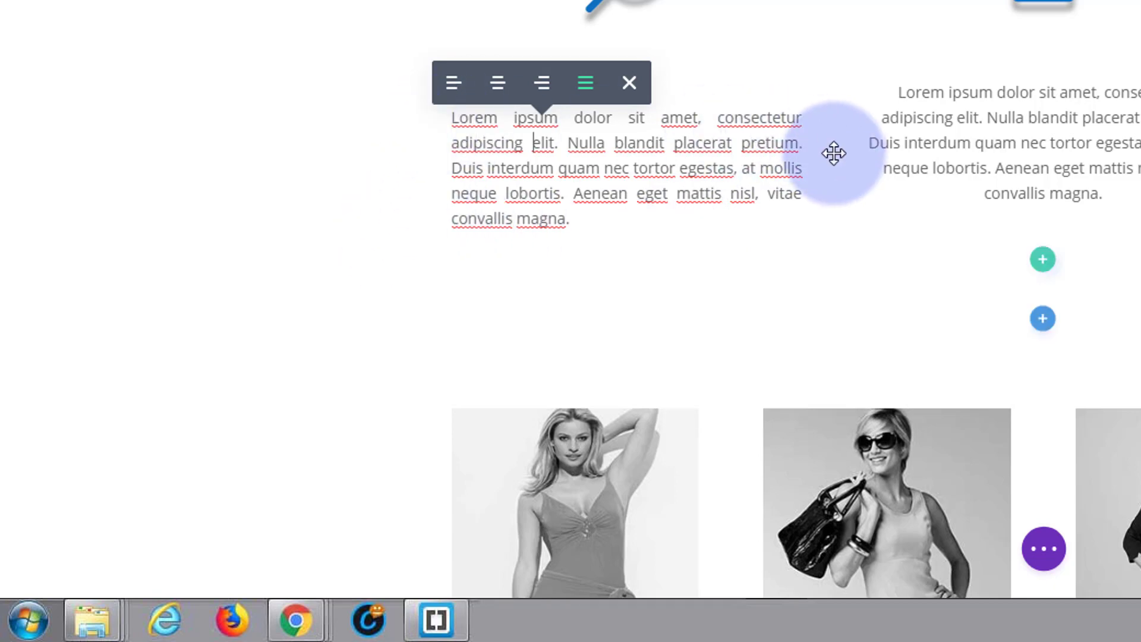
mouse_move(629, 85)
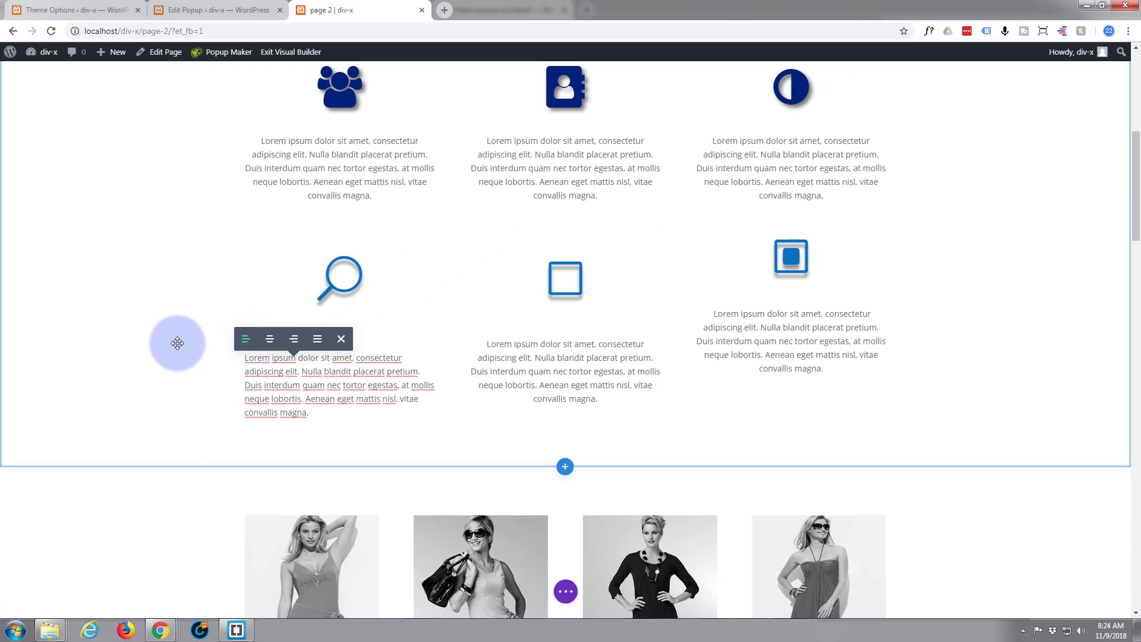
scroll(down, 3)
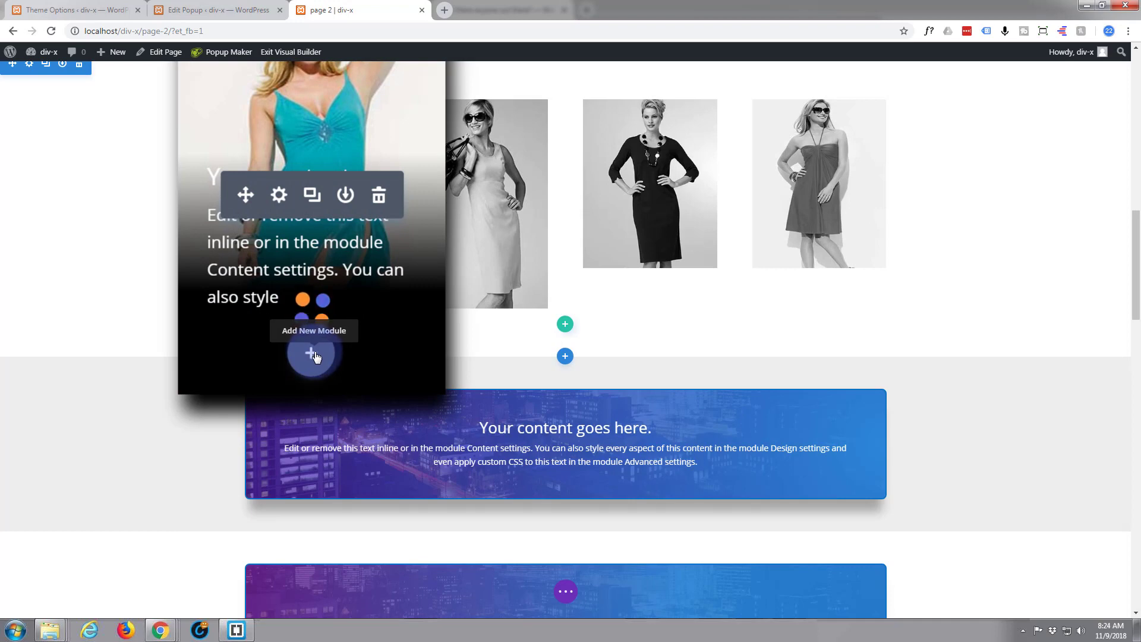
Step: Exit the Visual Builder, discarding the alignment change
click(291, 51)
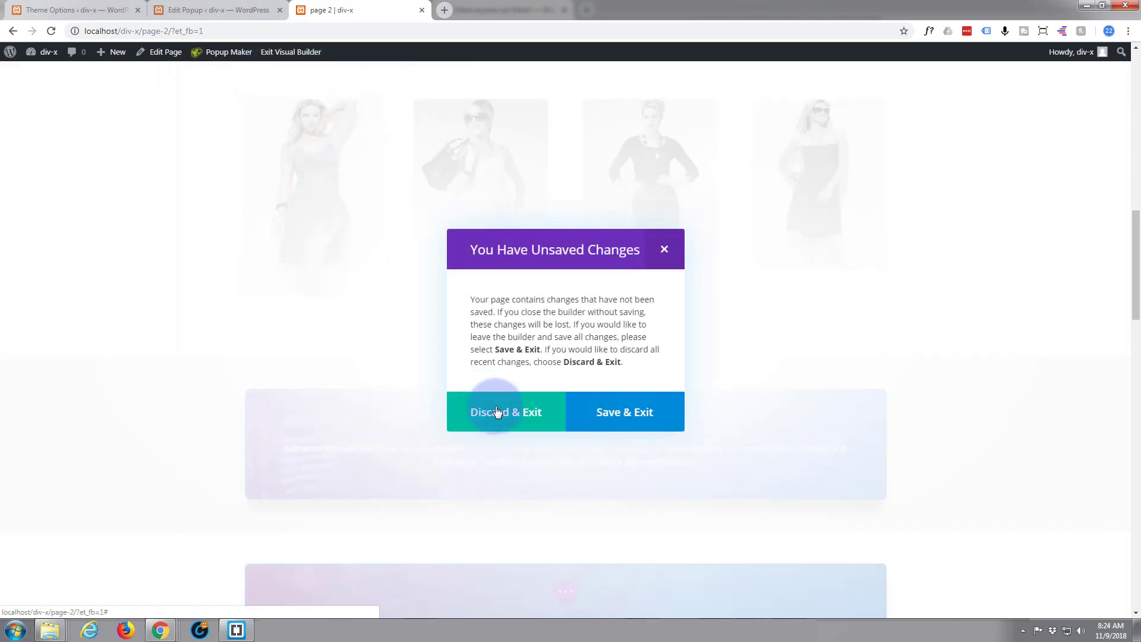
click(505, 412)
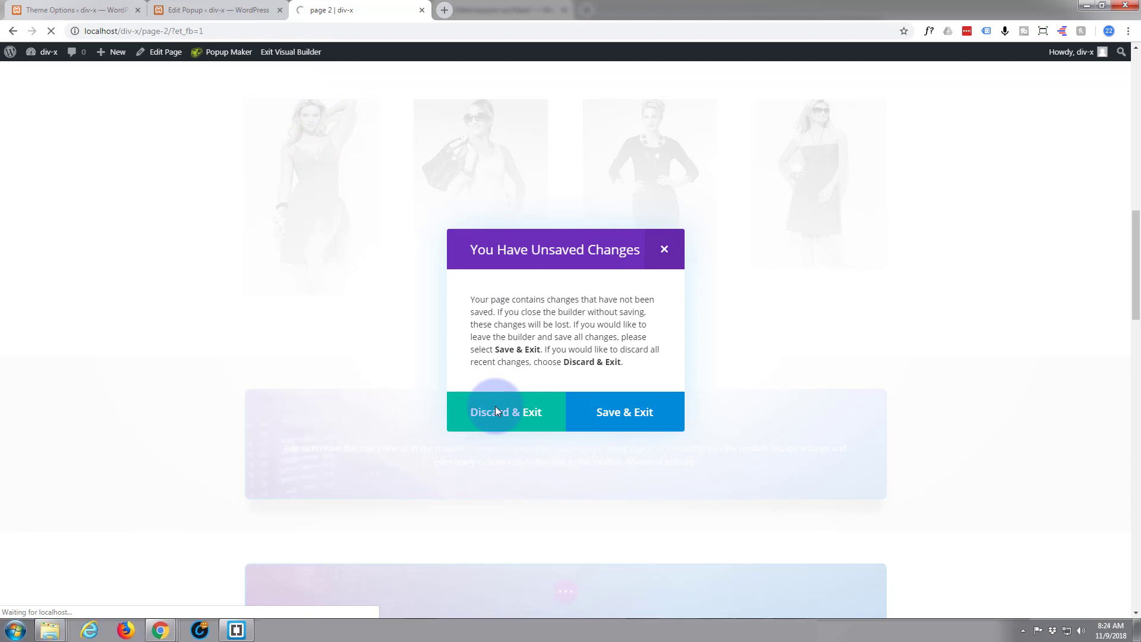
click(505, 412)
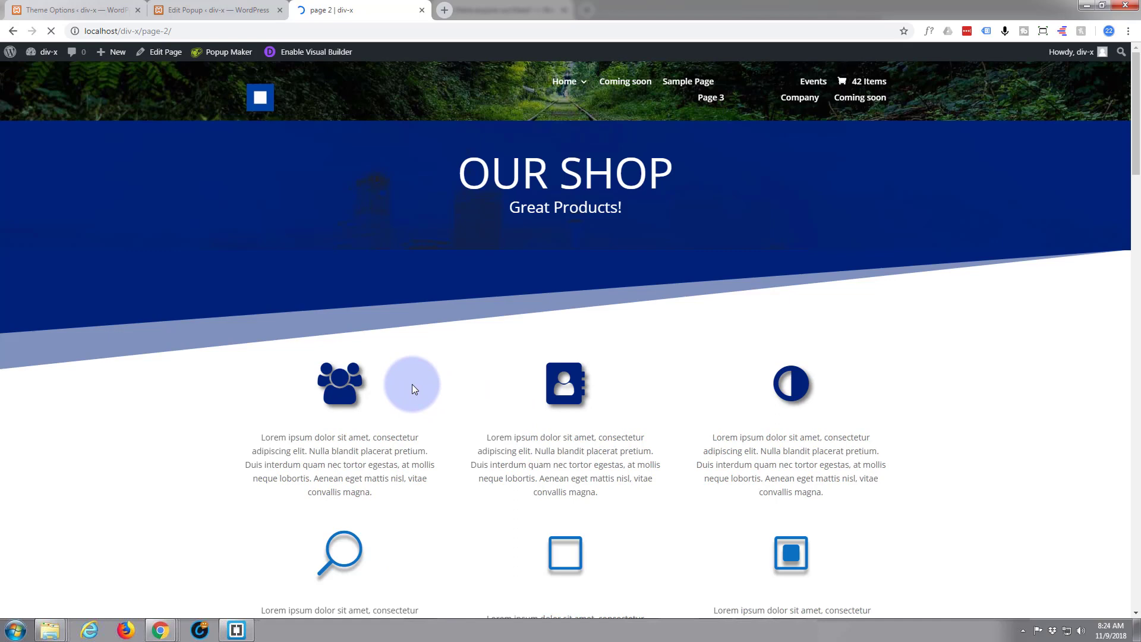
Step: Scroll down page 2, then reopen and close the My Example popup
scroll(down, 3)
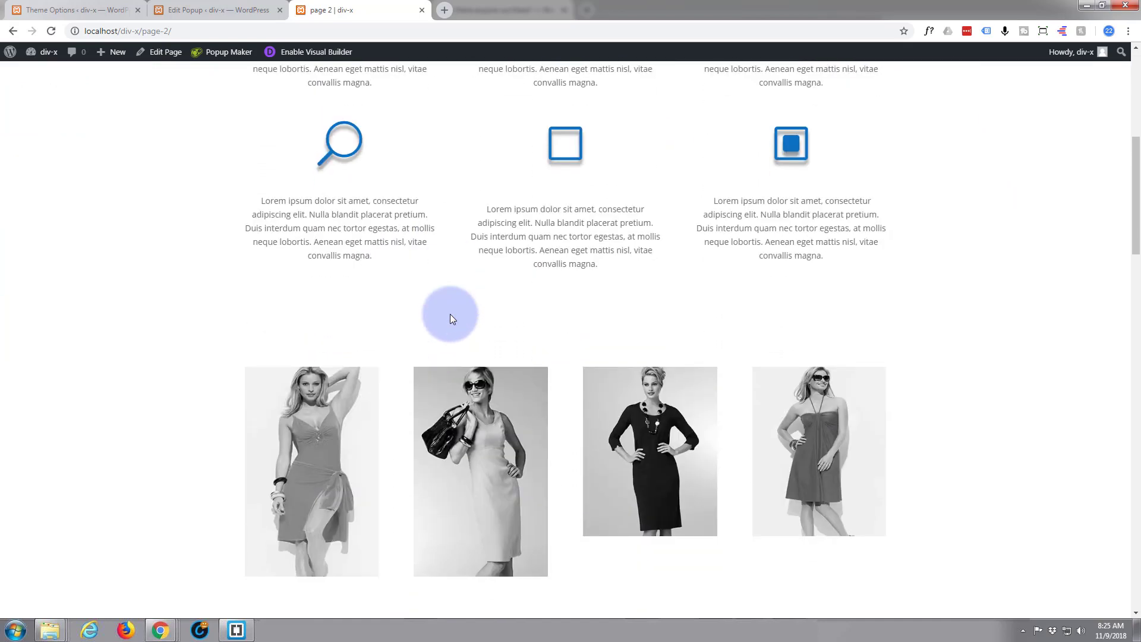
scroll(down, 3)
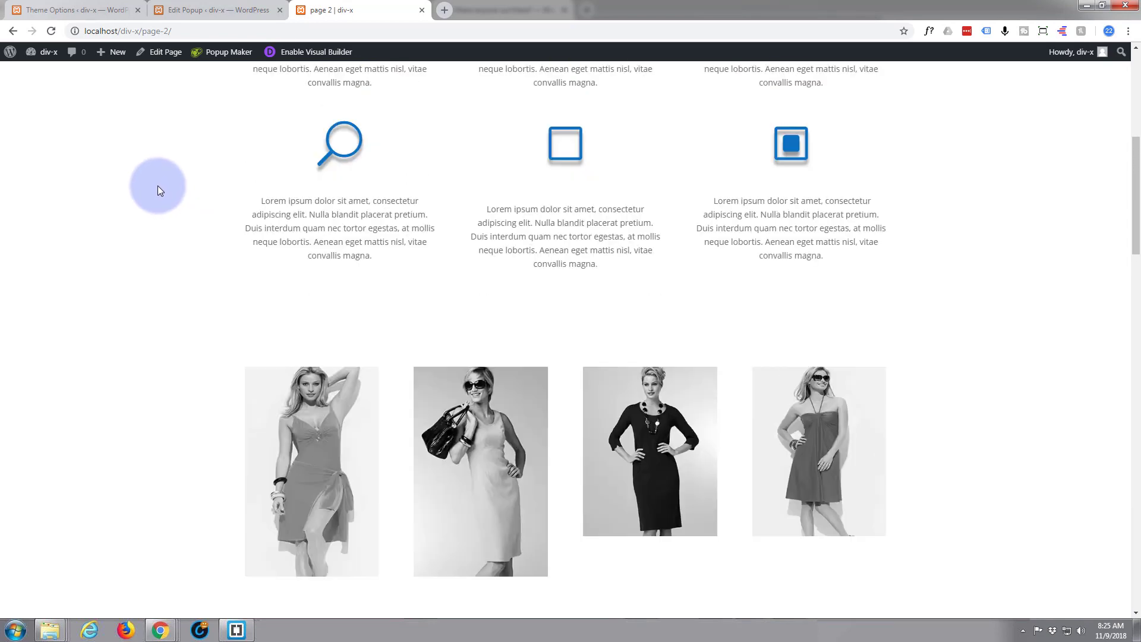
scroll(down, 3)
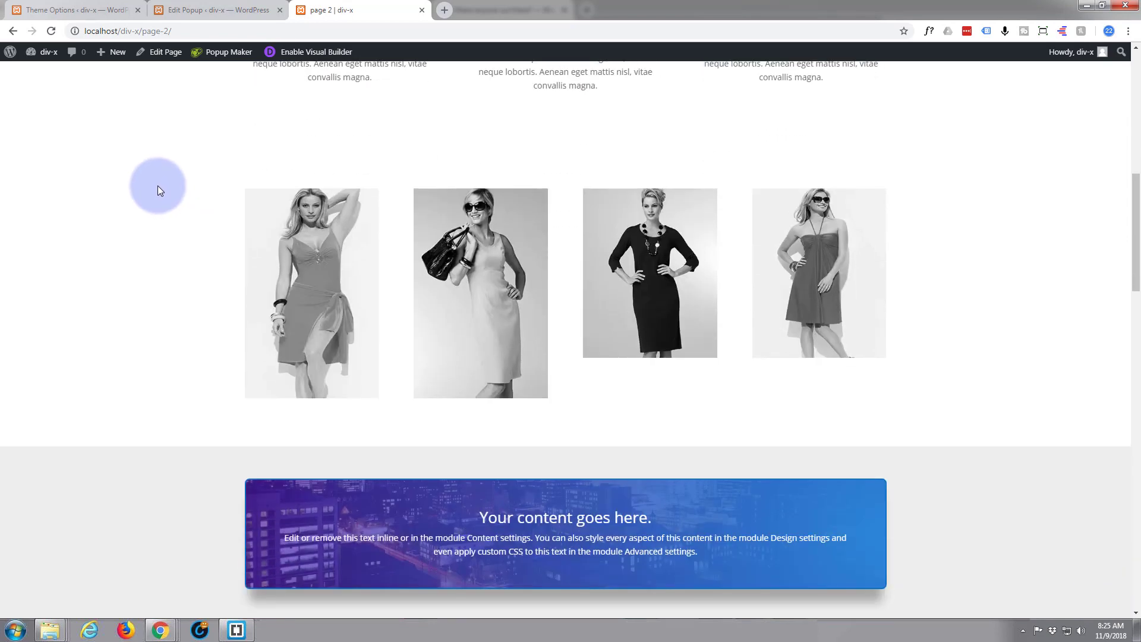
mouse_move(234, 198)
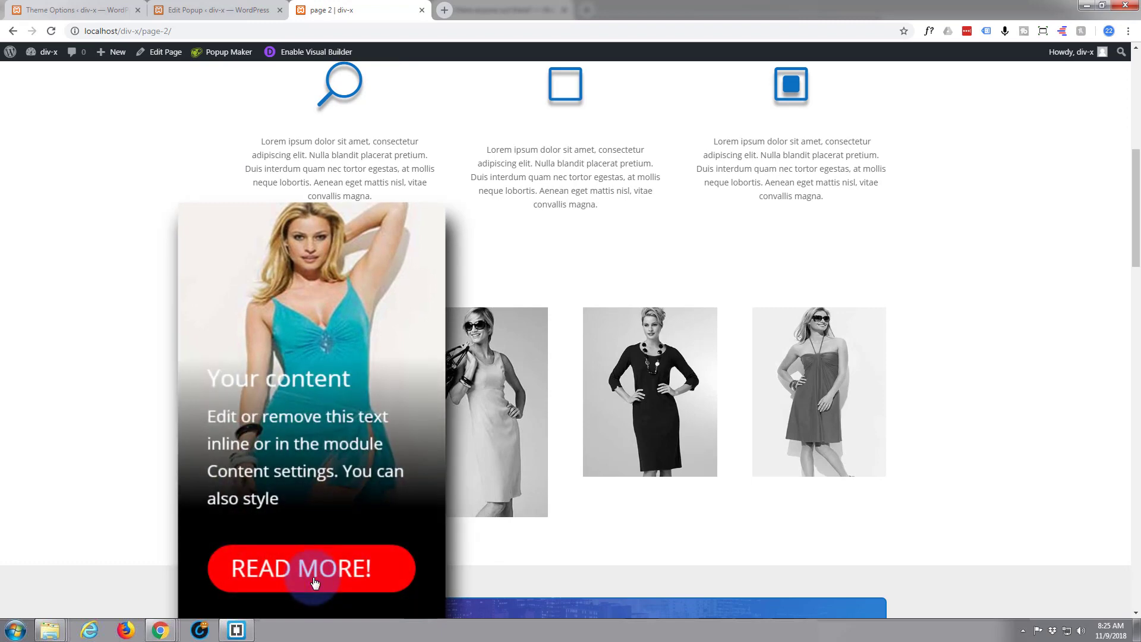
click(311, 568)
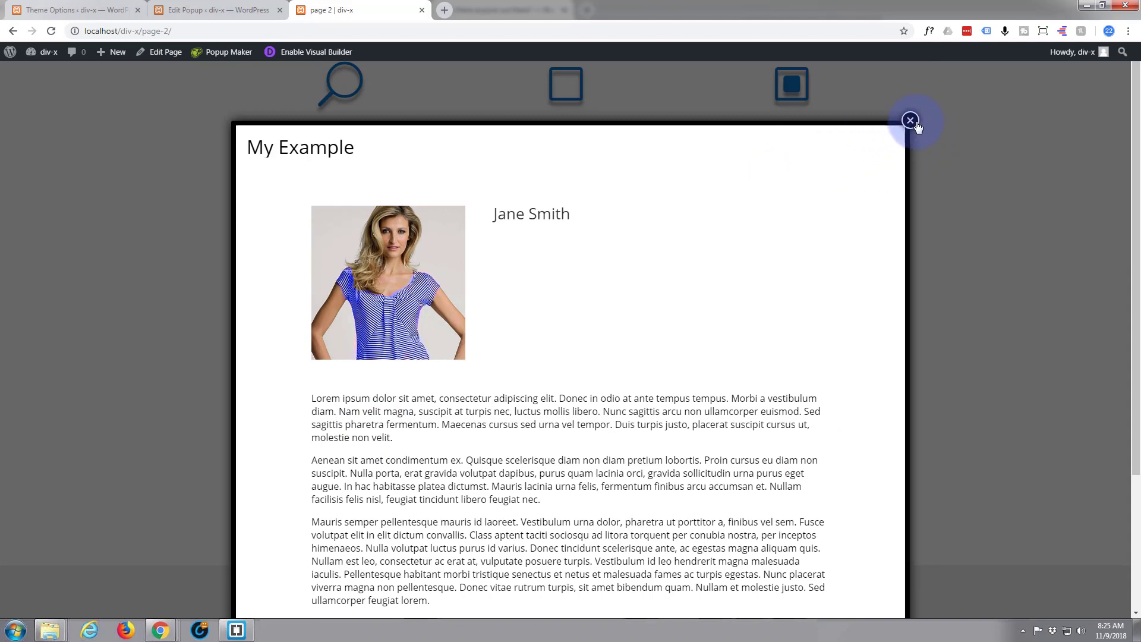
click(909, 120)
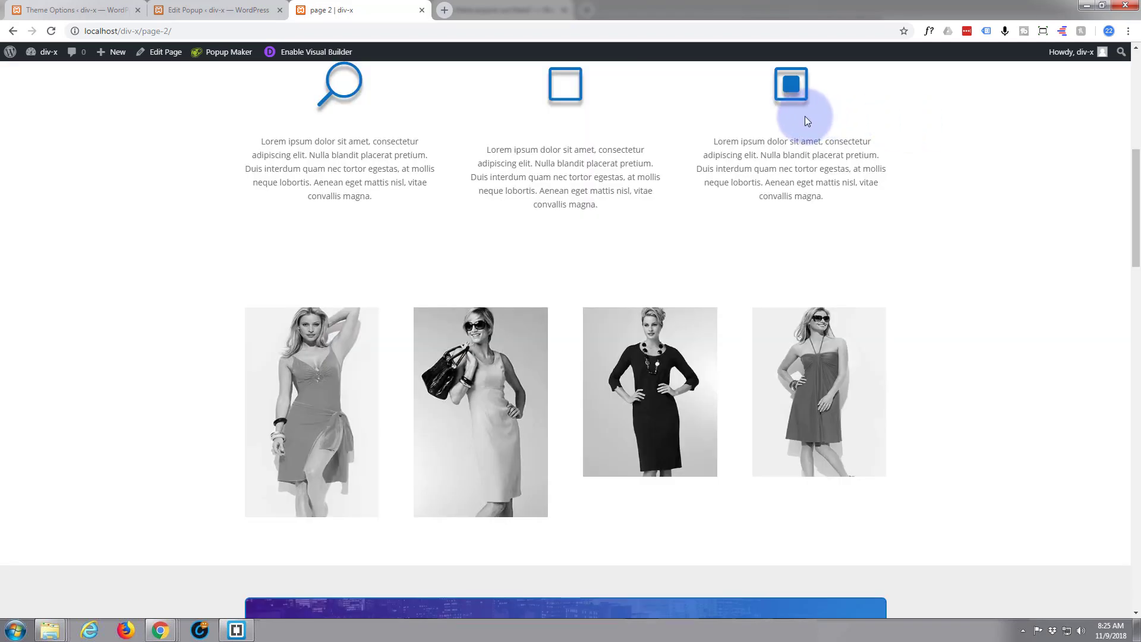
mouse_move(142, 130)
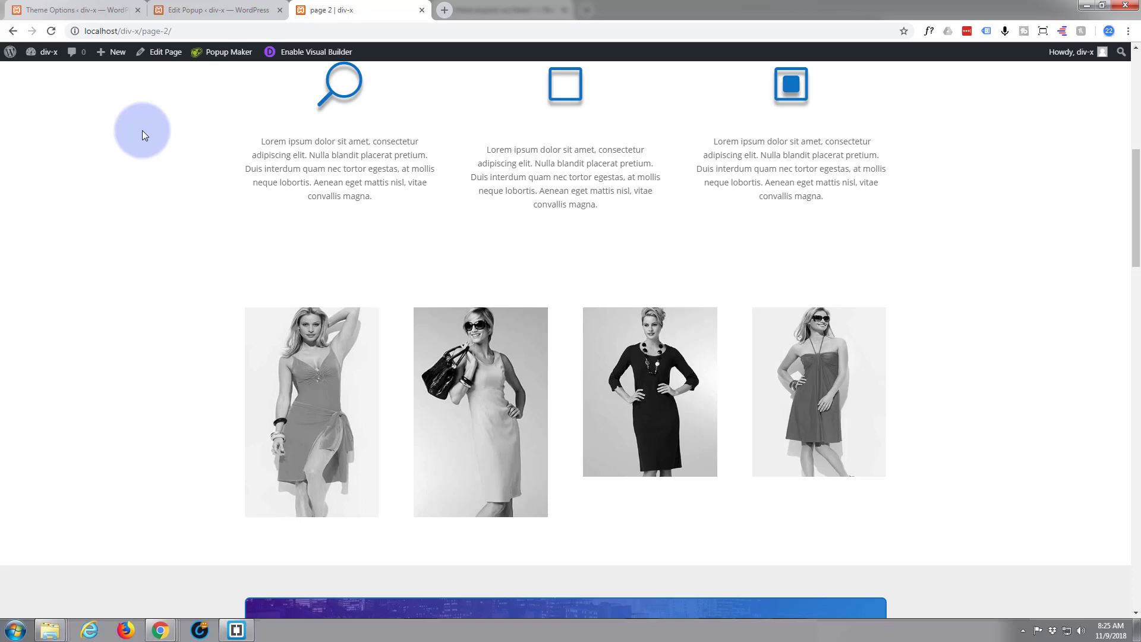
Step: Switch to the Edit Popup browser tab in WordPress Admin
click(214, 10)
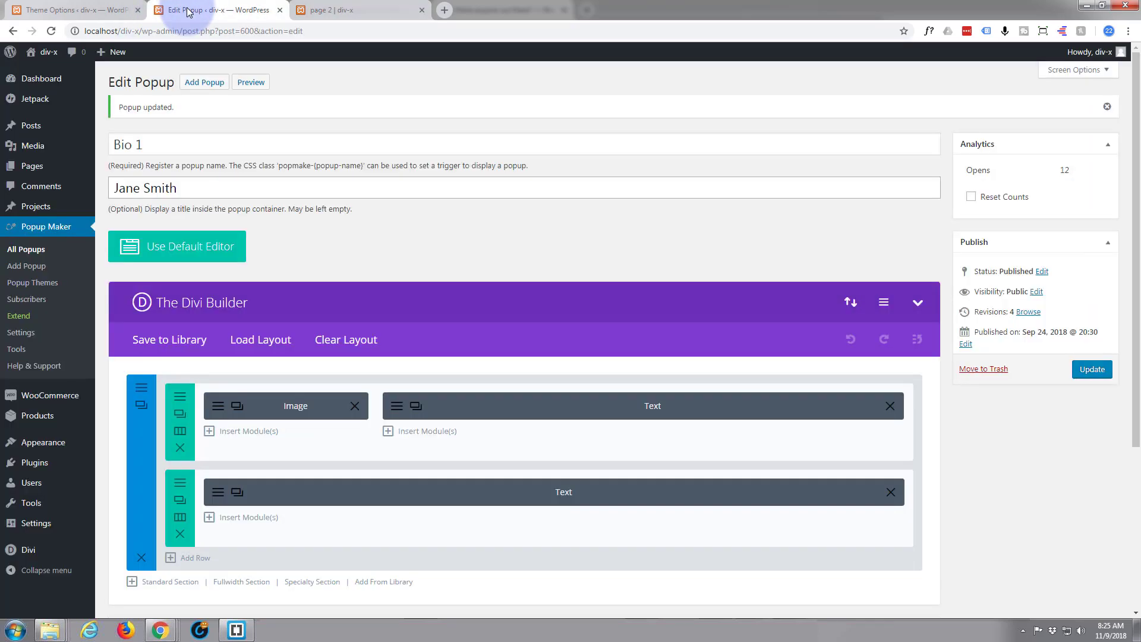
mouse_move(45, 227)
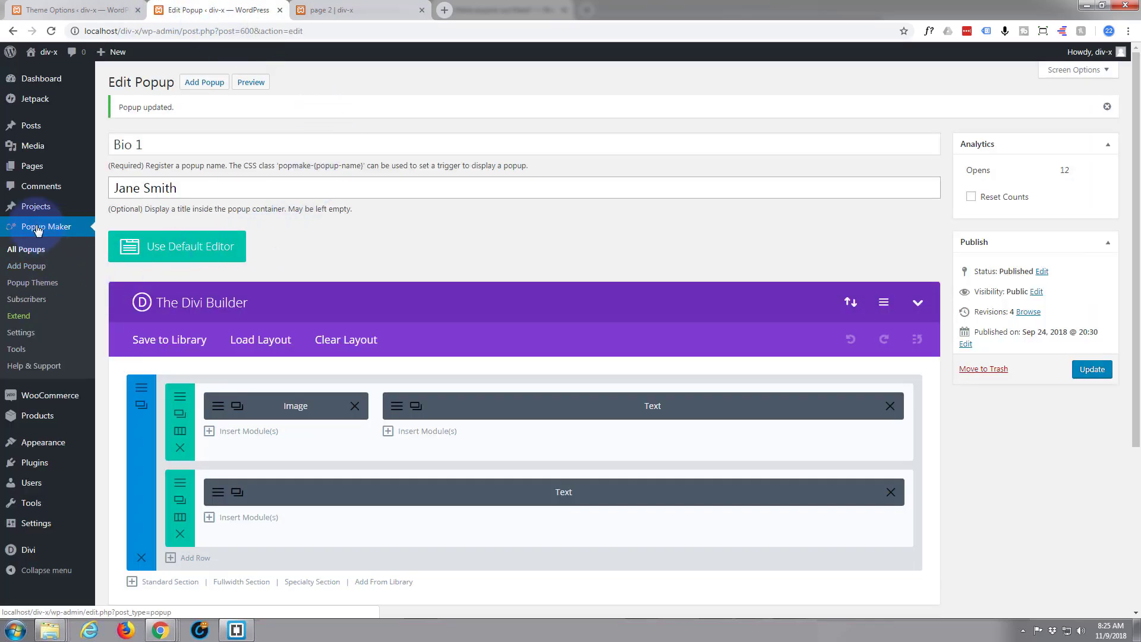
mouse_move(35, 227)
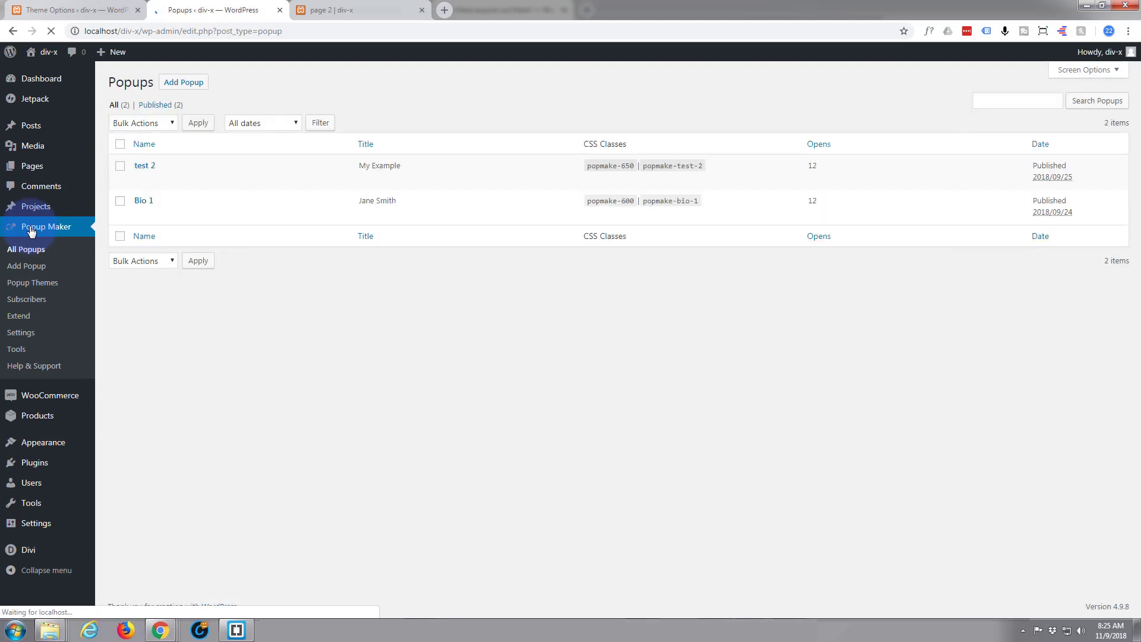
mouse_move(177, 210)
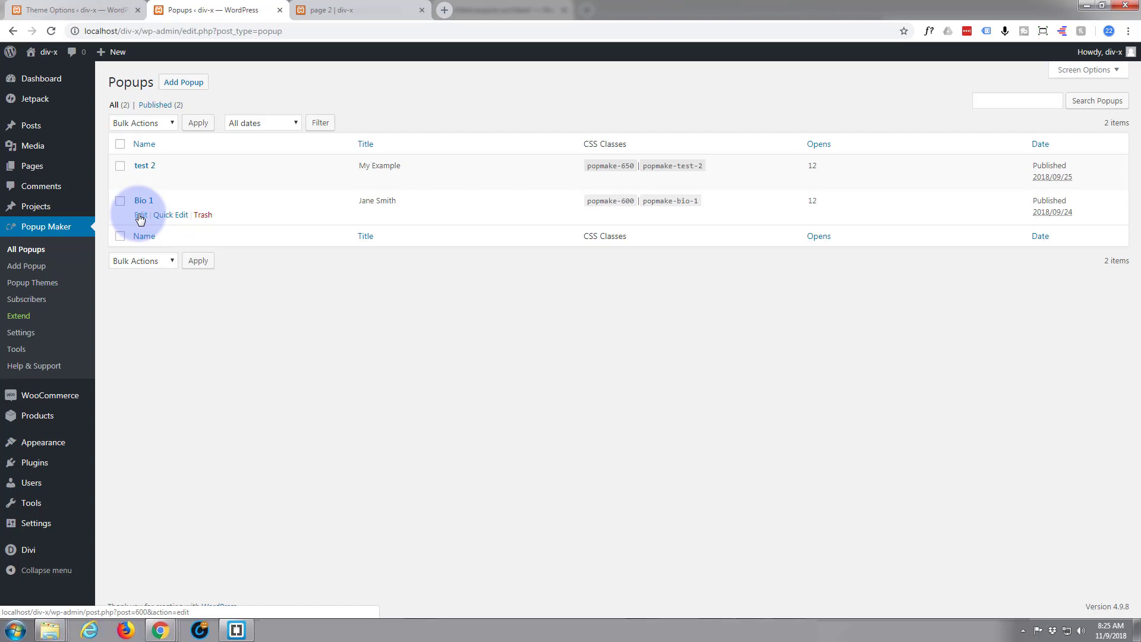
Step: Edit the Bio 1 popup and open its lower Text module's Design settings
click(140, 214)
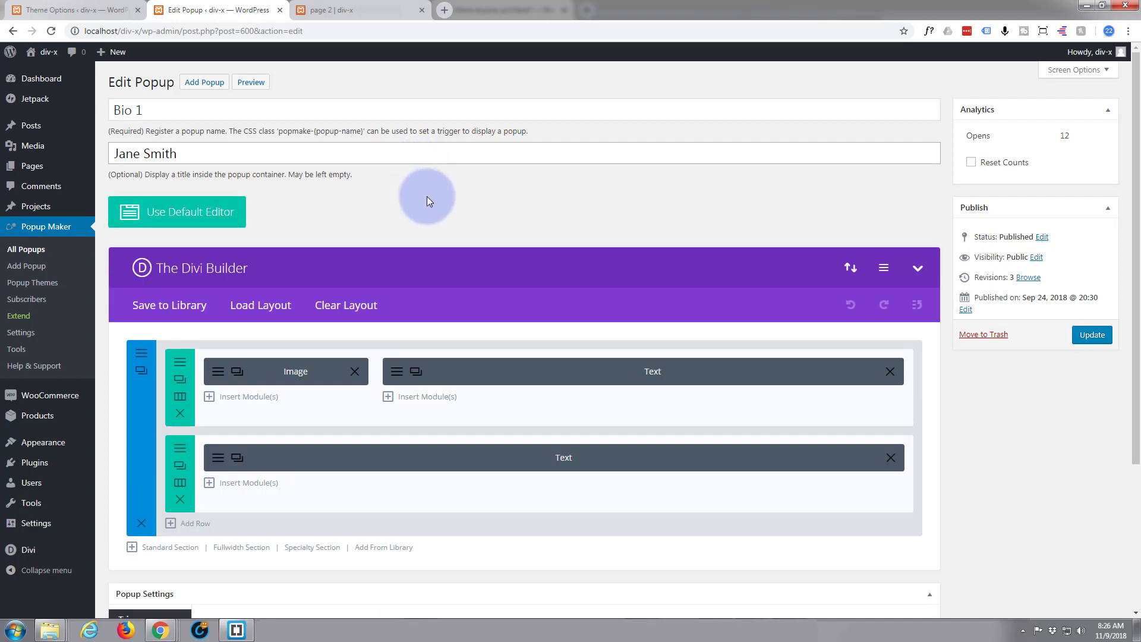
scroll(down, 3)
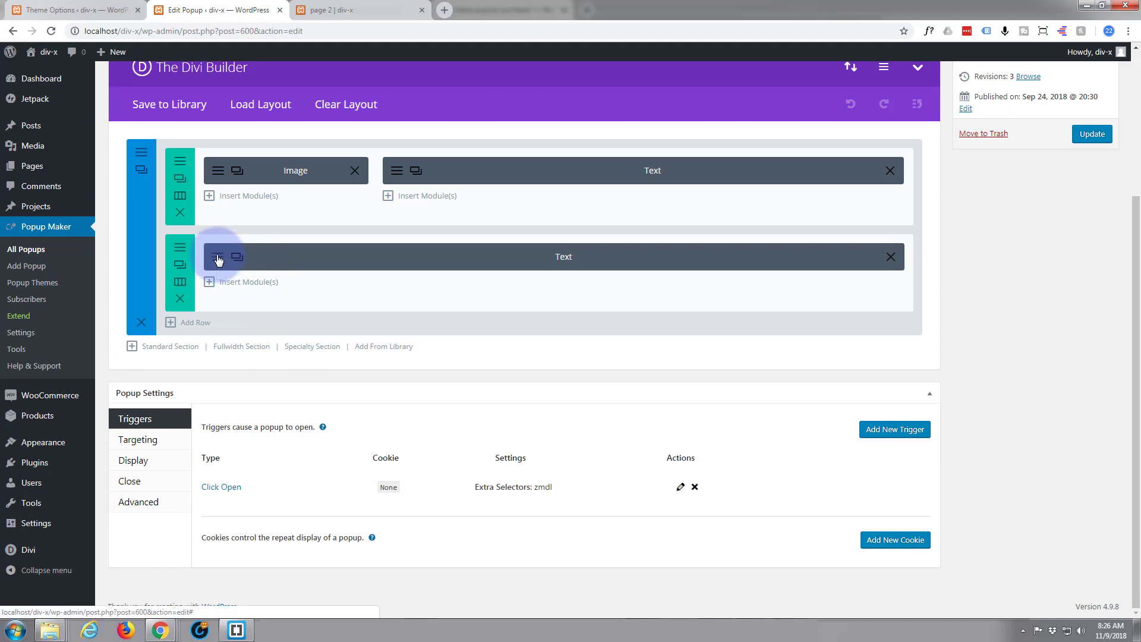
click(217, 257)
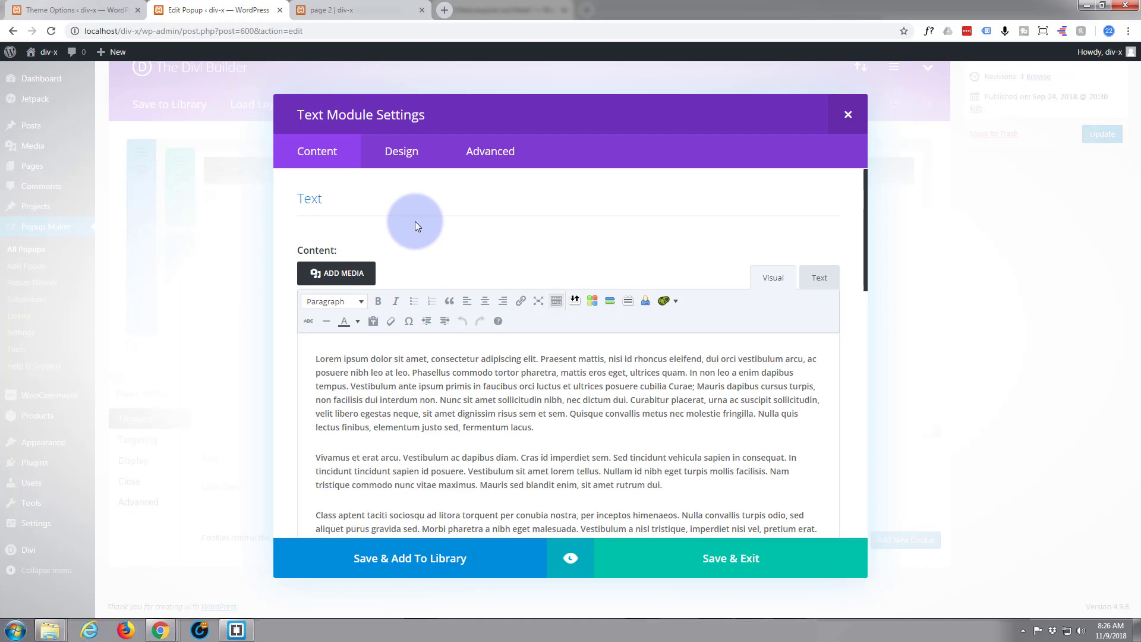
click(400, 150)
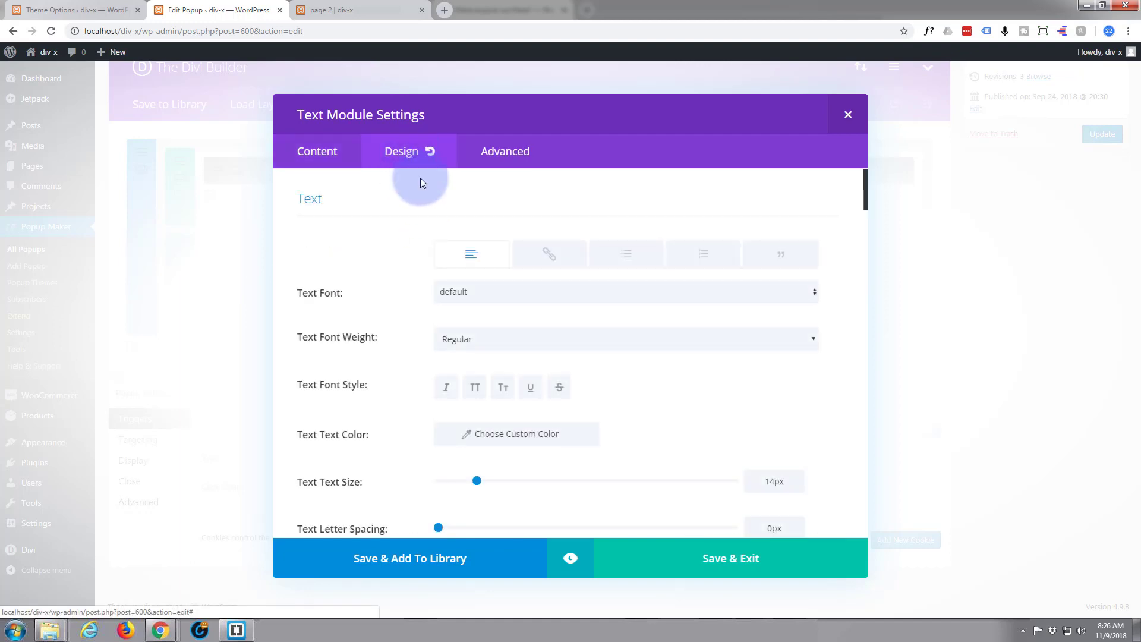
Step: Set Text Orientation to Justified and preview the justified Jane Smith paragraphs
scroll(down, 3)
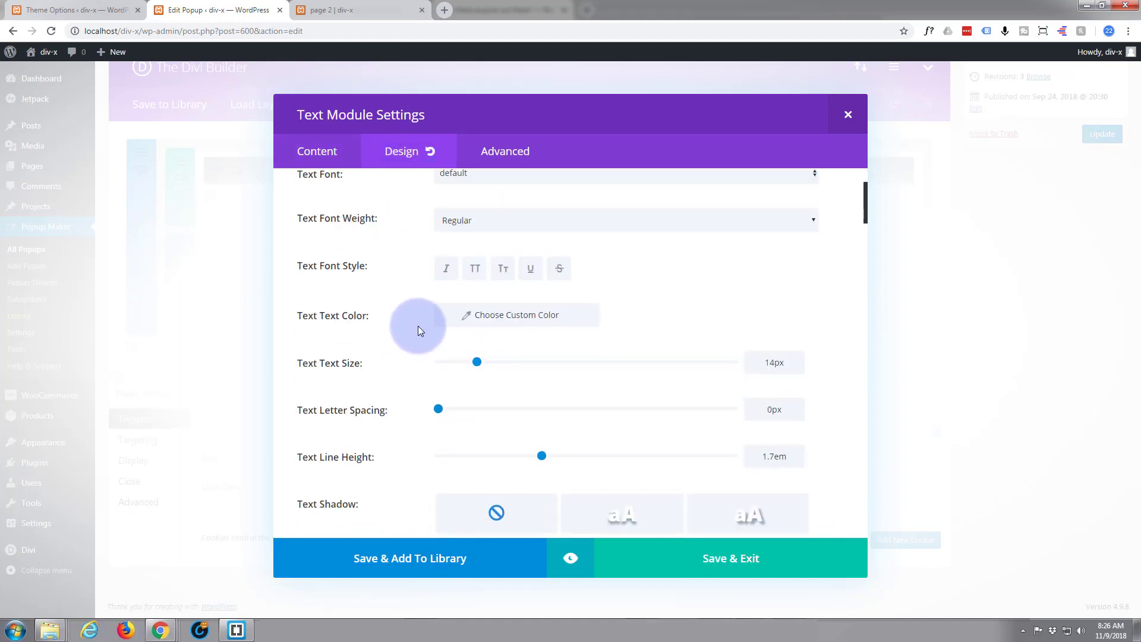
scroll(down, 3)
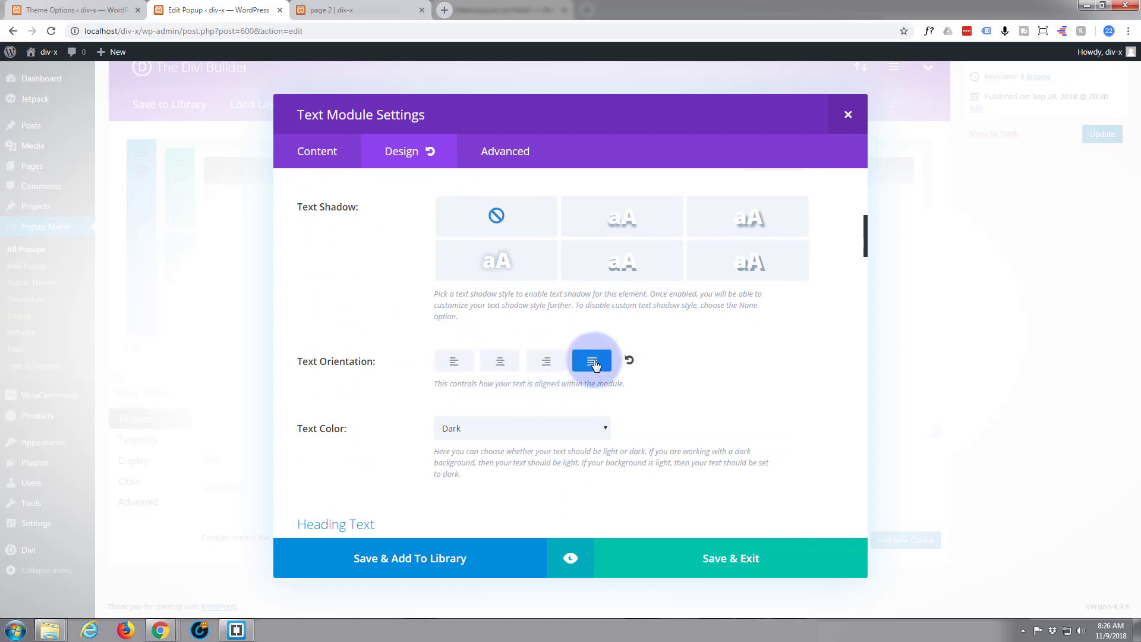
click(454, 361)
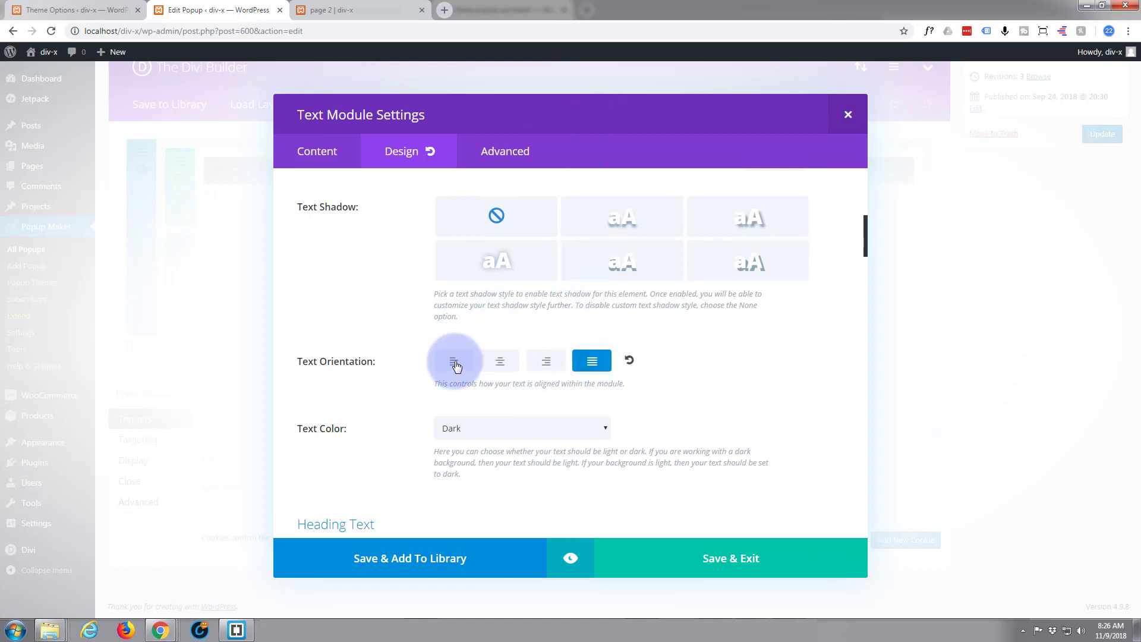
mouse_move(545, 362)
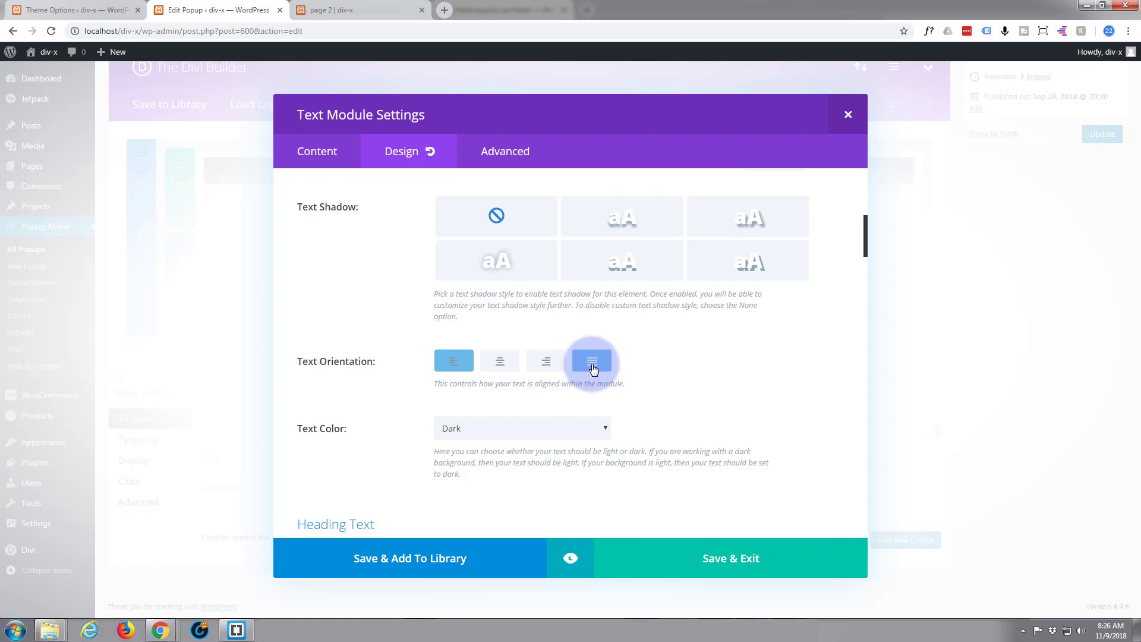
click(592, 361)
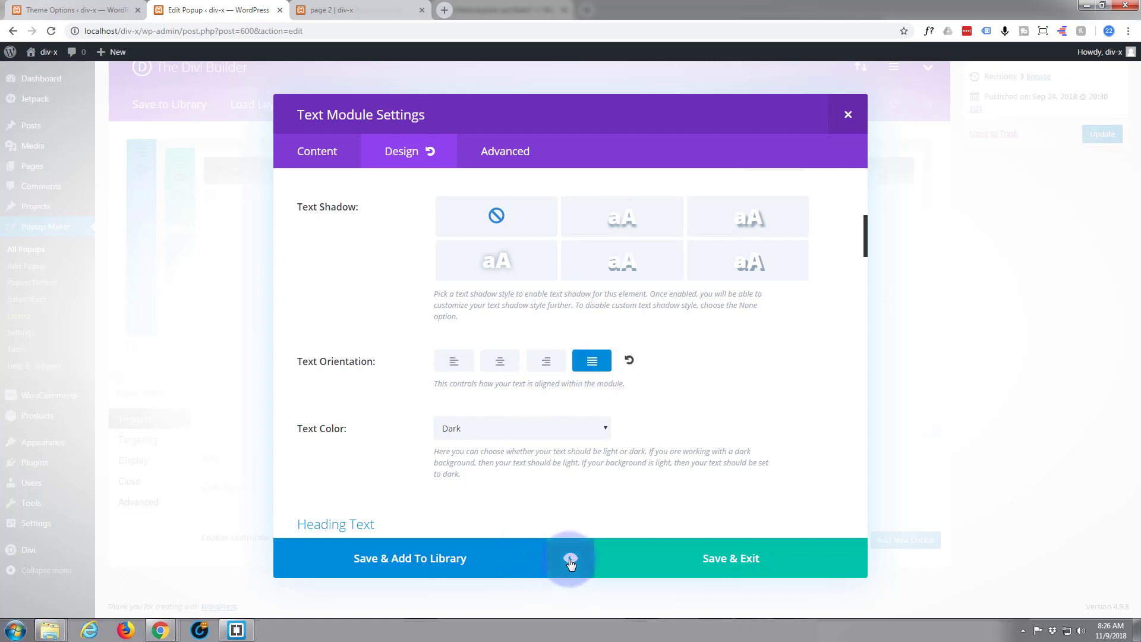
click(570, 558)
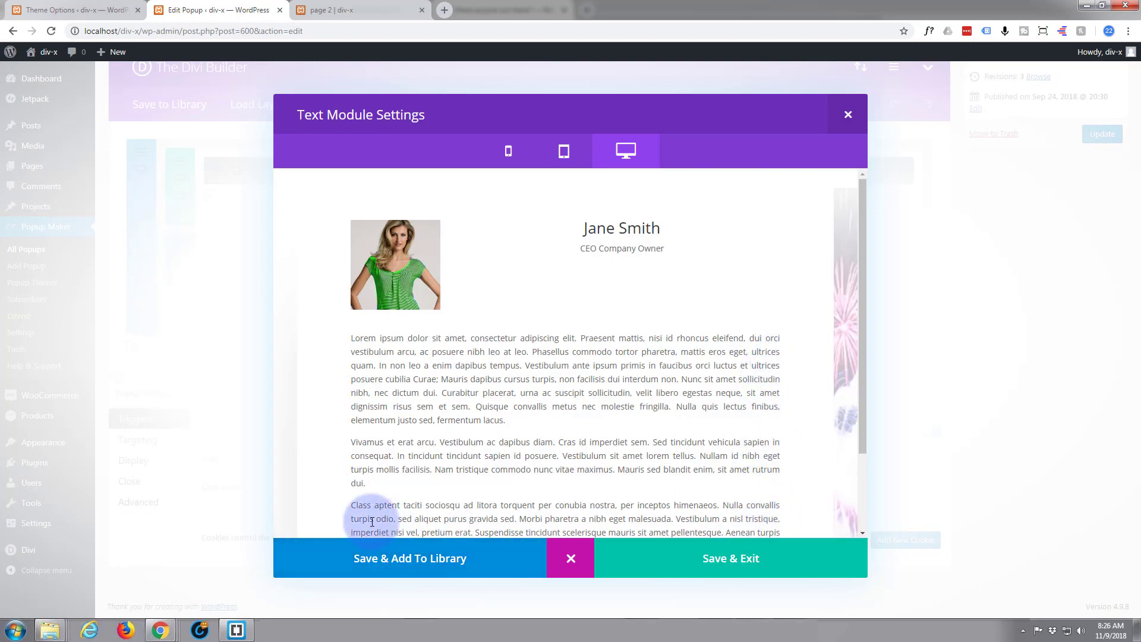
mouse_move(785, 520)
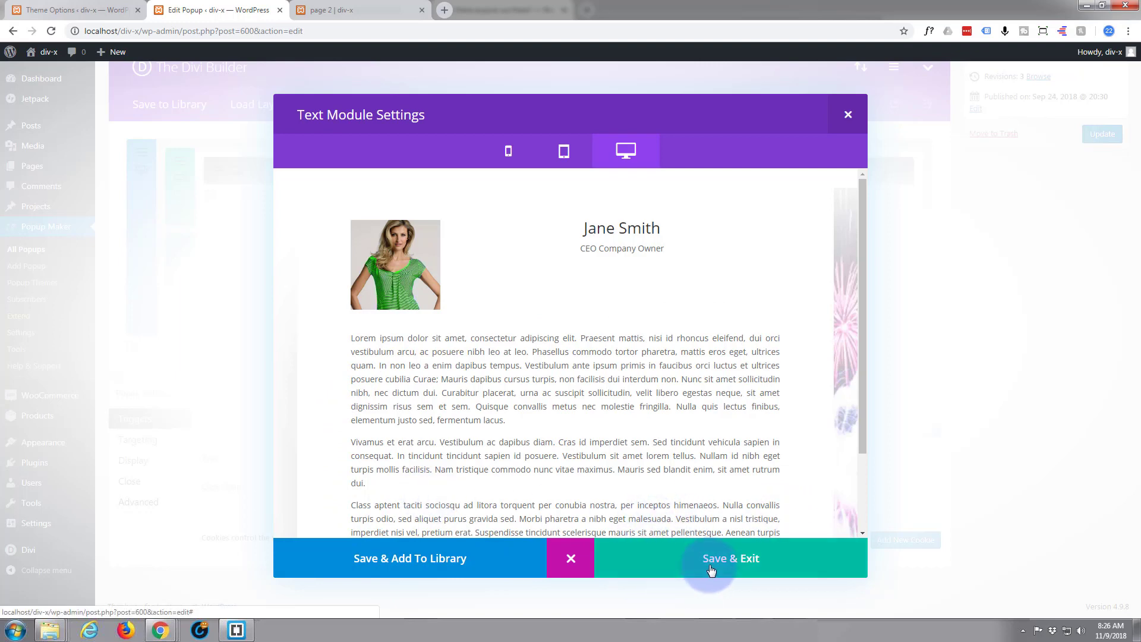
Step: Save the module settings, update the Bio 1 popup, and return to page 2
click(730, 558)
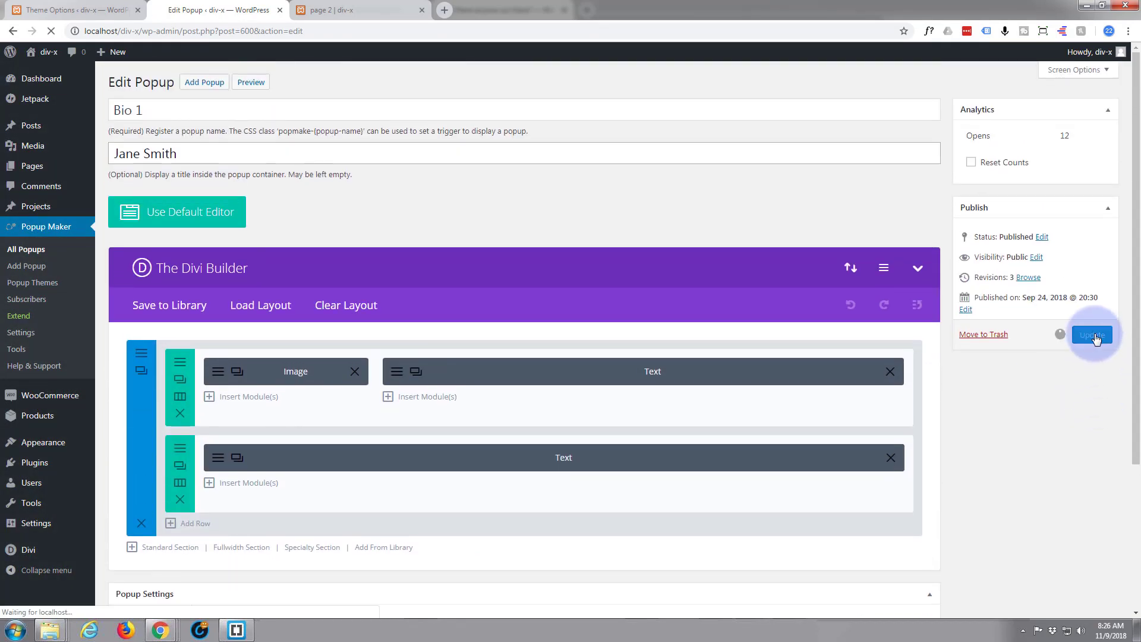
click(1091, 334)
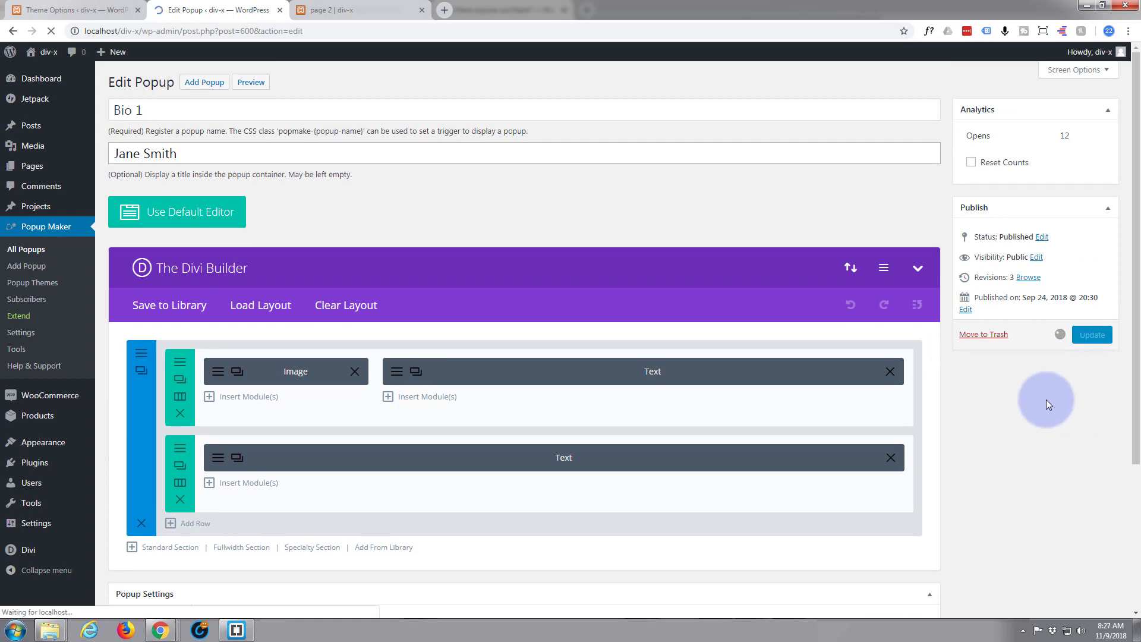
click(1092, 334)
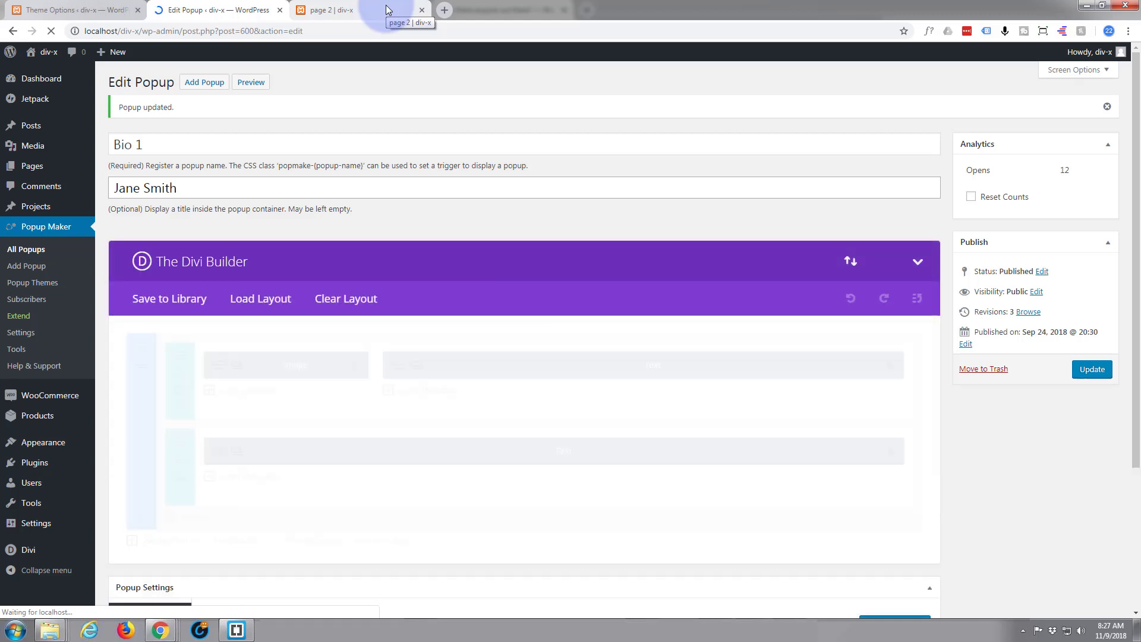
click(335, 10)
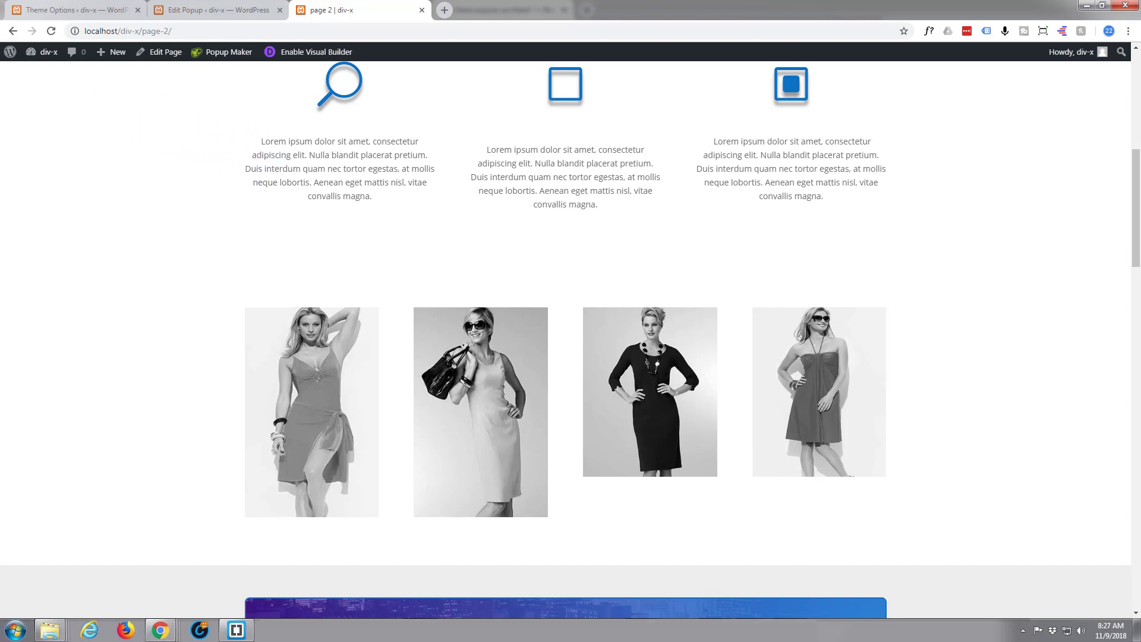
click(51, 30)
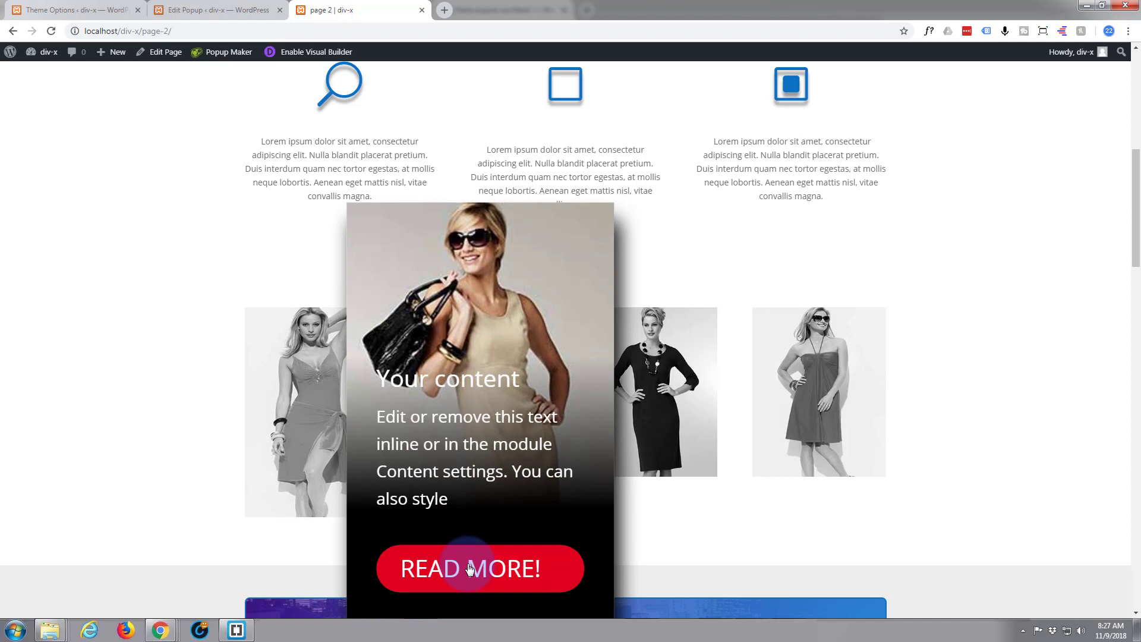
click(470, 569)
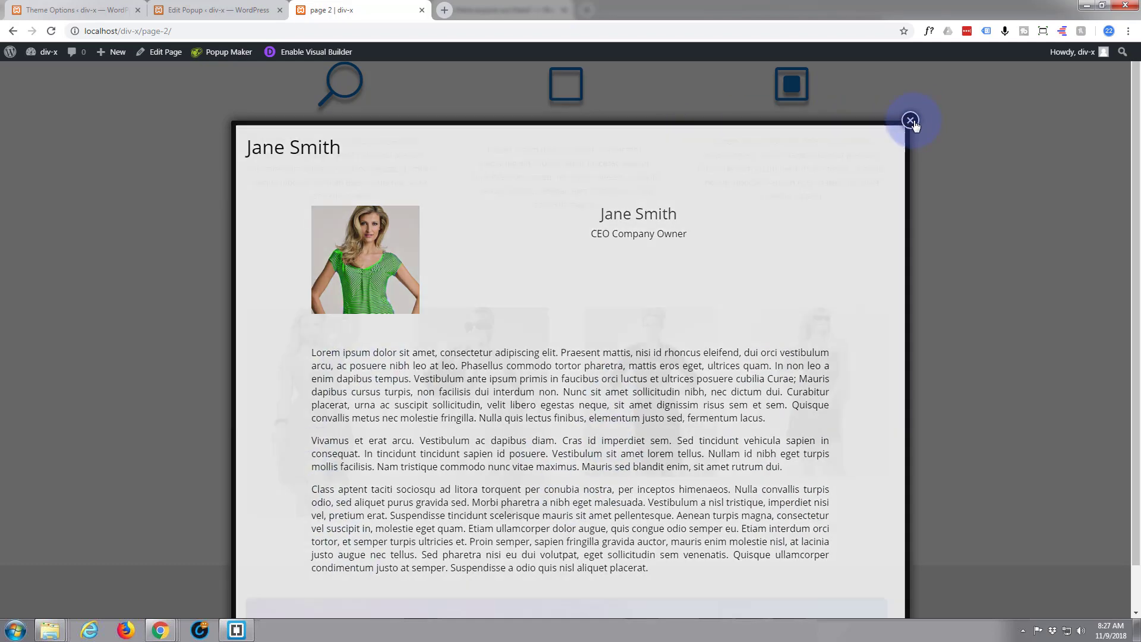
click(910, 119)
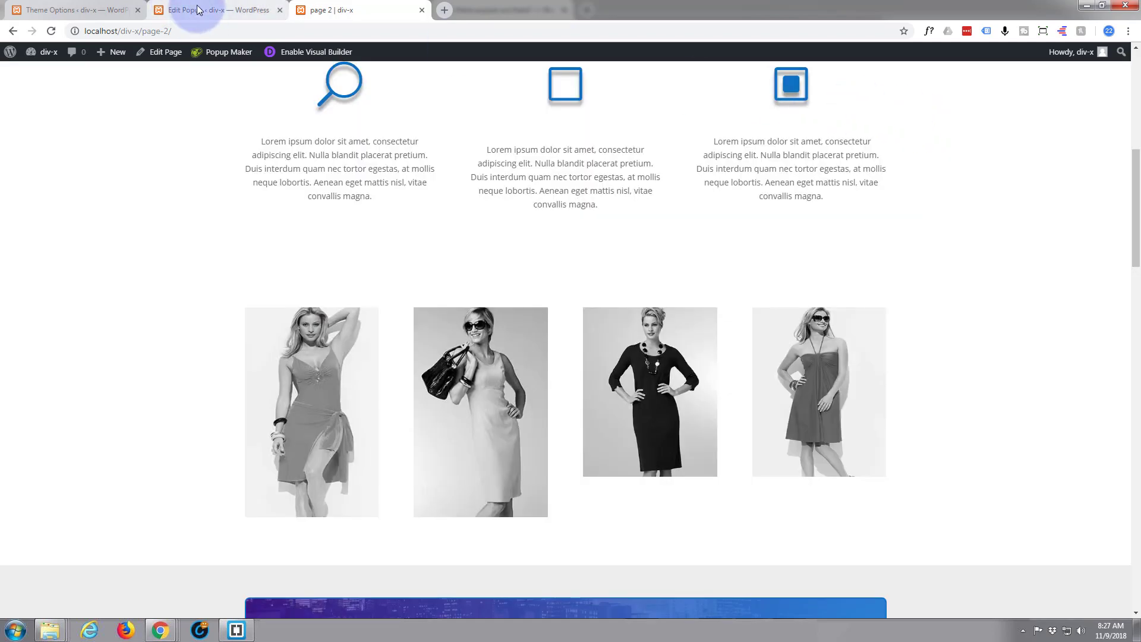
Step: Change Bio 1's lower text module Text Orientation back to left and save the settings
click(218, 9)
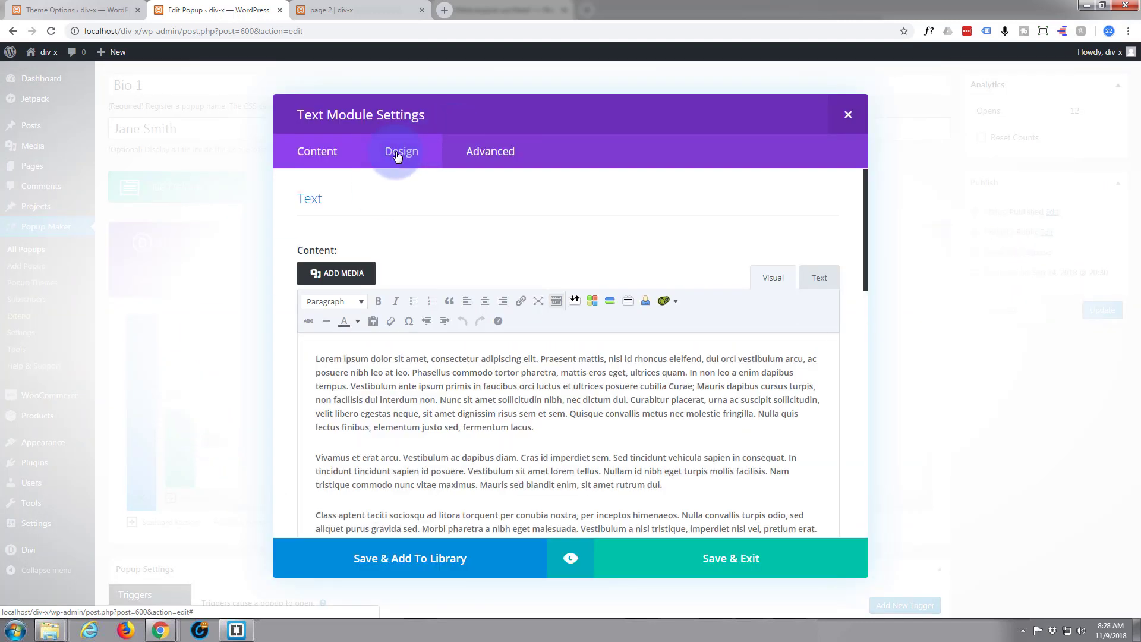
click(401, 151)
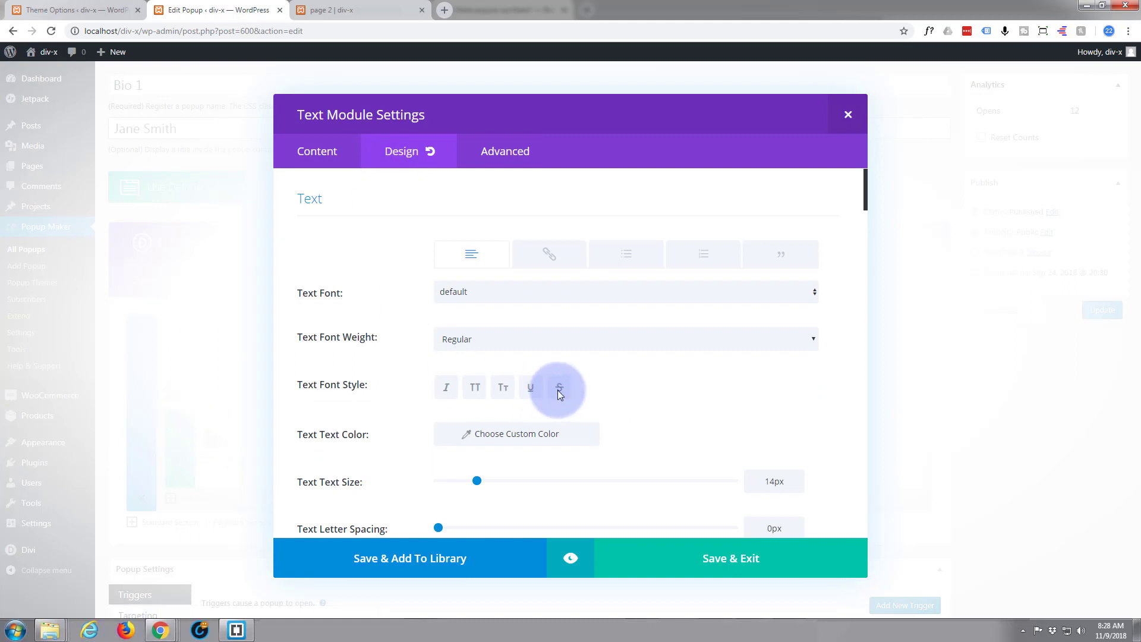
scroll(down, 3)
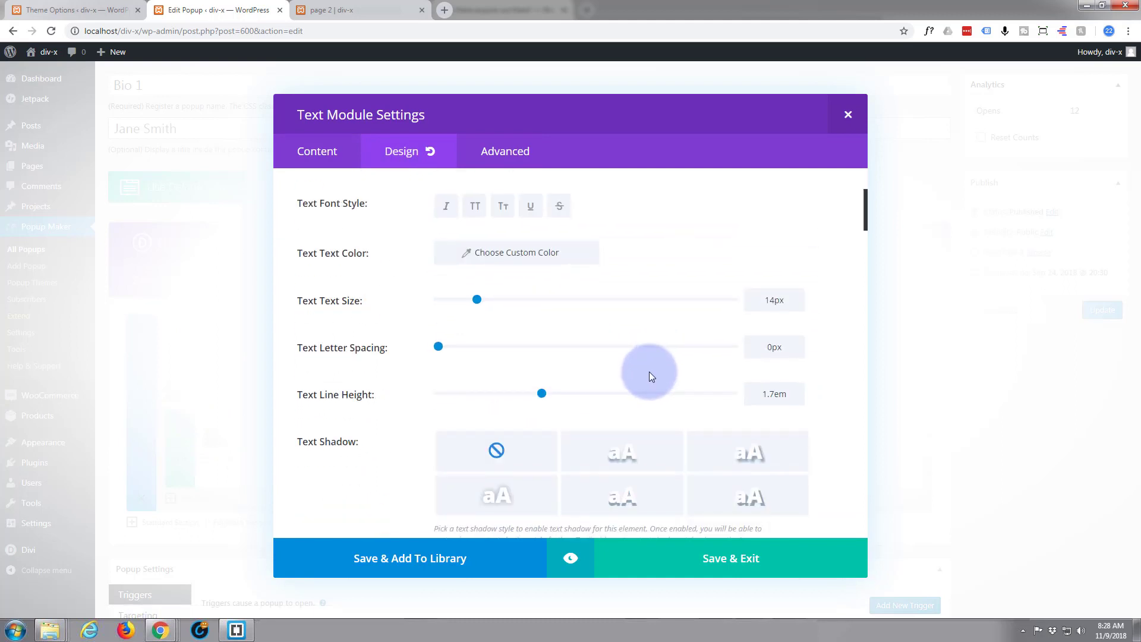
scroll(down, 3)
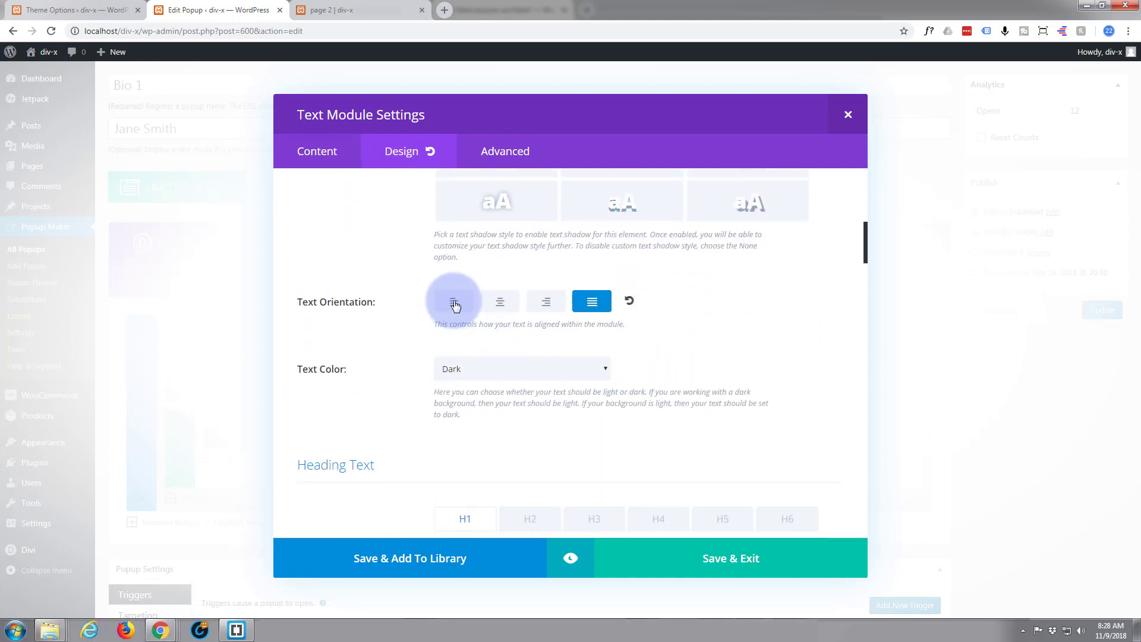
click(453, 301)
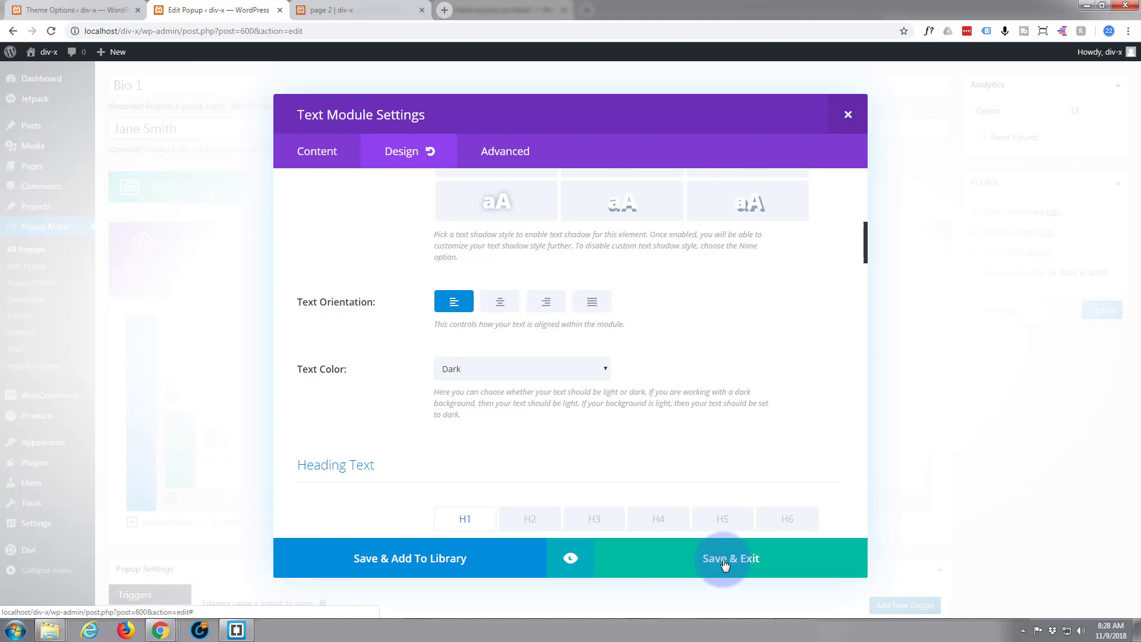
click(729, 558)
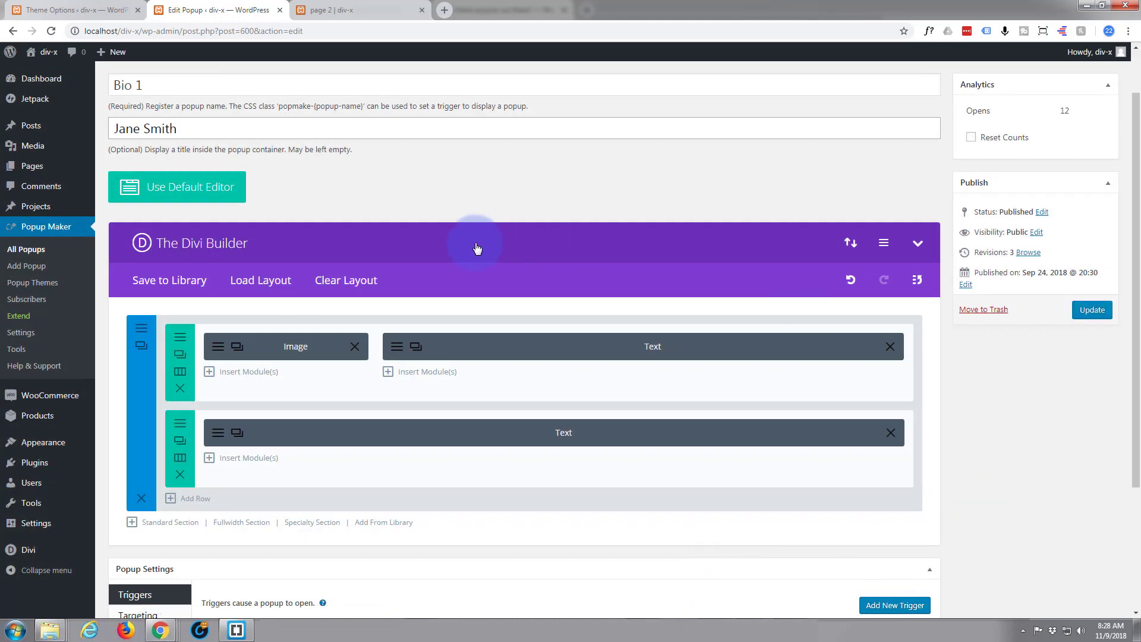
Step: Enter CSS class 'popt' on Bio 1's full-width text module and save the settings
scroll(down, 3)
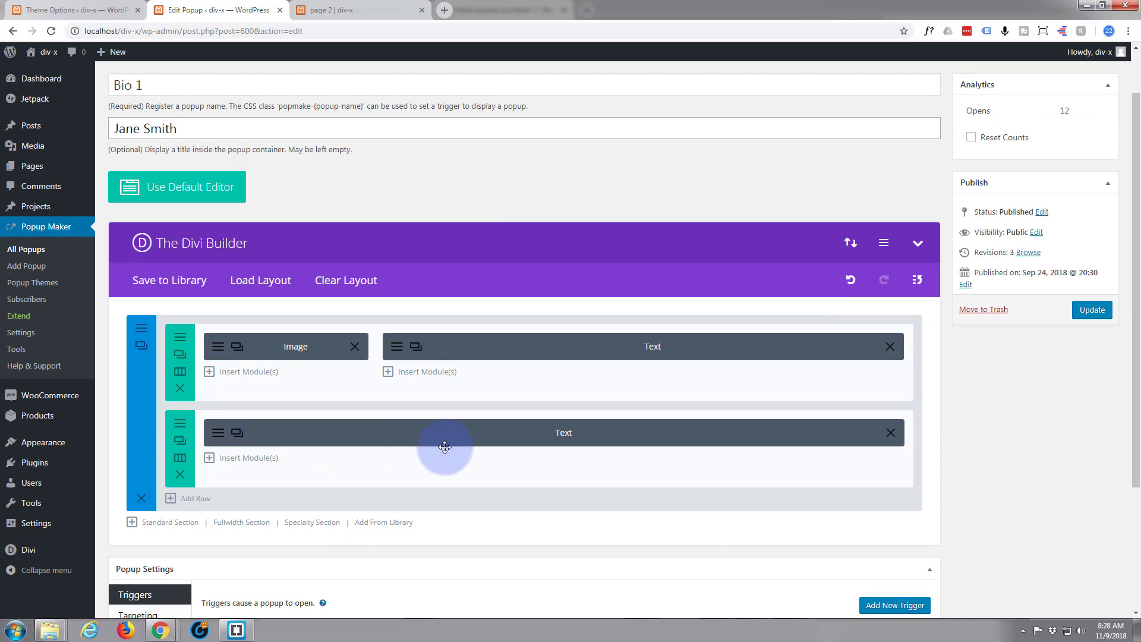
mouse_move(575, 234)
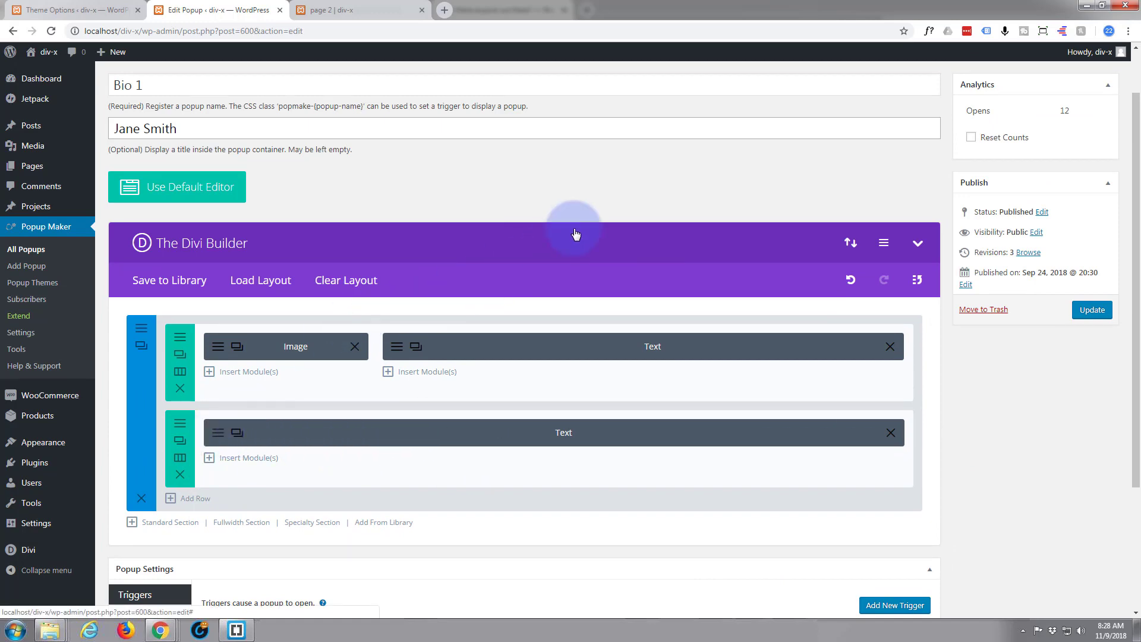
click(652, 346)
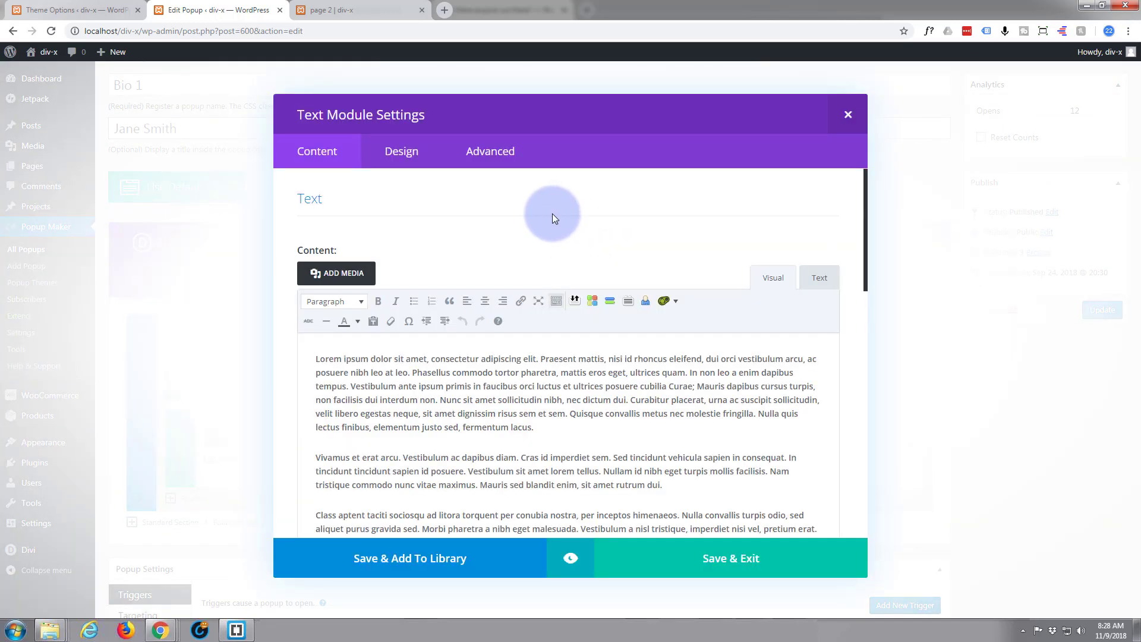
click(489, 150)
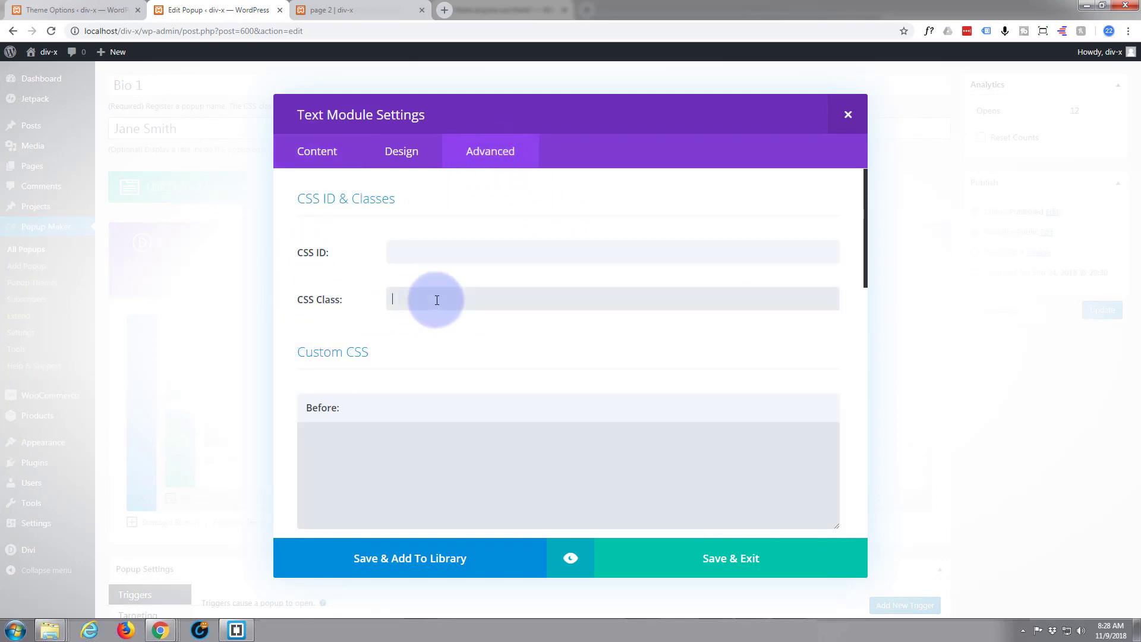
mouse_move(505, 291)
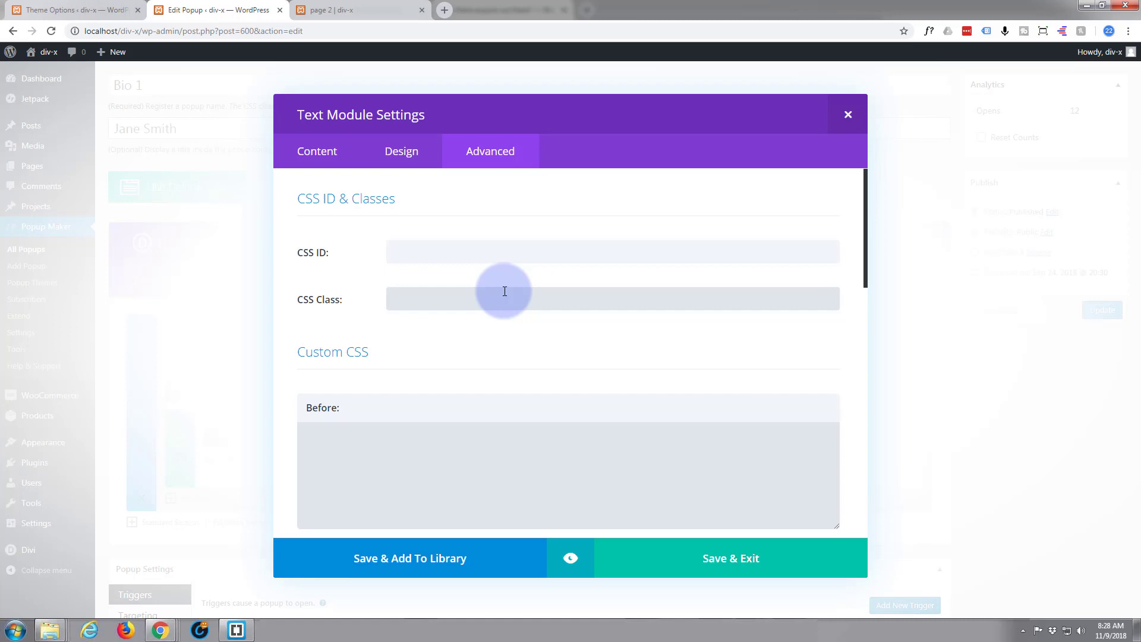
text(popt)
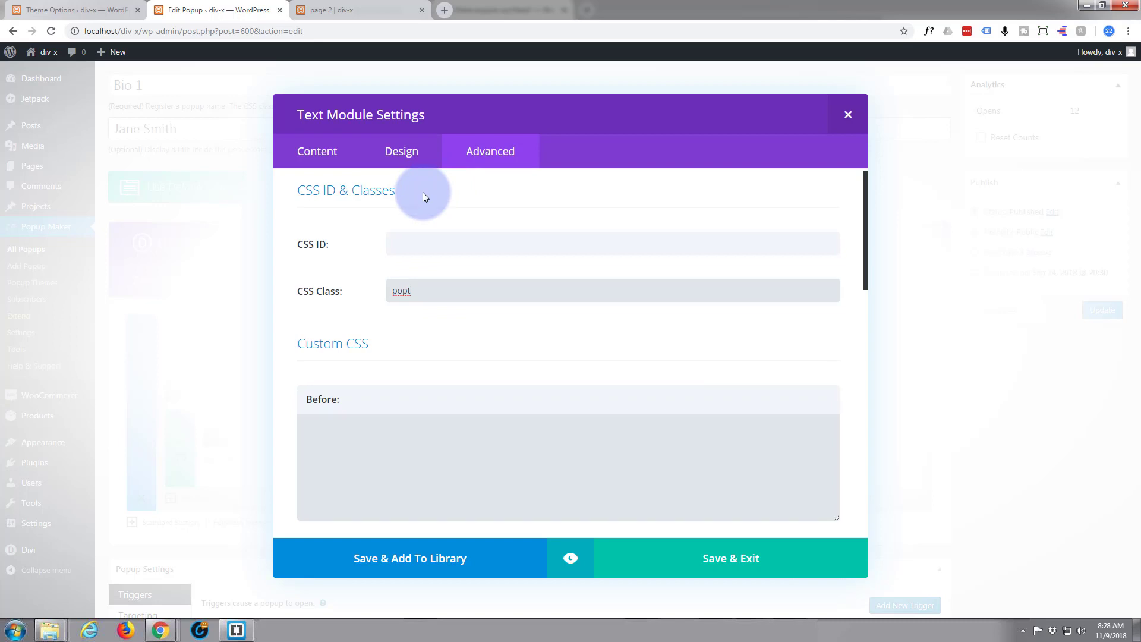
scroll(down, 3)
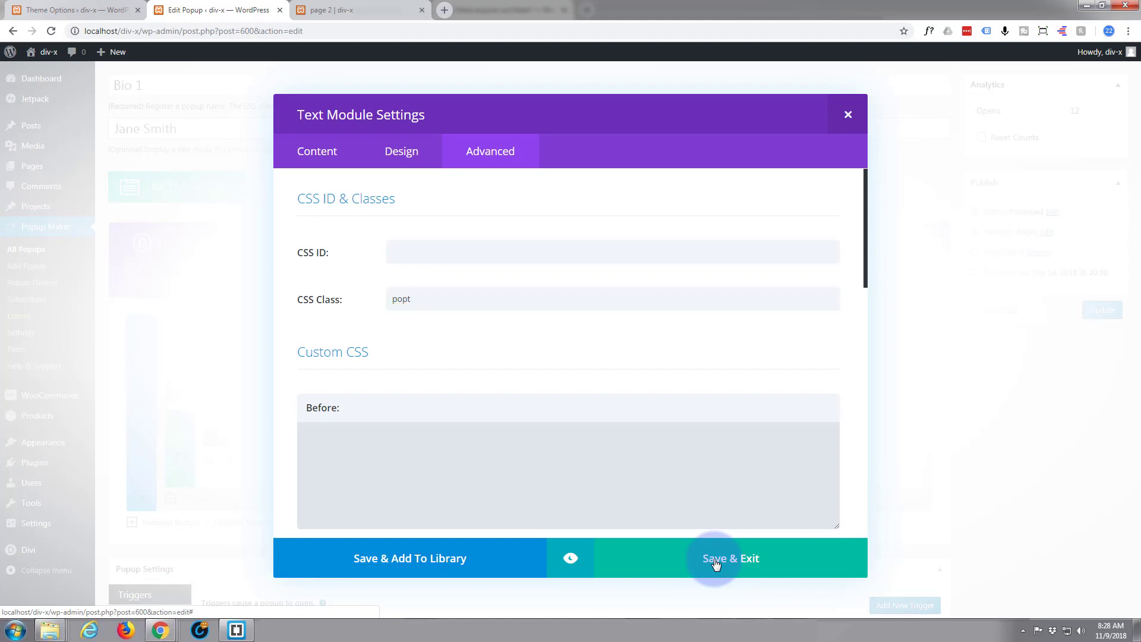
click(730, 558)
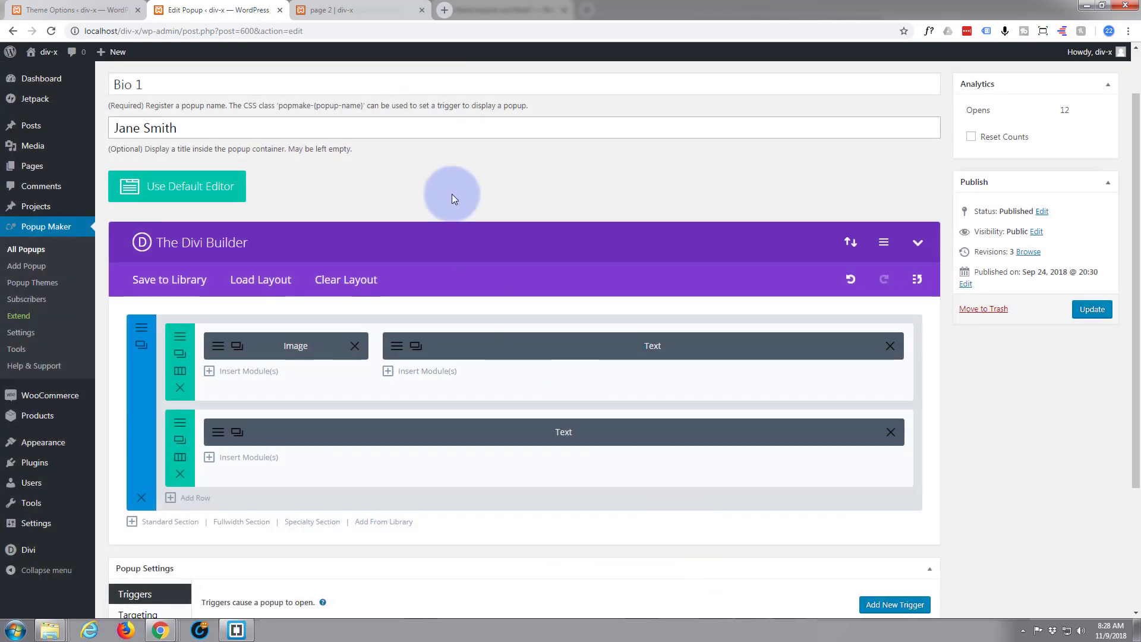
Step: Update the Bio 1 popup, then go back to the All Popups list
scroll(down, 3)
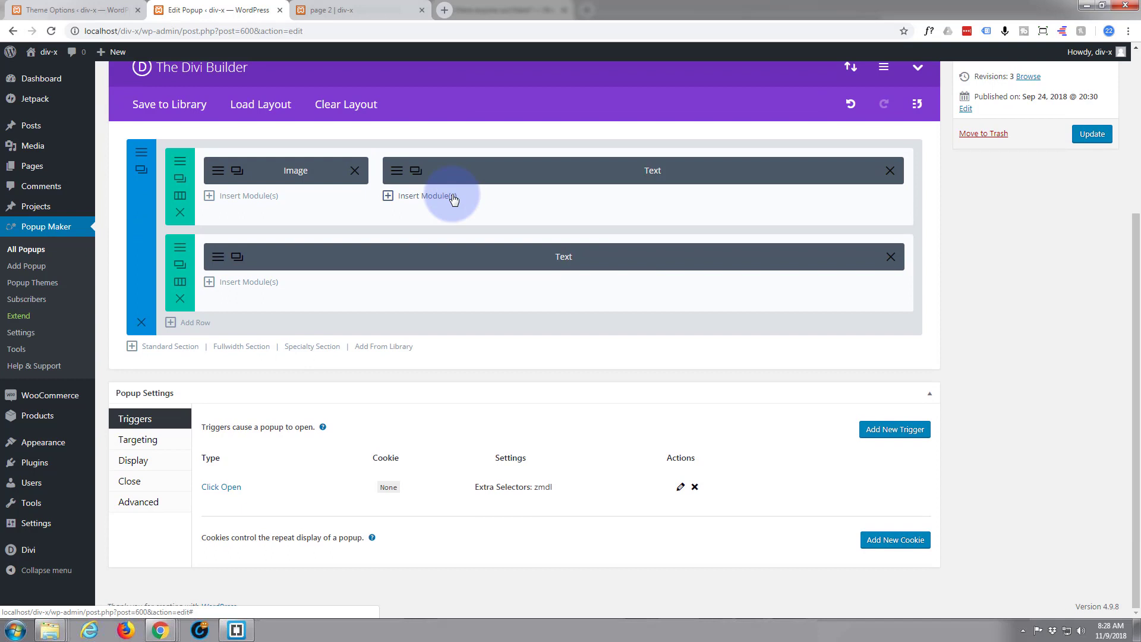
click(1091, 134)
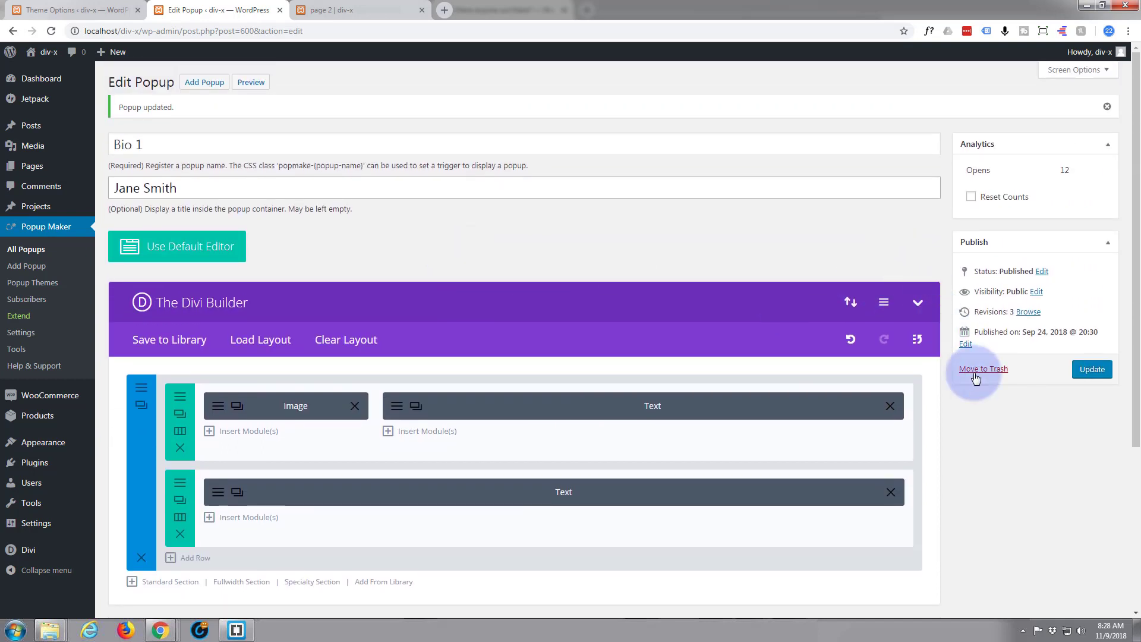
click(983, 369)
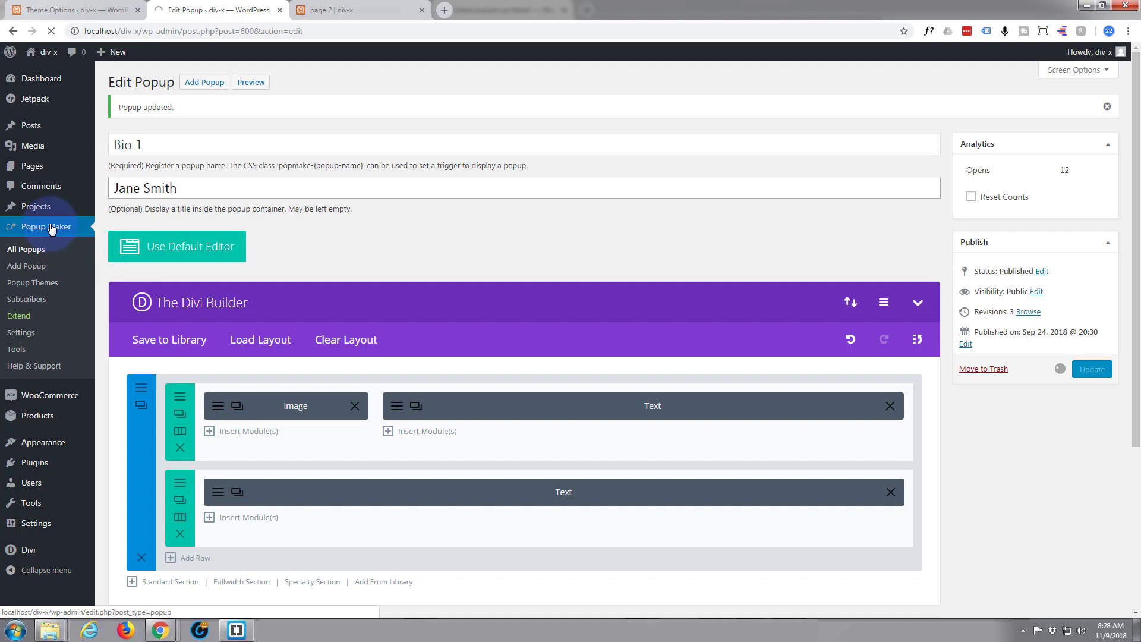
mouse_move(26, 253)
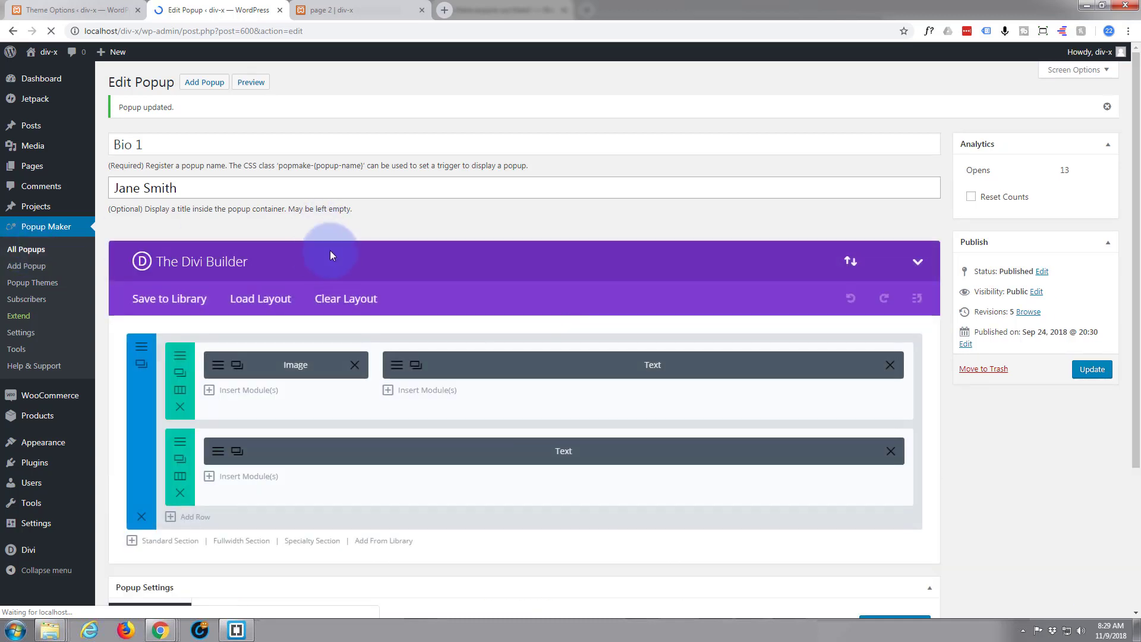
click(25, 249)
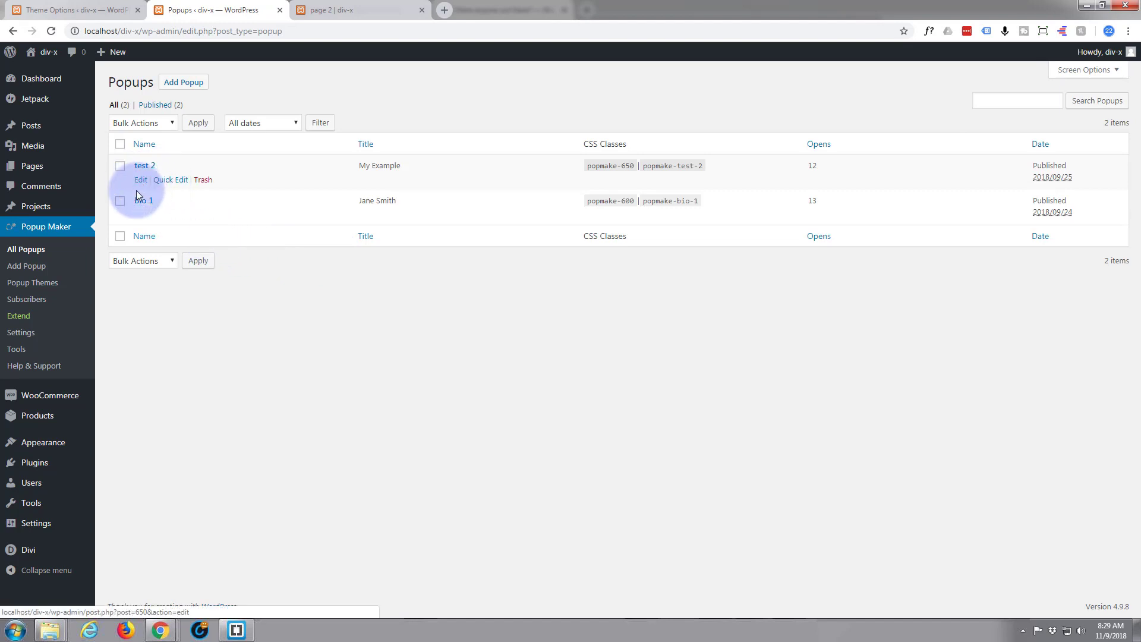
Step: Open test 2 for editing from the All Popups list
click(141, 180)
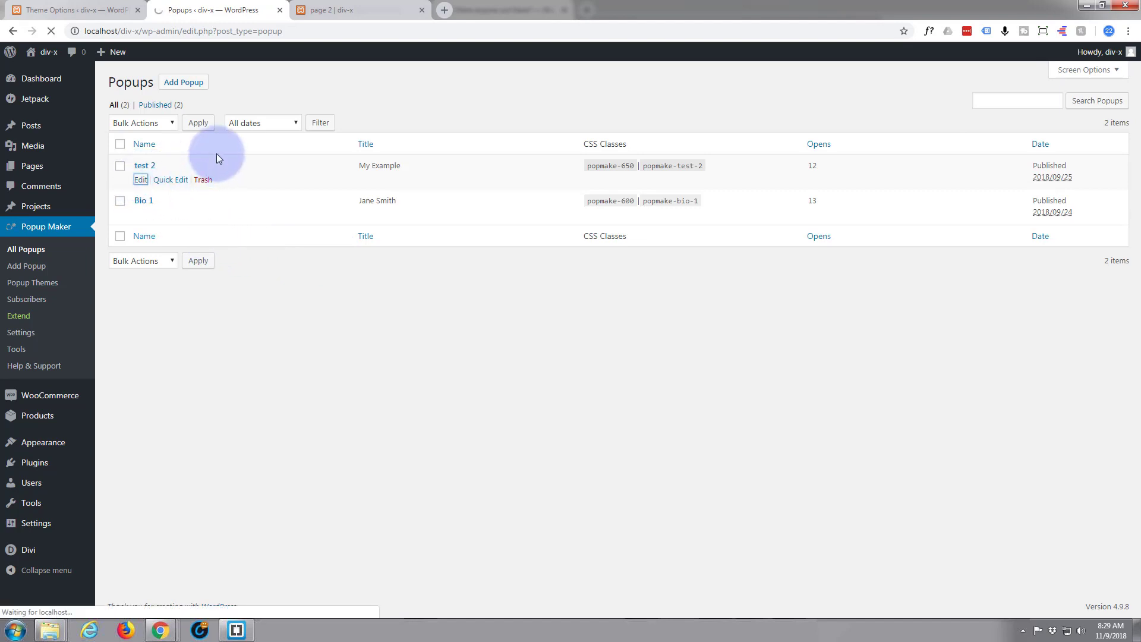
mouse_move(225, 169)
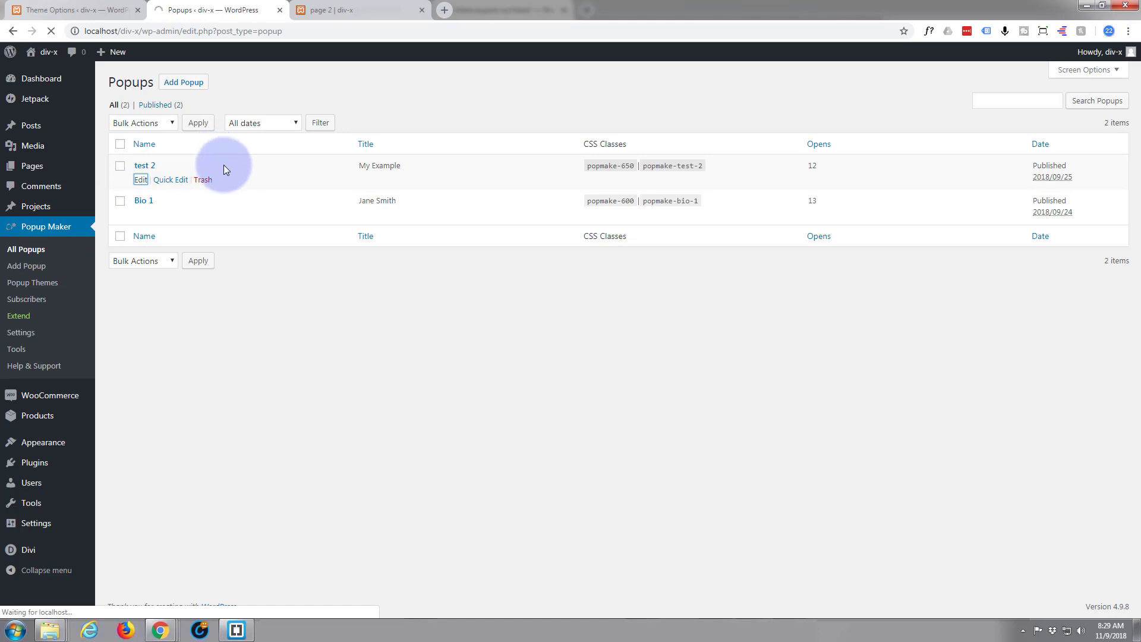
click(140, 179)
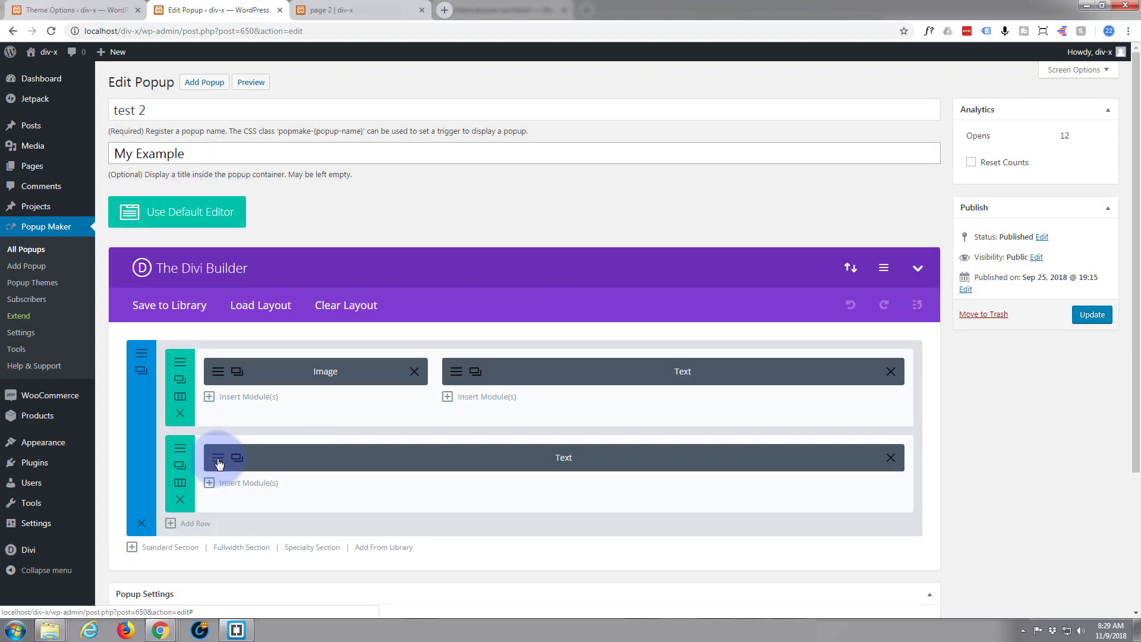
Step: Add CSS class 'popt' to test 2's full-width text module, then update the popup
click(218, 457)
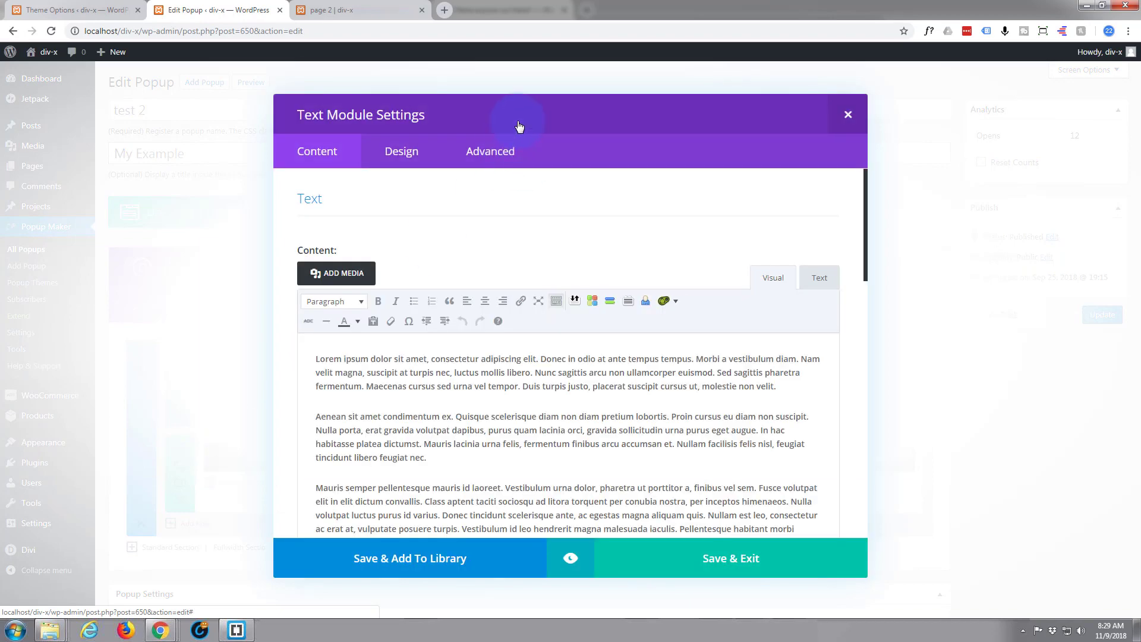
click(490, 150)
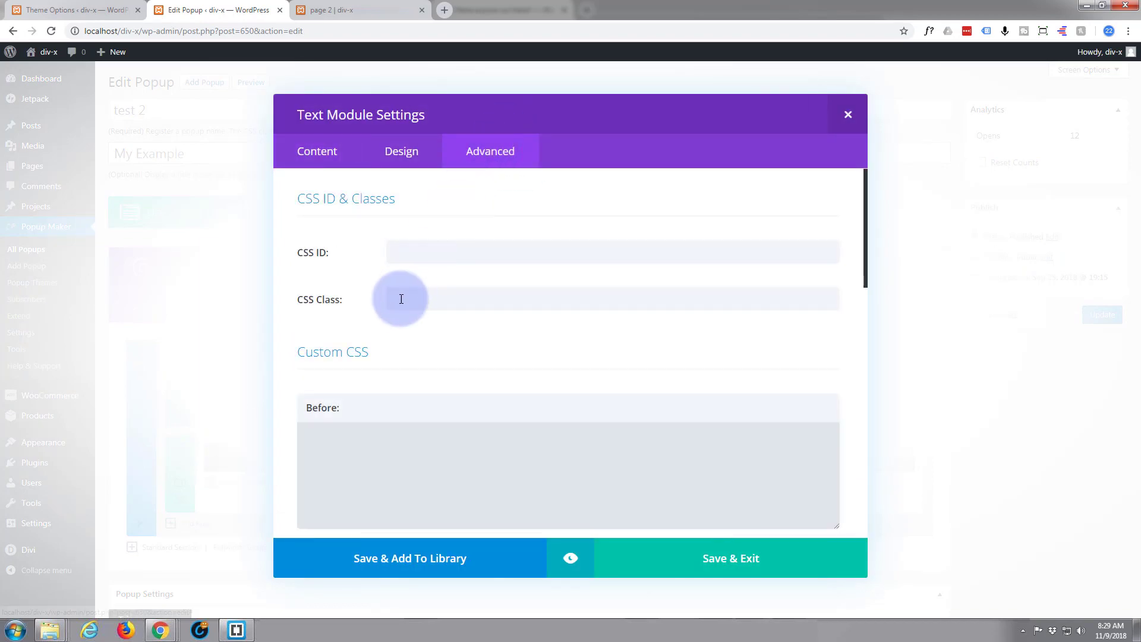
text(popt)
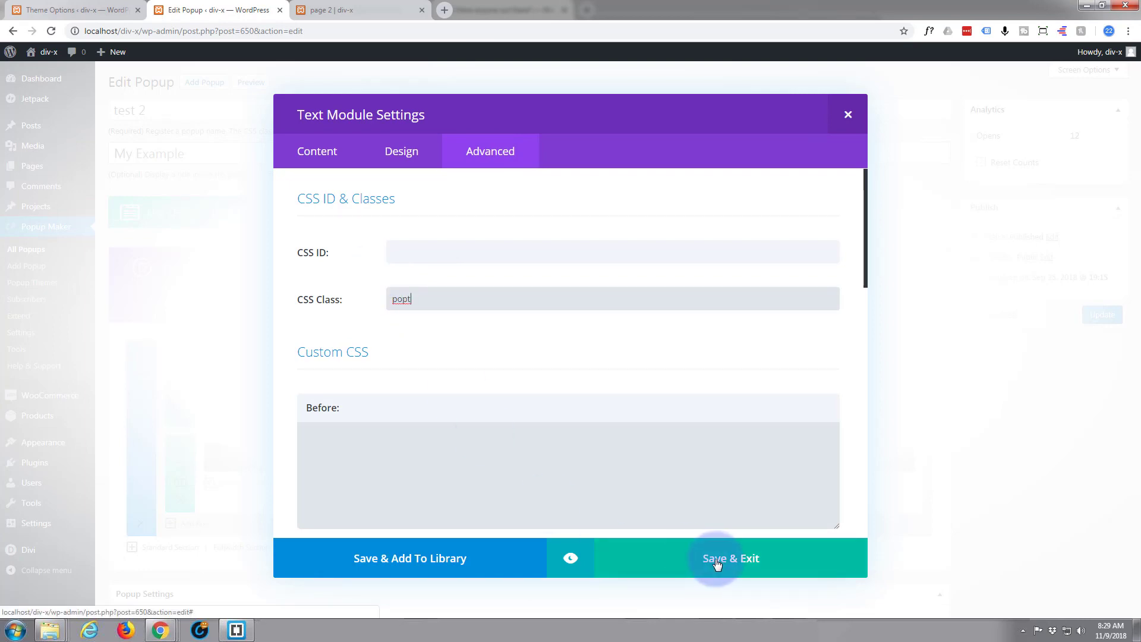
click(730, 558)
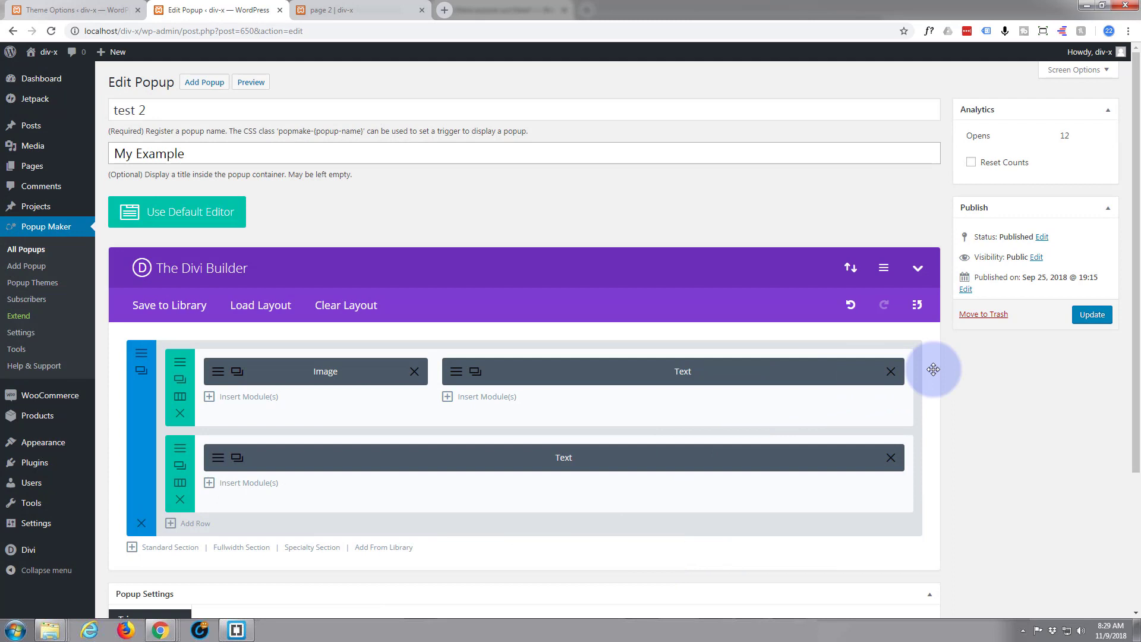
click(1092, 315)
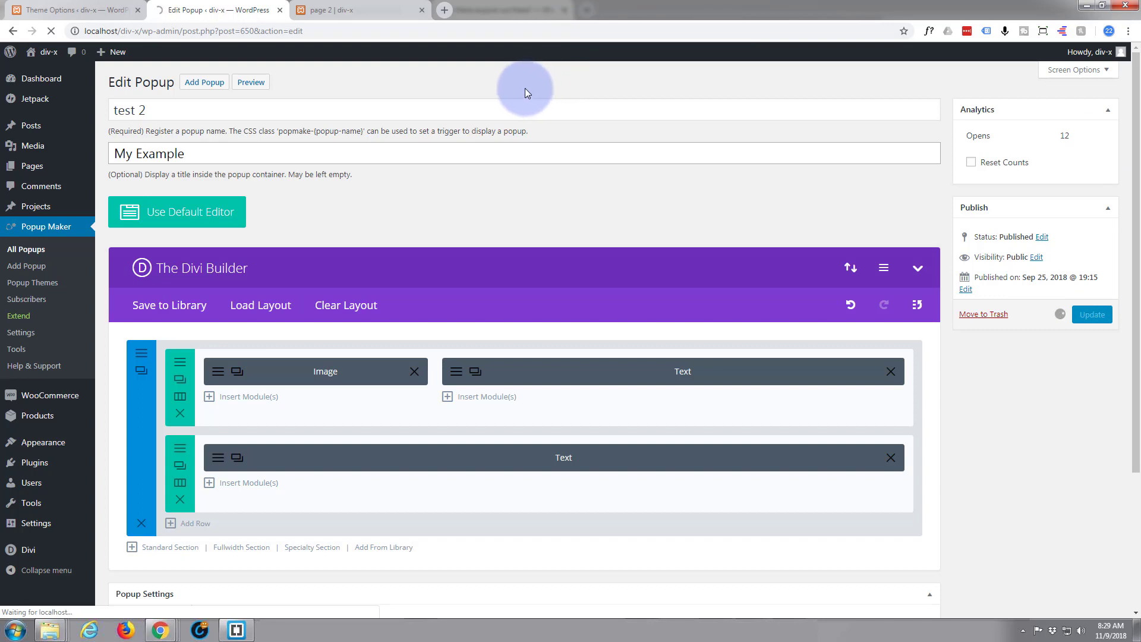
Step: Update the test 2 popup so the popt class is stored, then return to page 2
click(1091, 315)
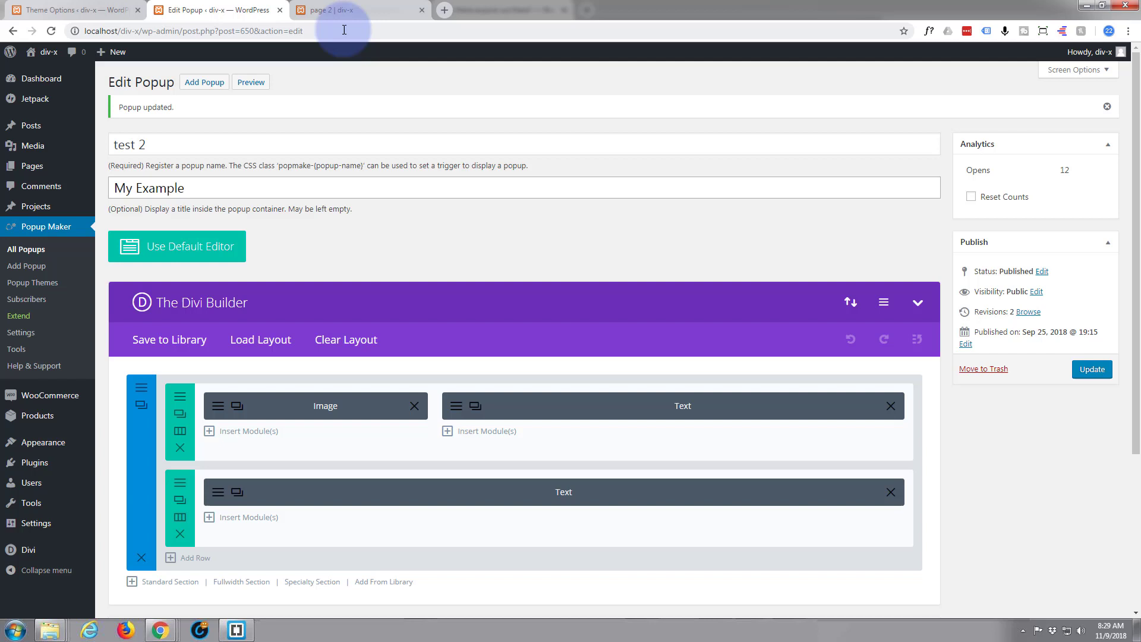
click(357, 9)
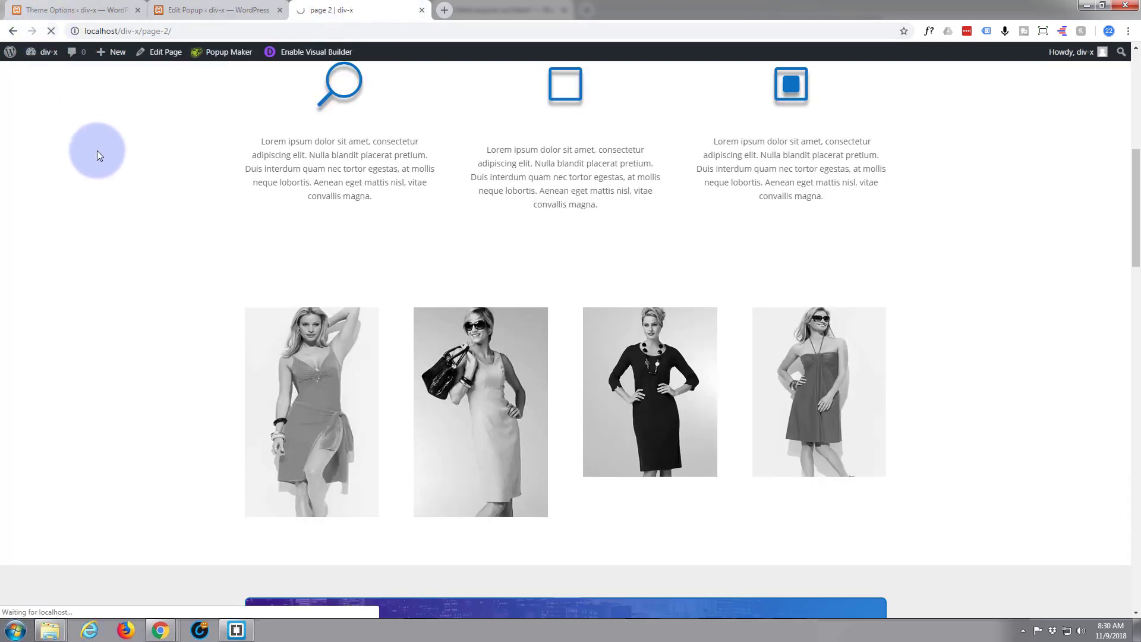
mouse_move(92, 173)
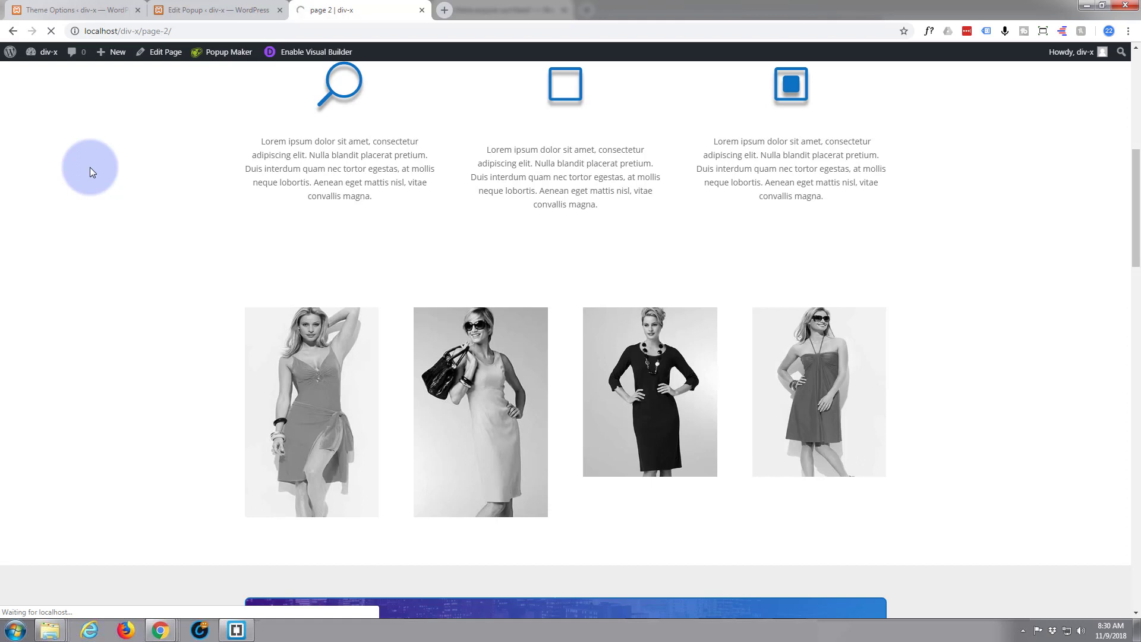
Step: Preview the My Example and second model image popups on page 2, text still unjustified
scroll(down, 3)
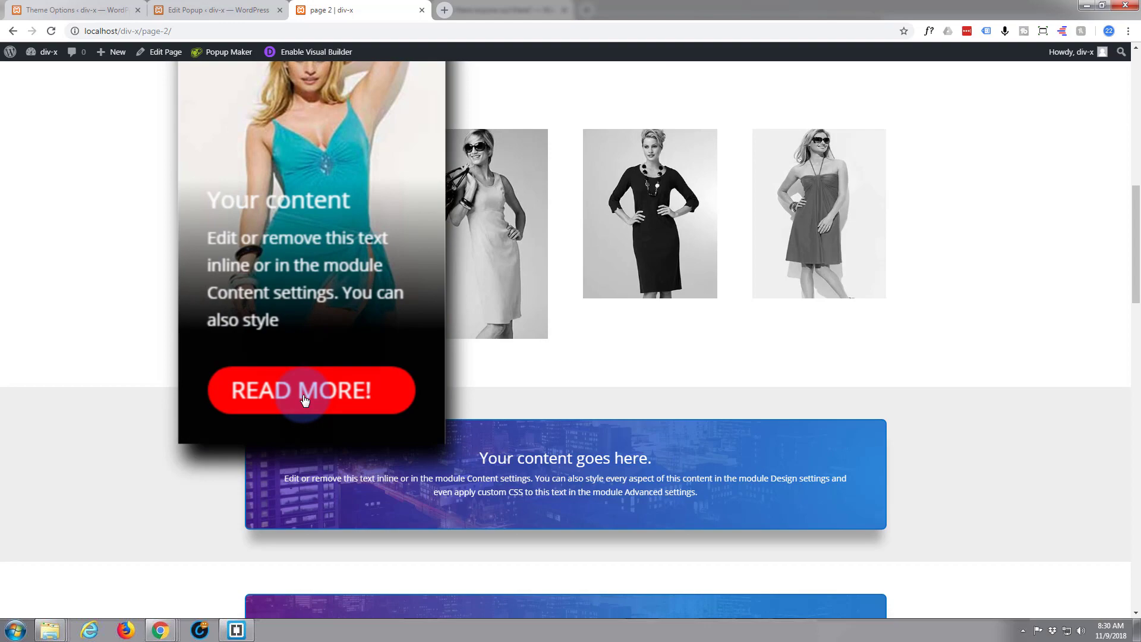
click(311, 391)
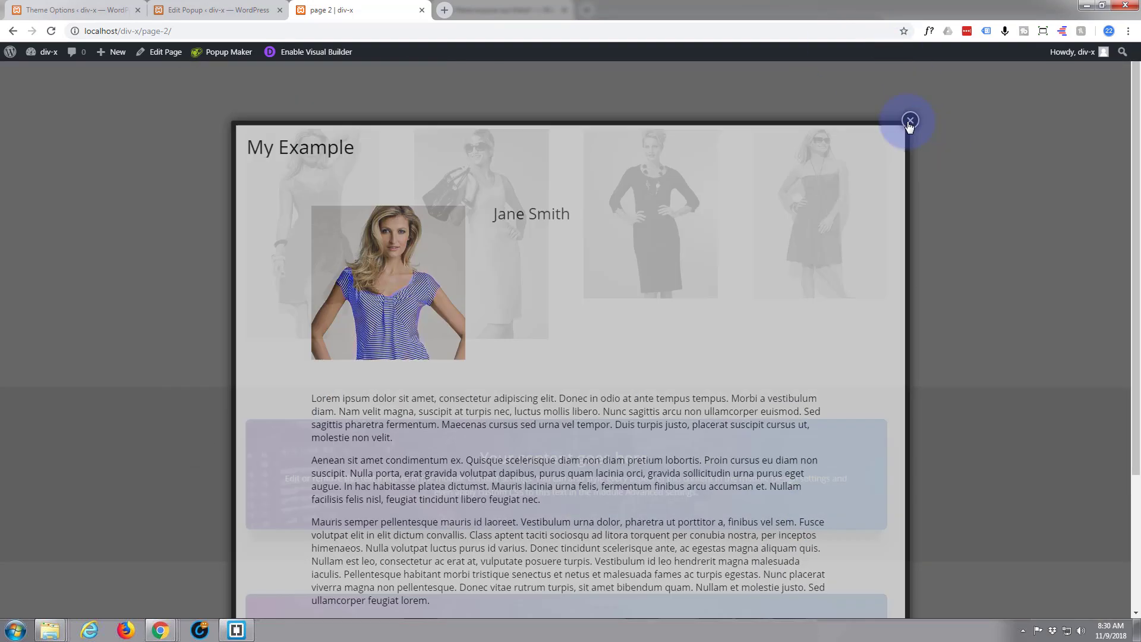
click(909, 120)
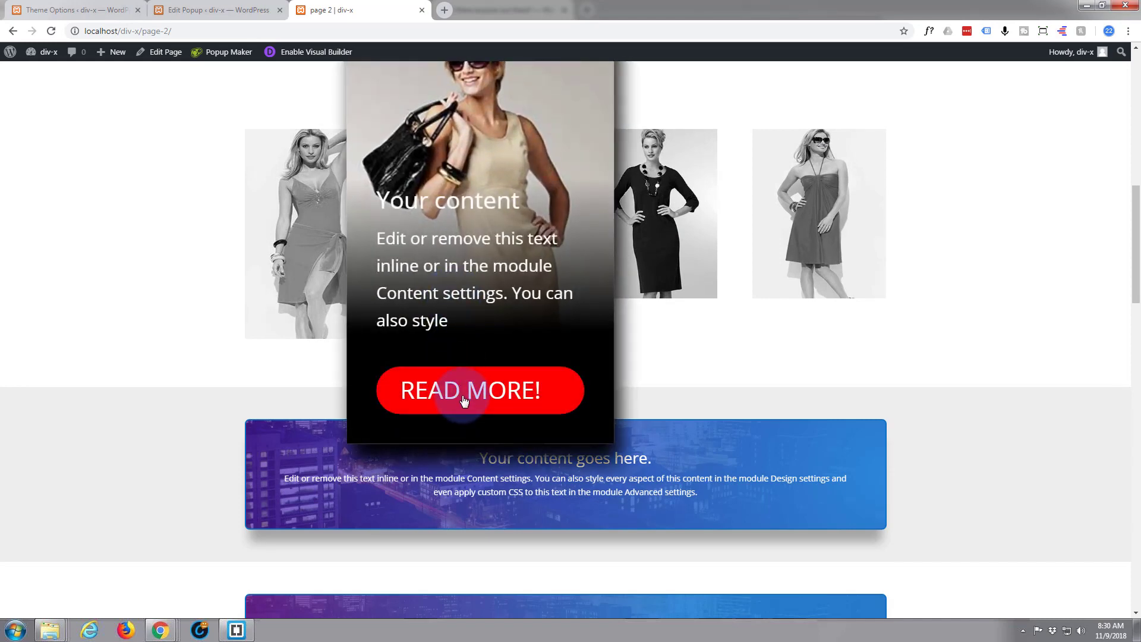
click(479, 391)
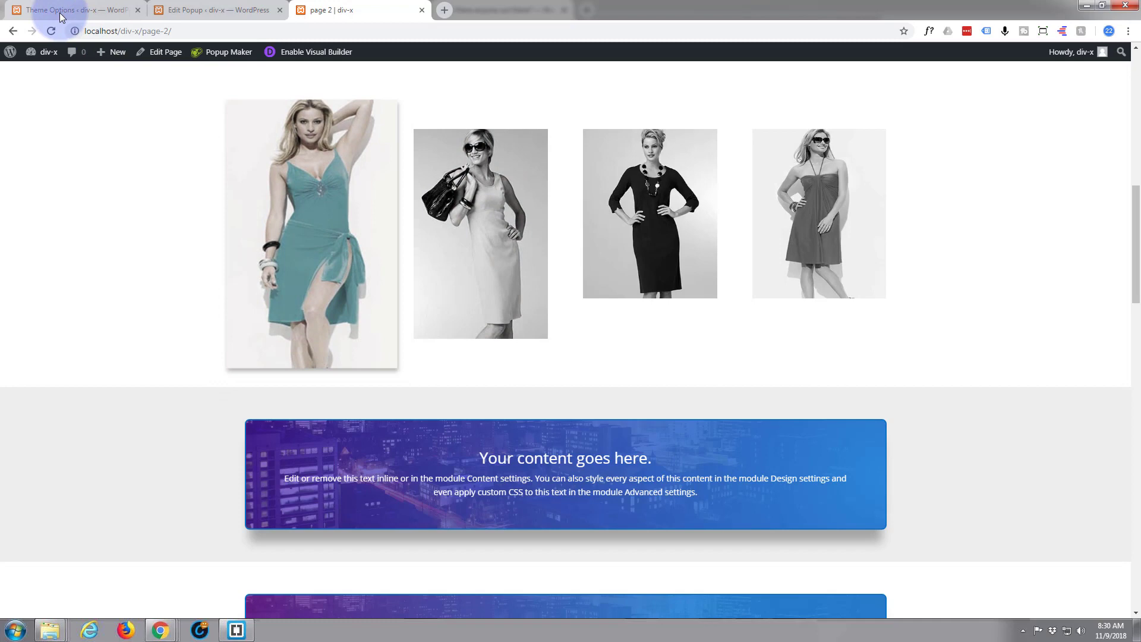
click(69, 10)
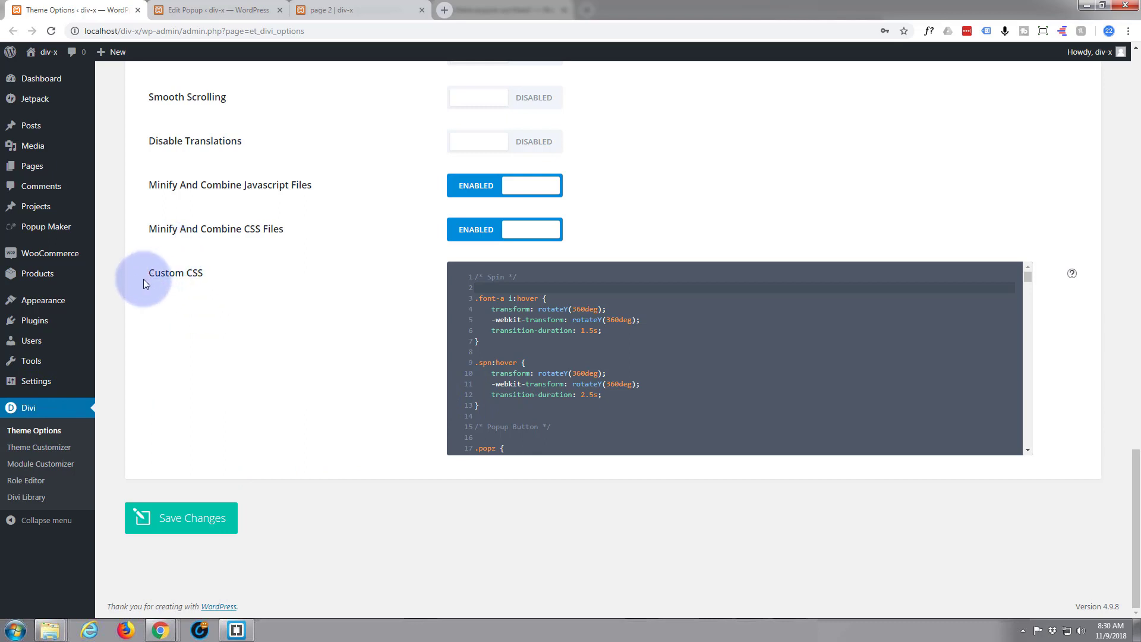
mouse_move(213, 282)
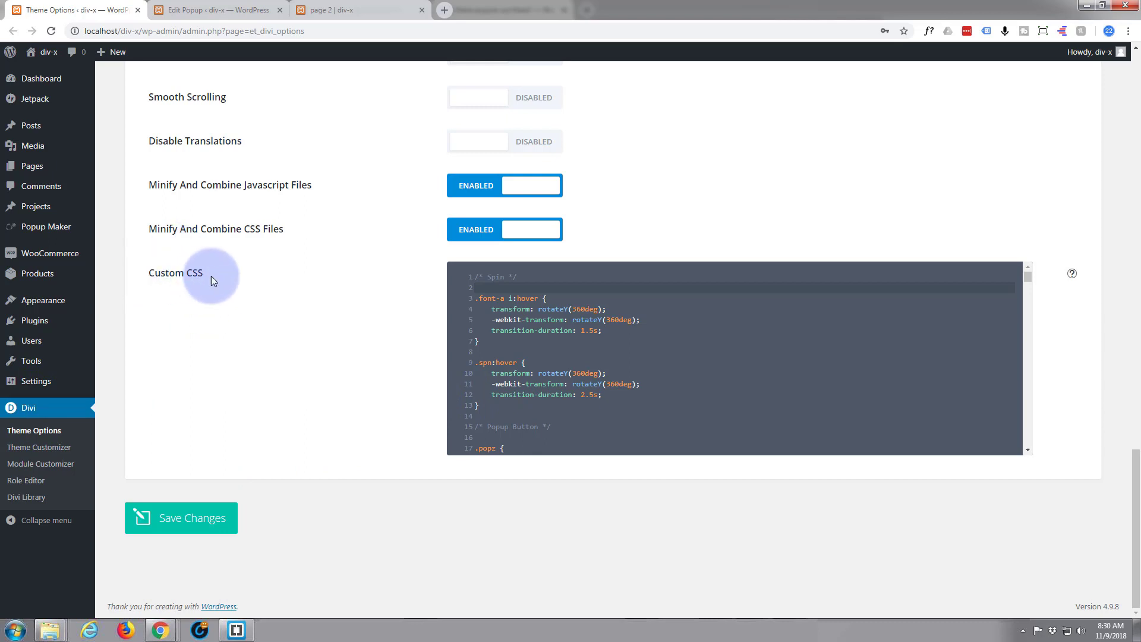
mouse_move(33, 165)
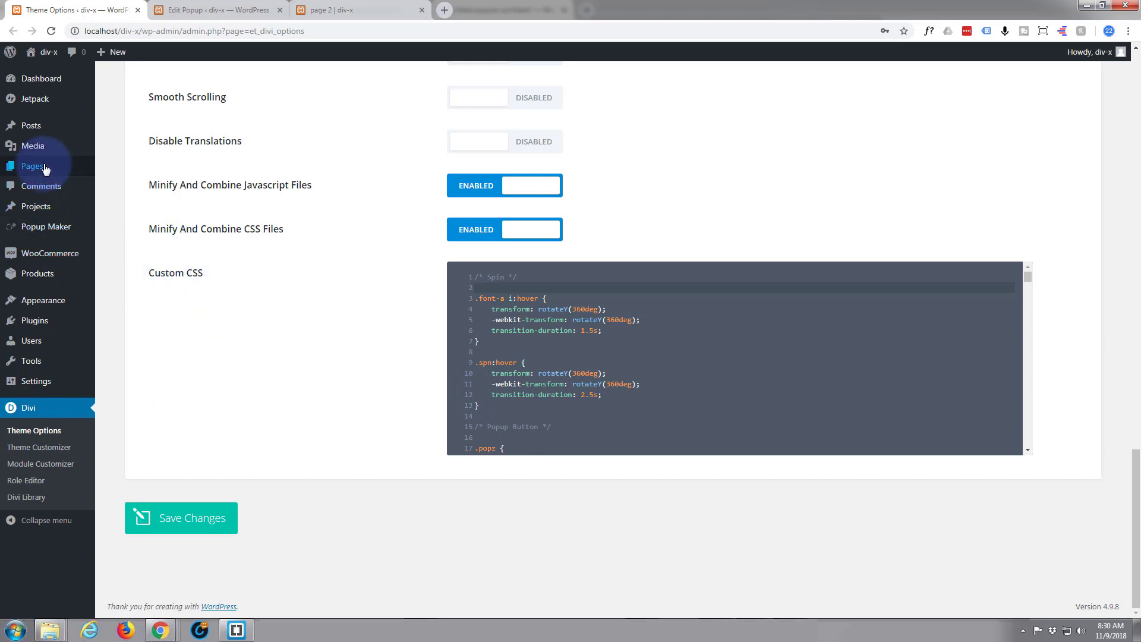
mouse_move(318, 400)
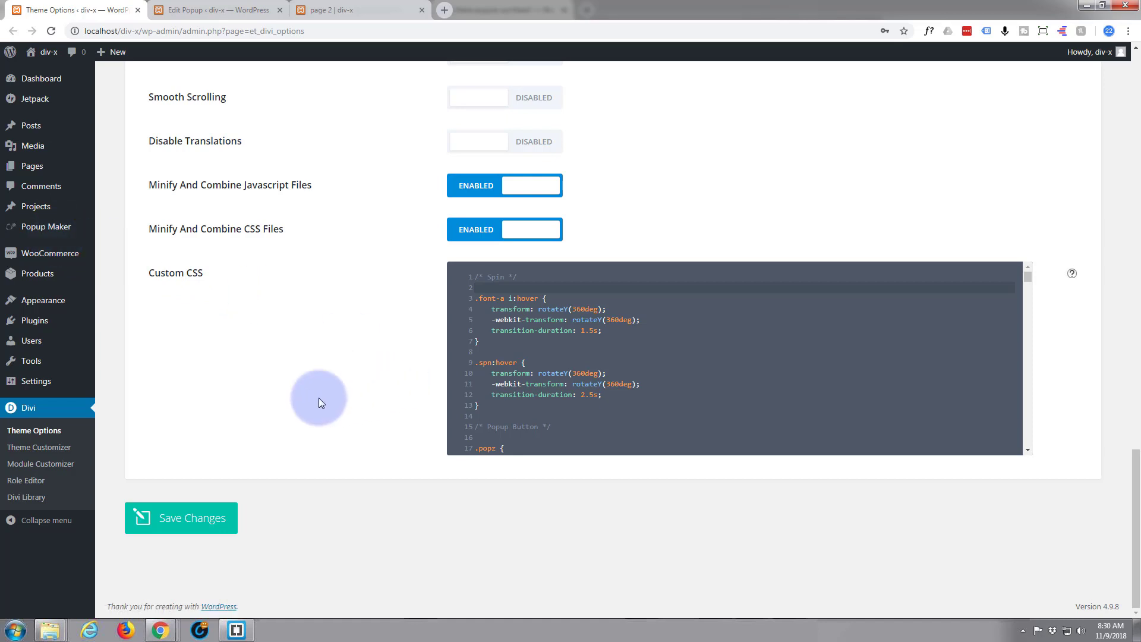
mouse_move(38, 447)
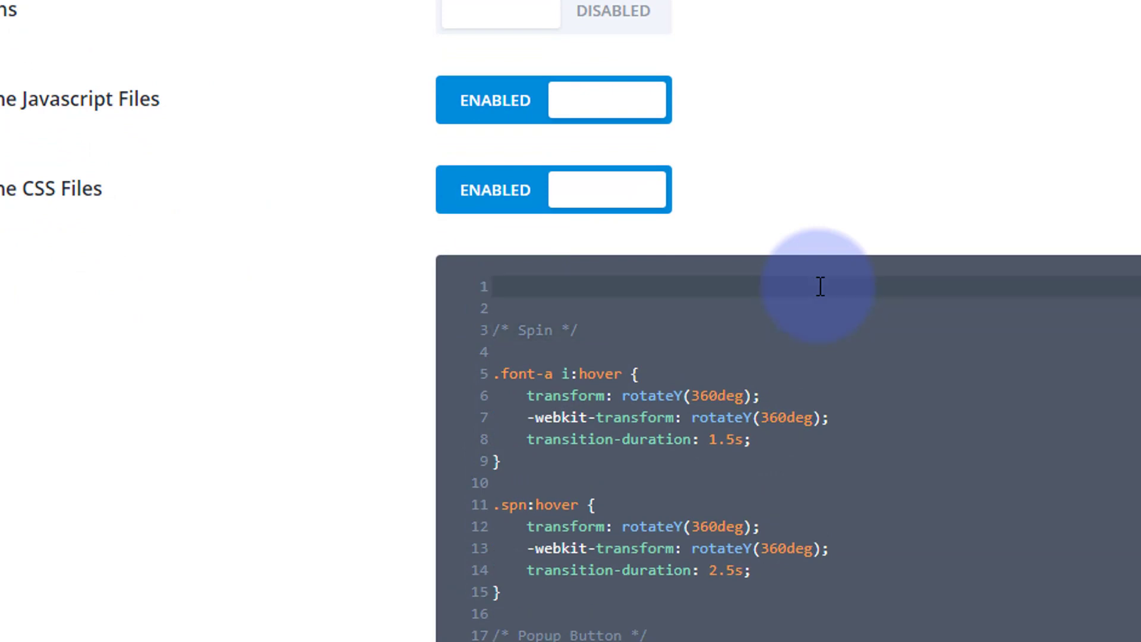
Step: Add the comment /* Popup Text Justify */ at the top of the Custom CSS
text(/**)
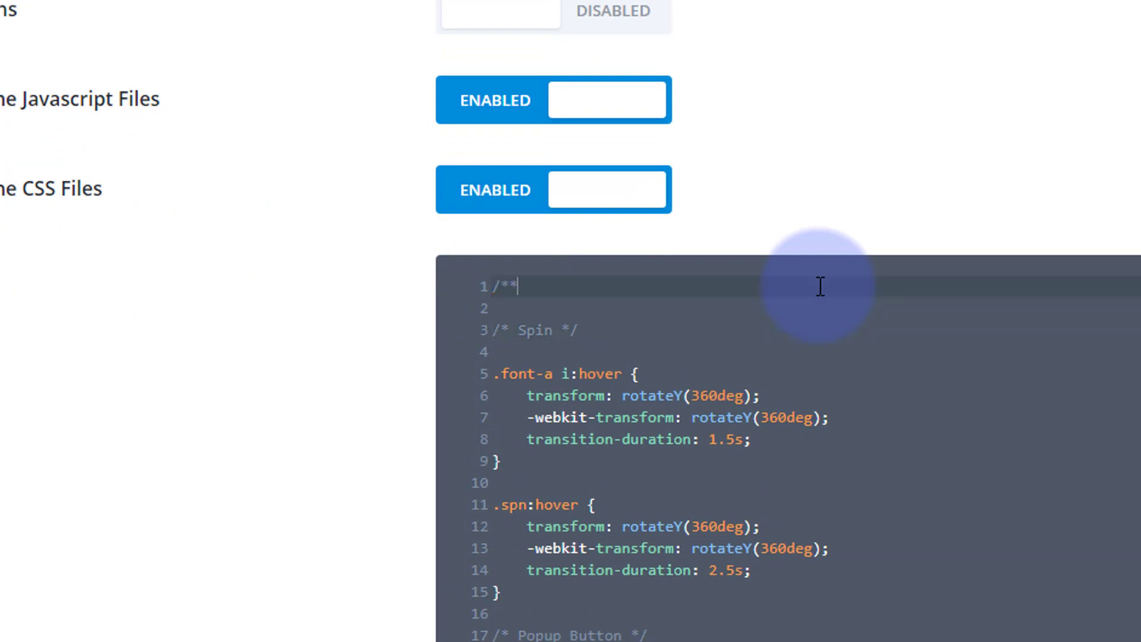
text(/)
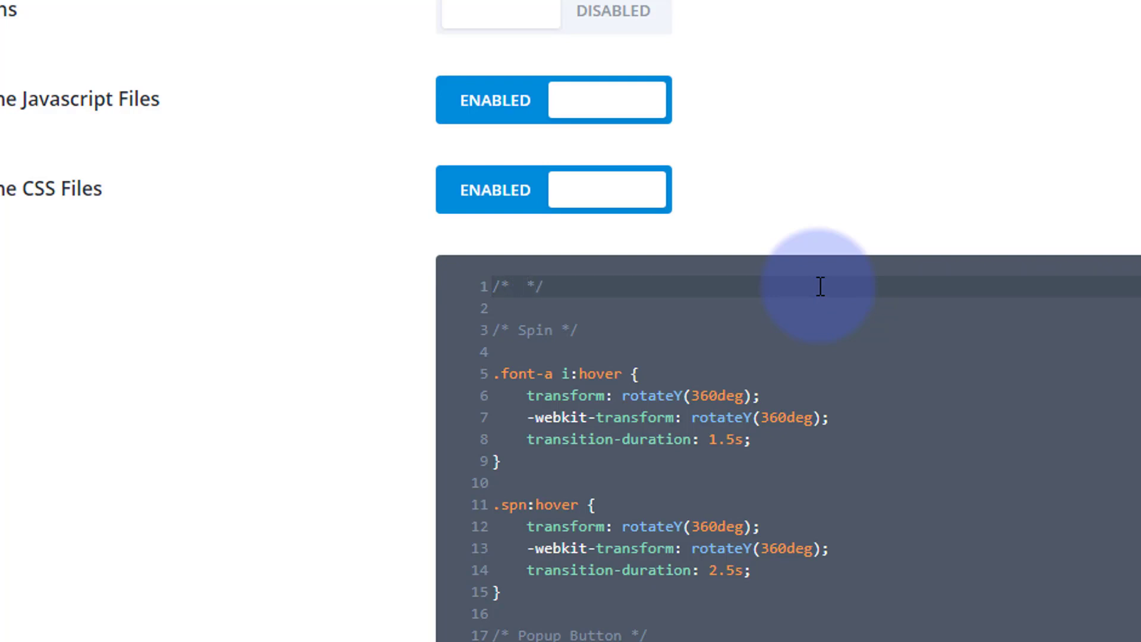
text(Popup Text Just)
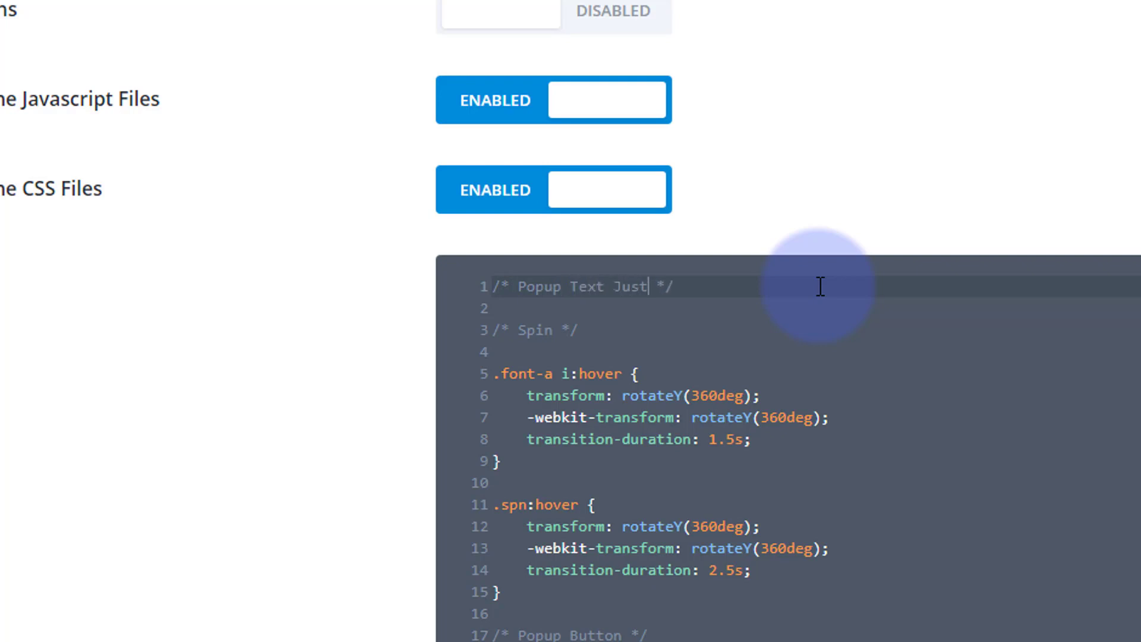
text(ify)
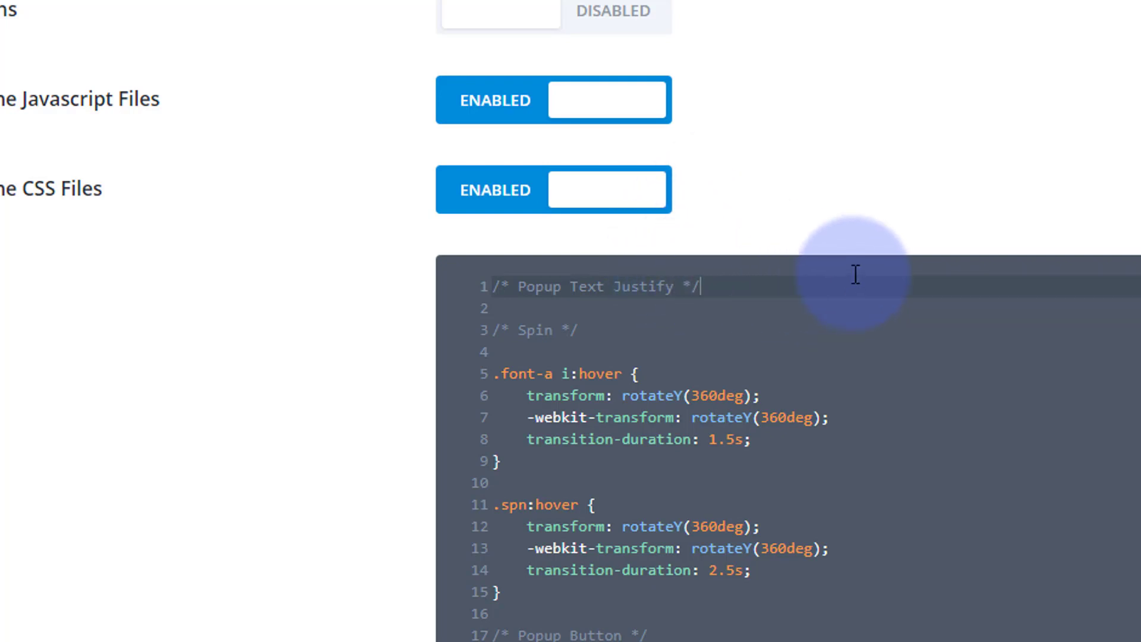
key(Enter)
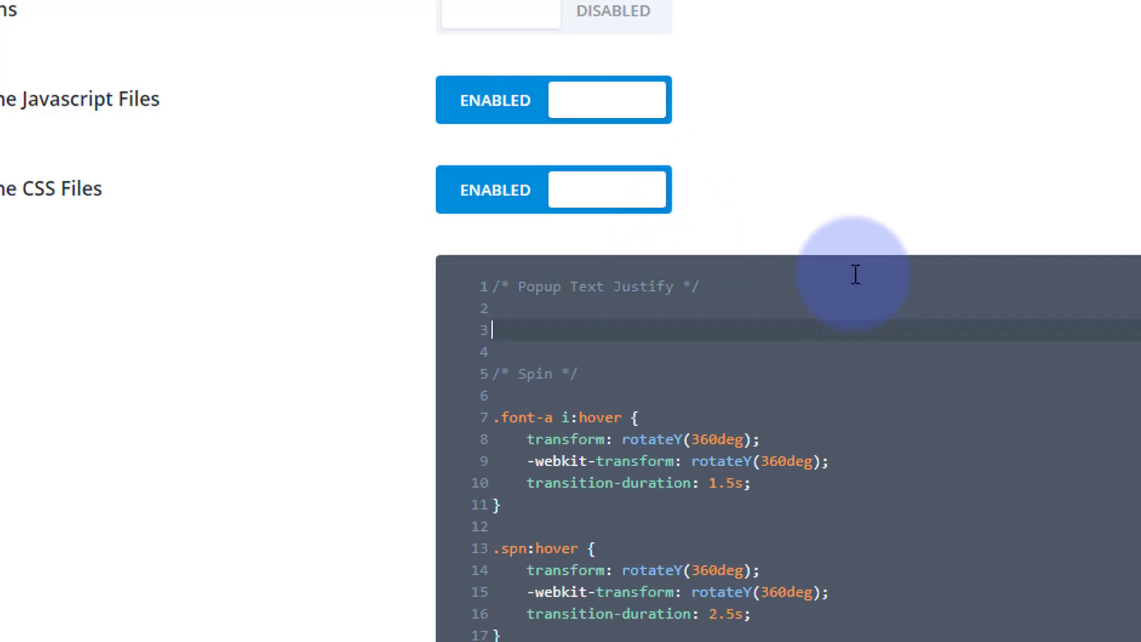
Step: Write the rule .popt p { text-align: justify; } below the comment
text(.)
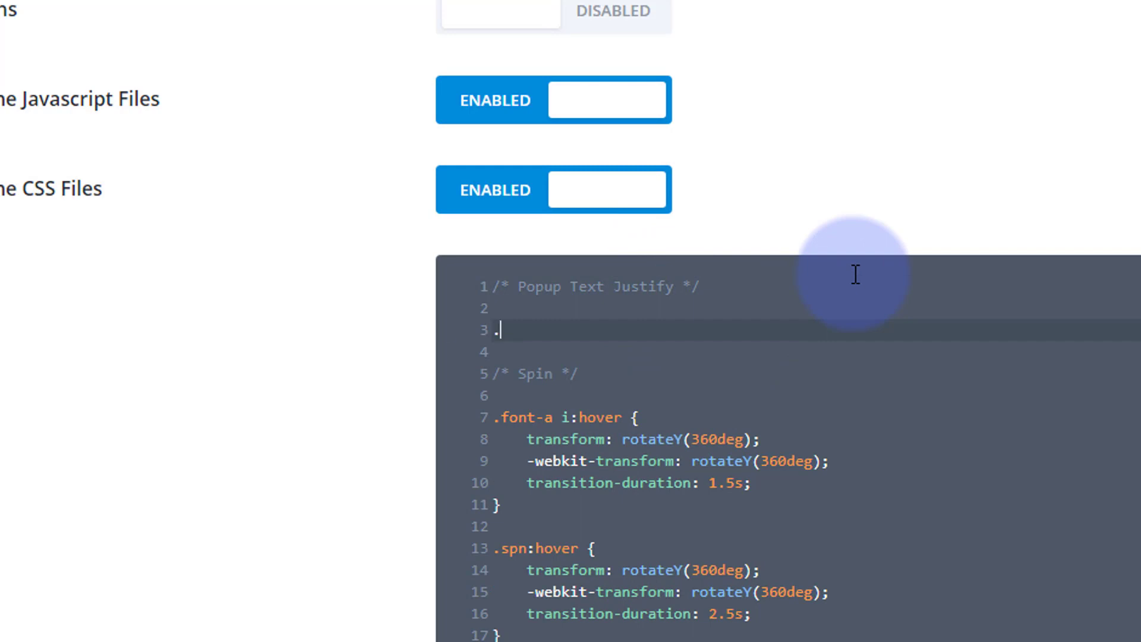
text(popt)
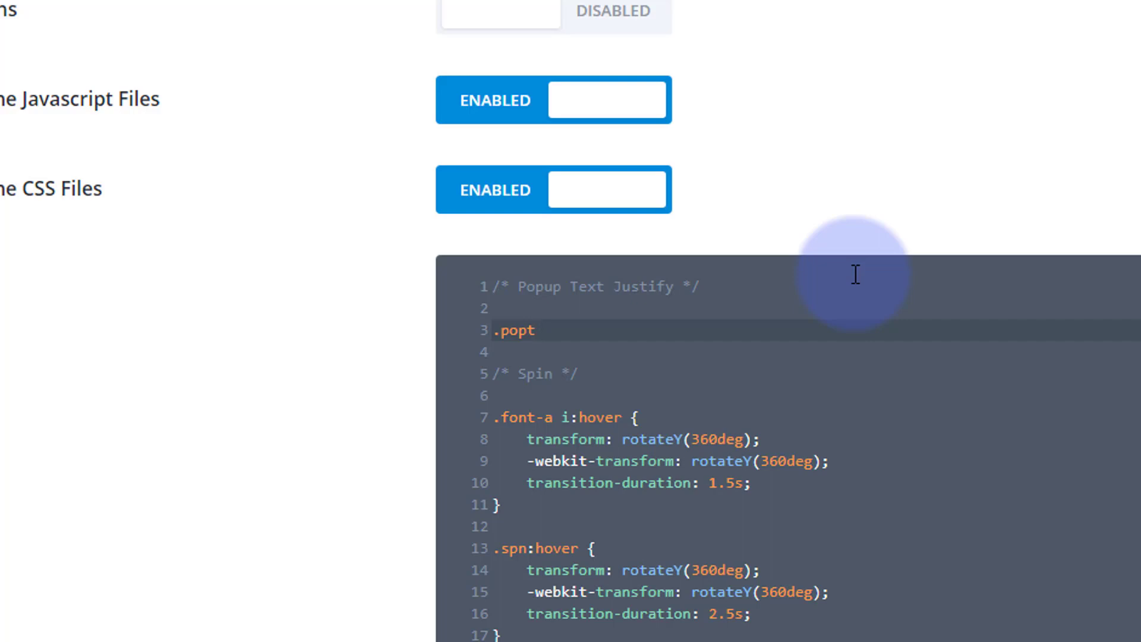
text(p)
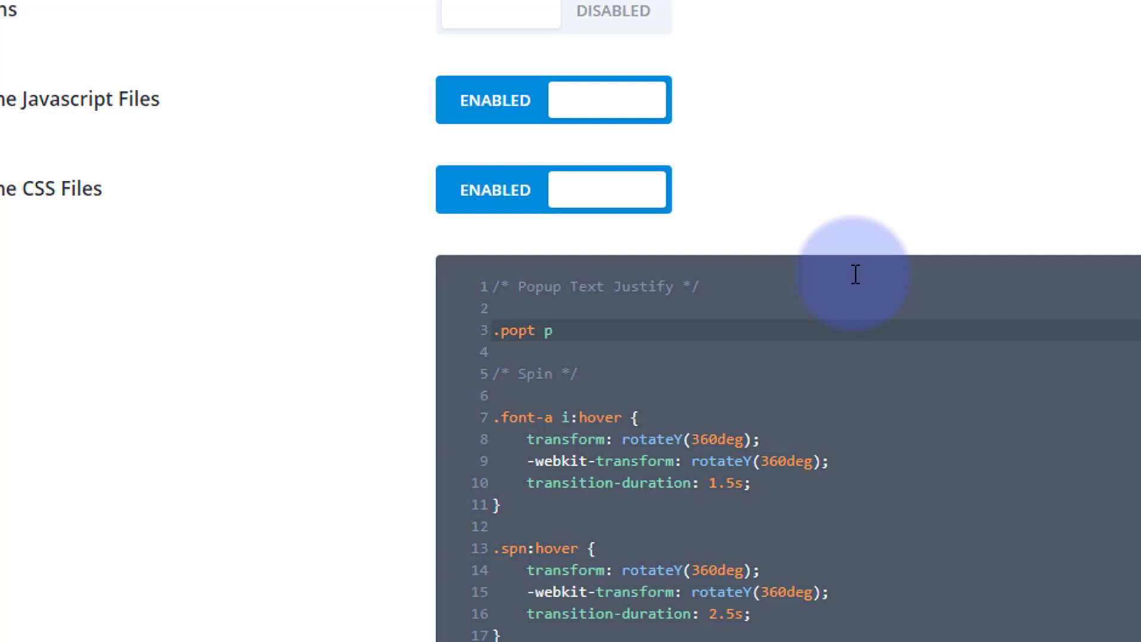
text({})
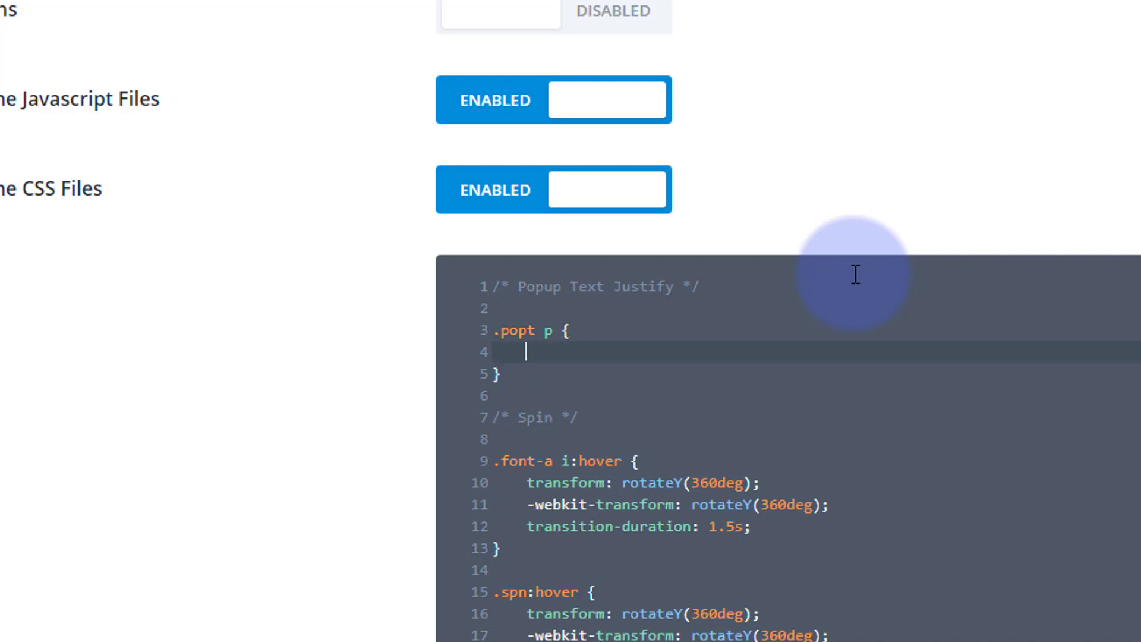
text(text)
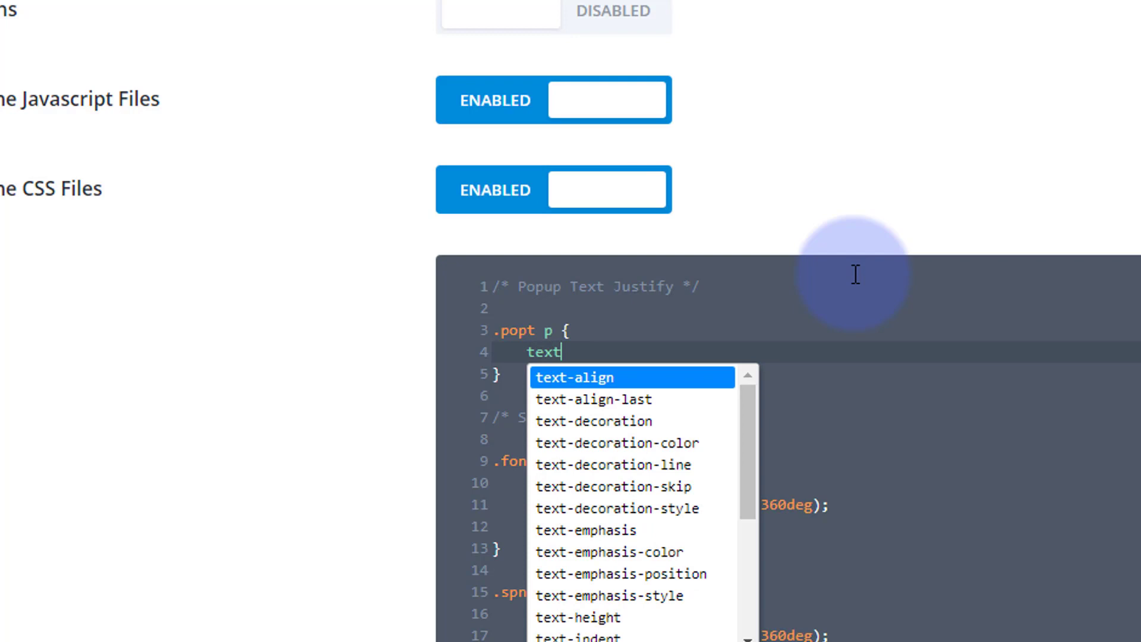
text(-align:)
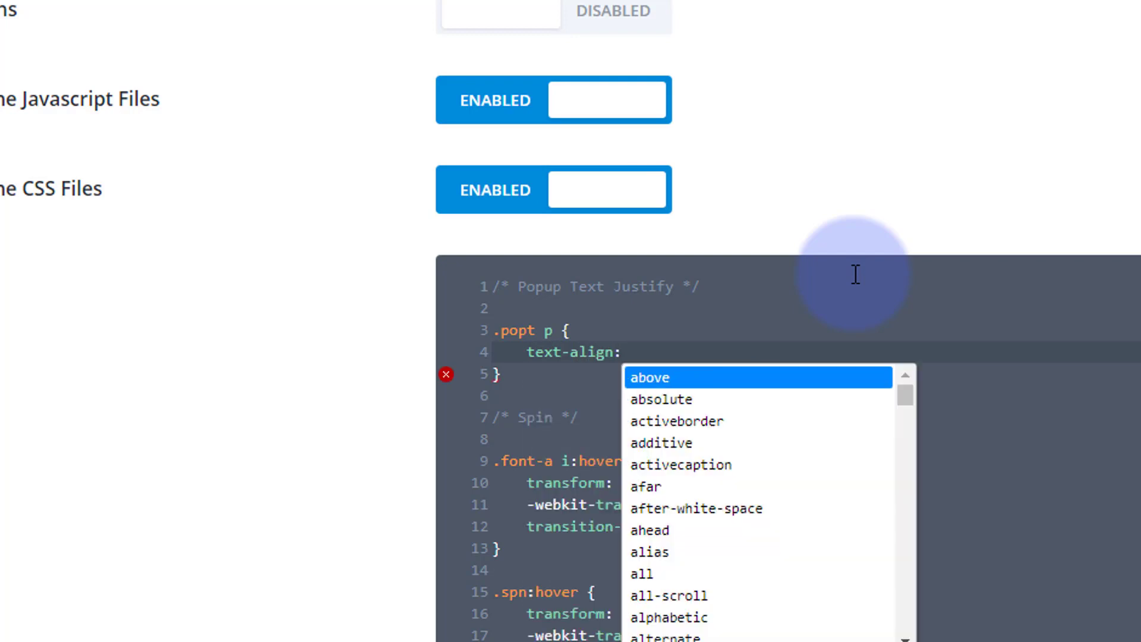
text(justify;)
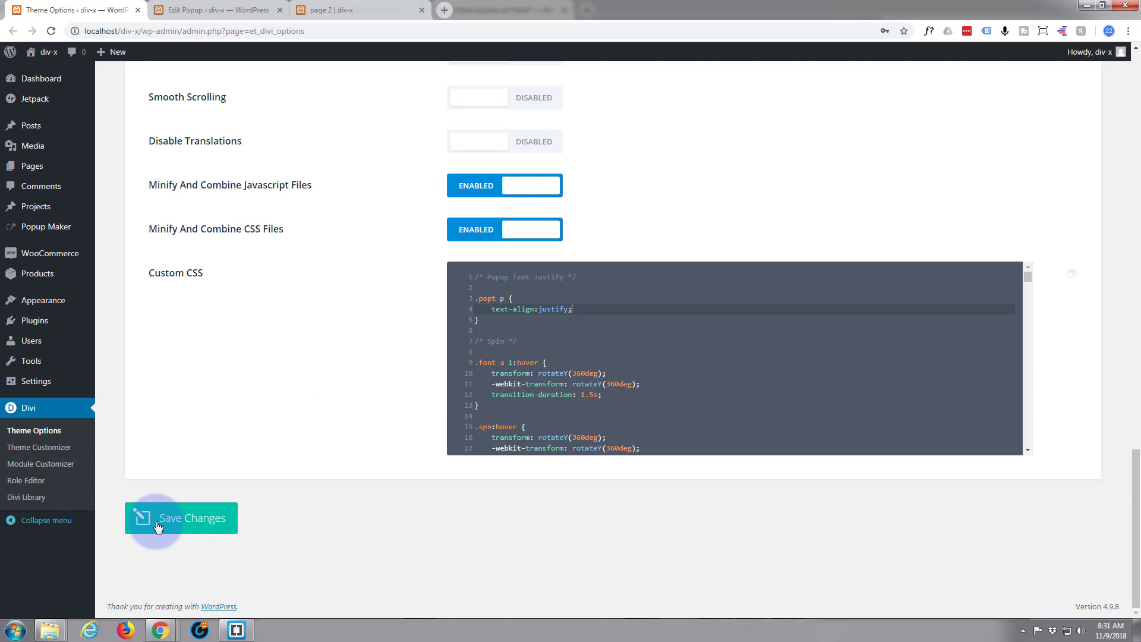
Step: Save the Divi Theme Options with the .popt p justify rule and reload page 2
click(181, 518)
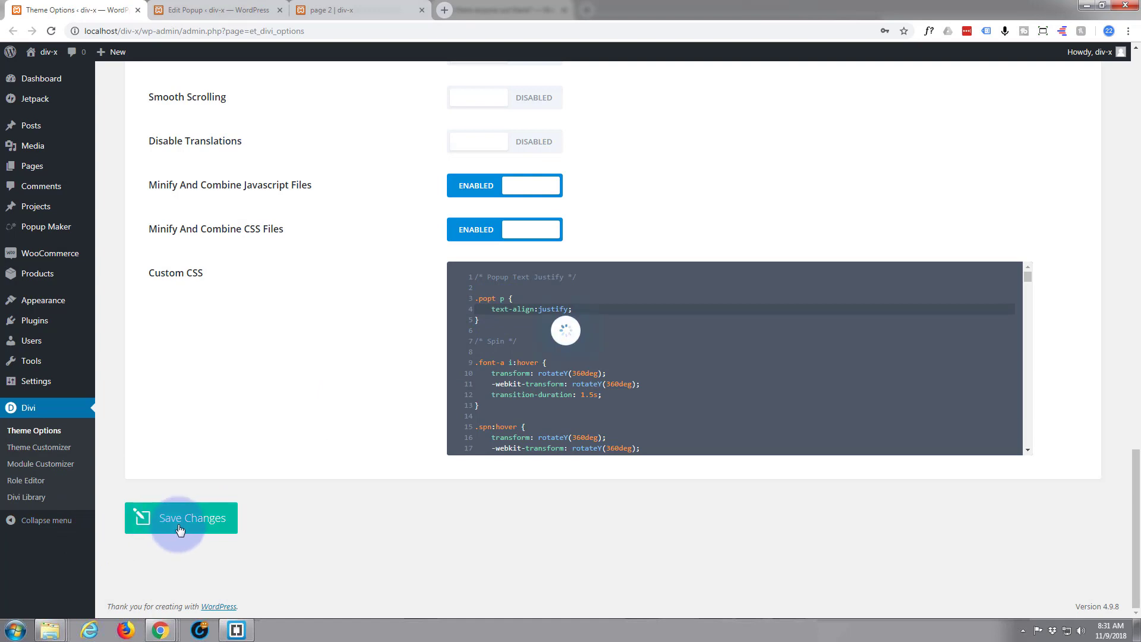
click(181, 518)
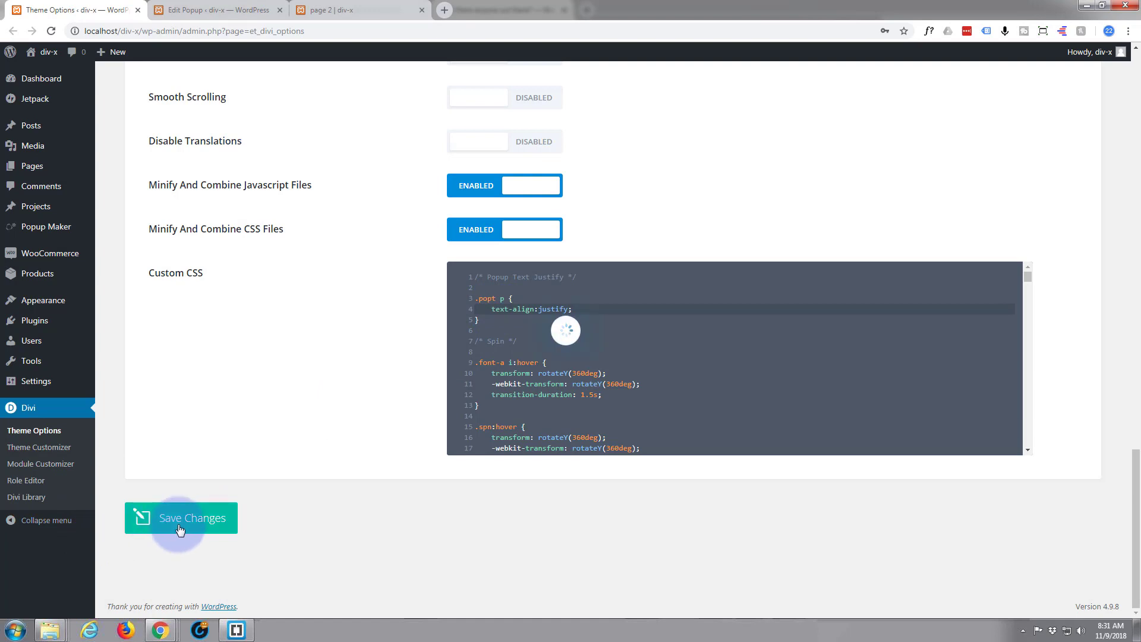
click(180, 518)
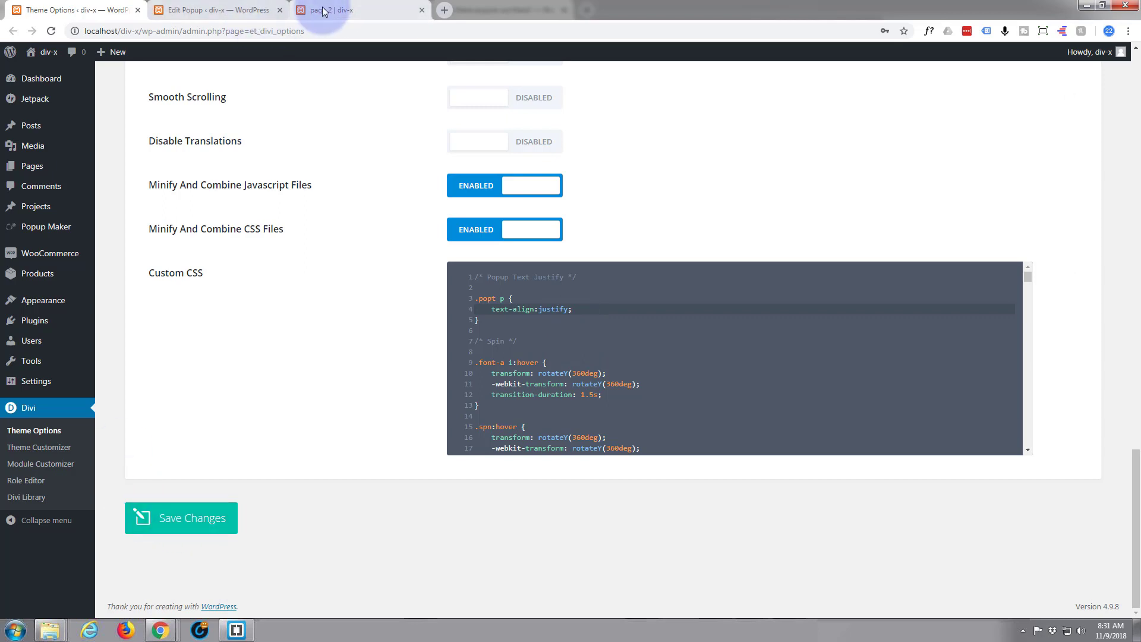
click(356, 9)
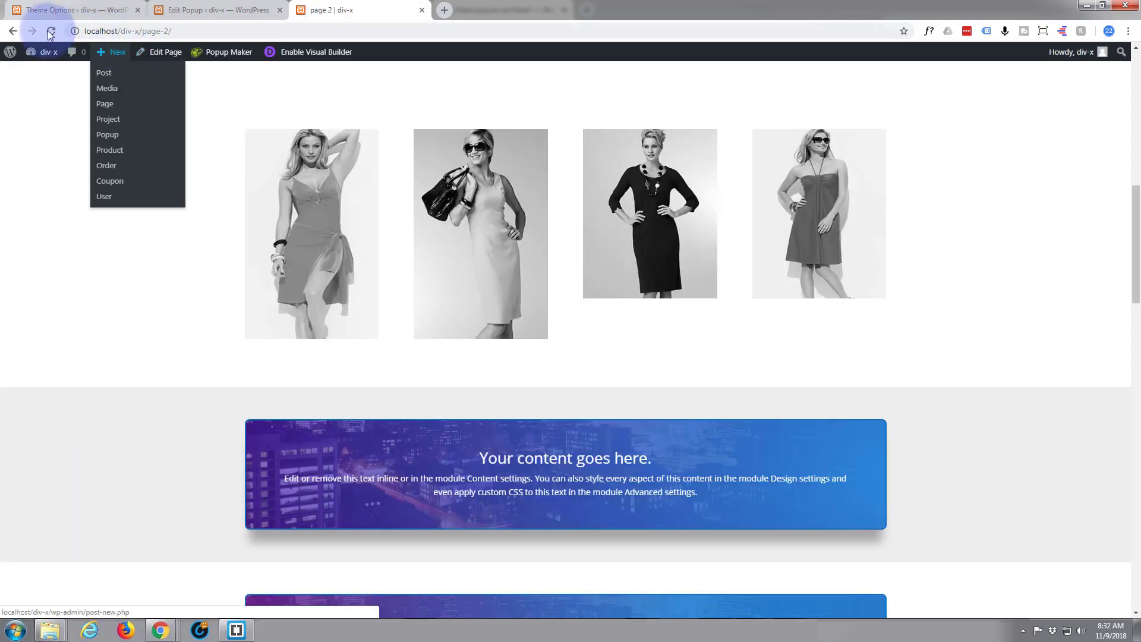
click(52, 30)
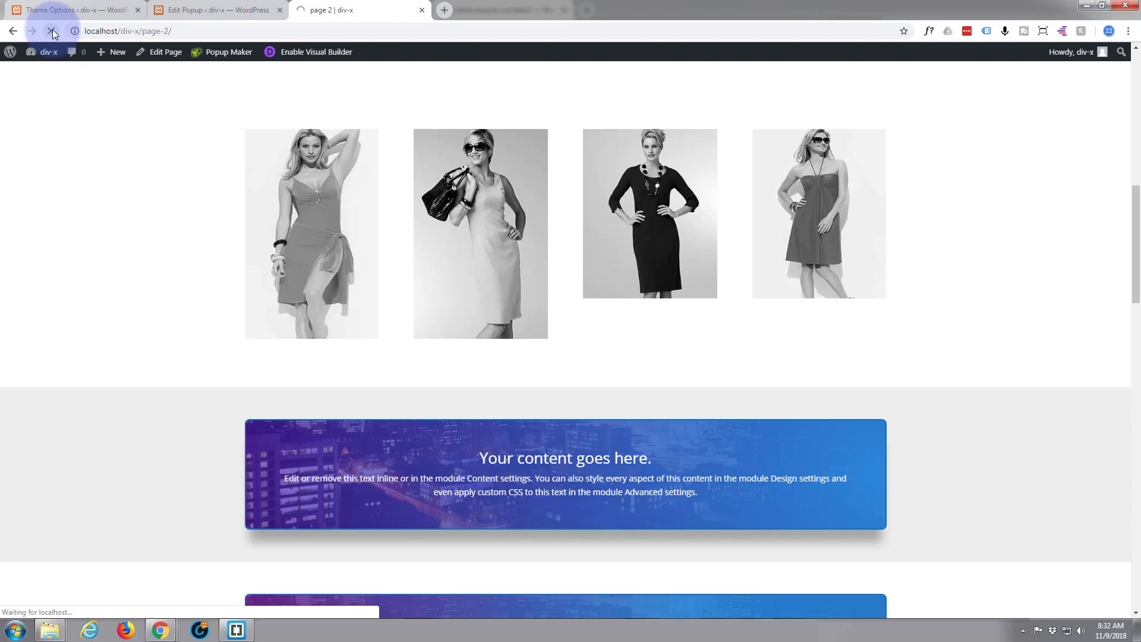
click(53, 31)
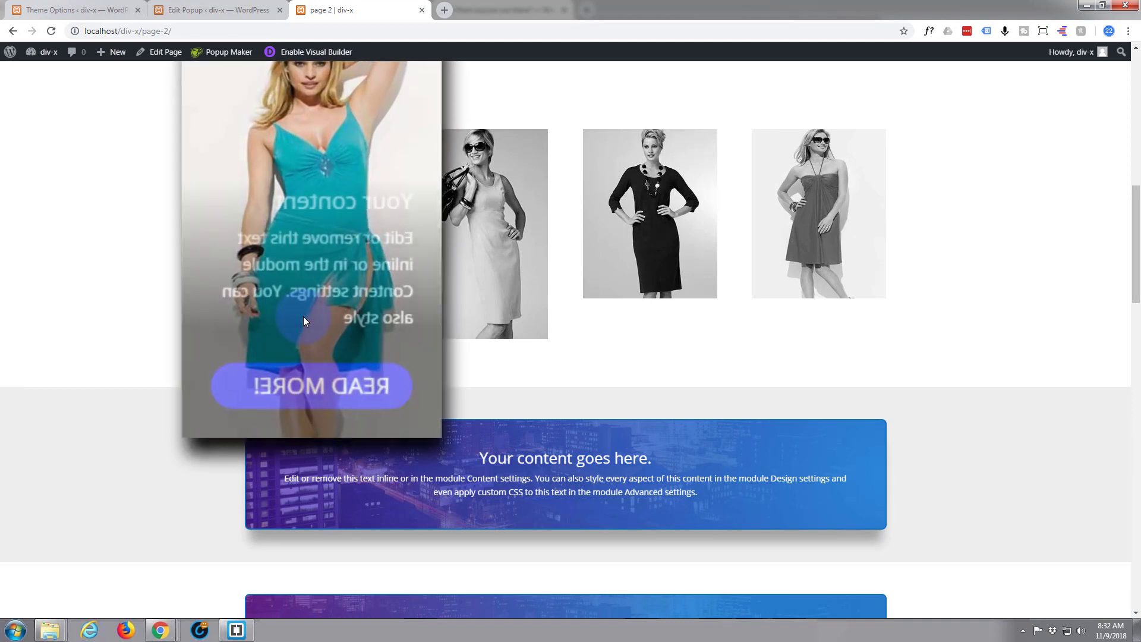
mouse_move(315, 397)
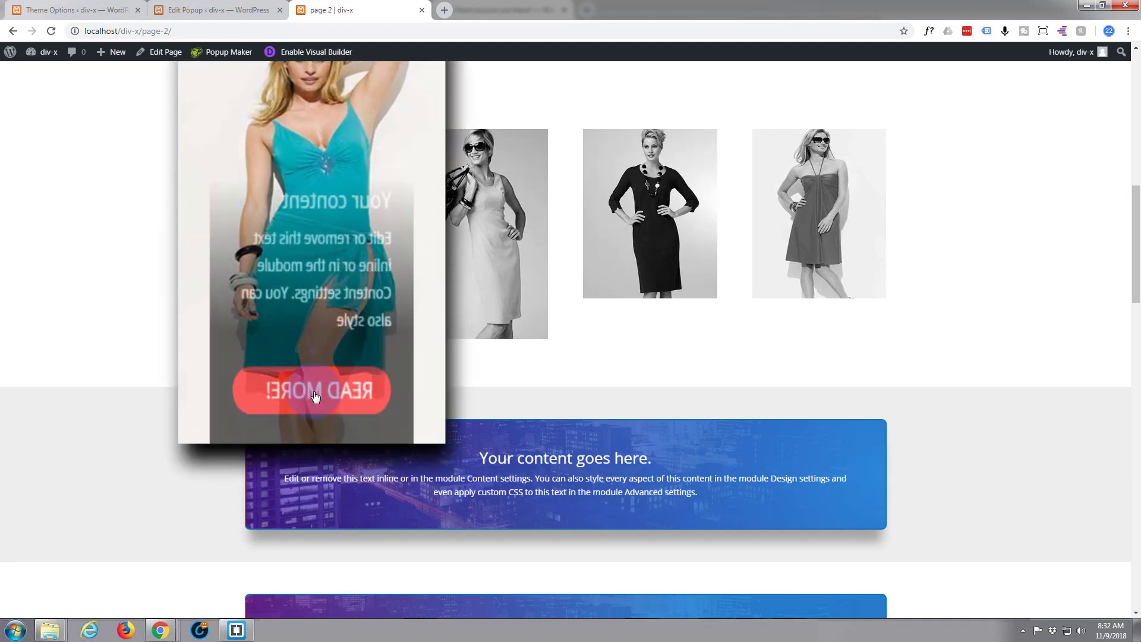
click(312, 391)
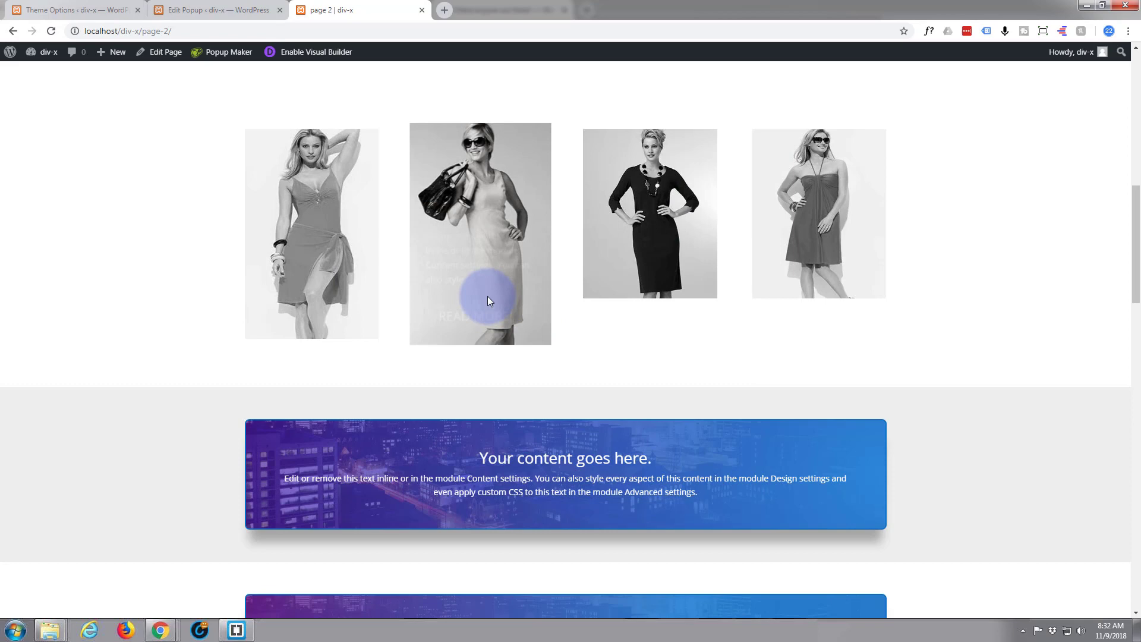
click(480, 233)
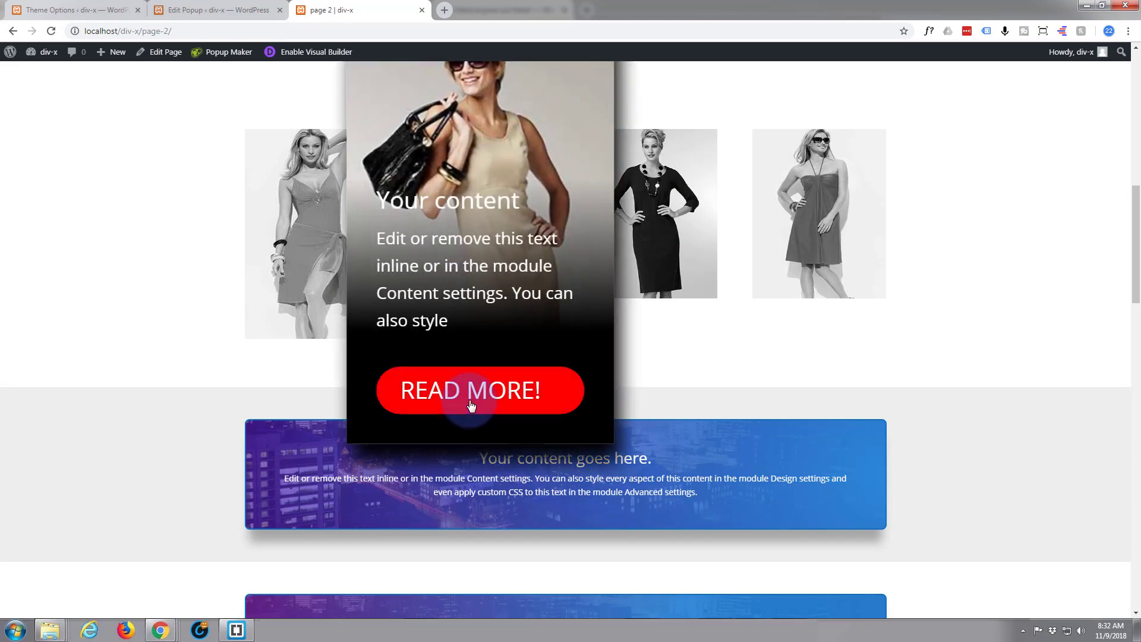
click(471, 391)
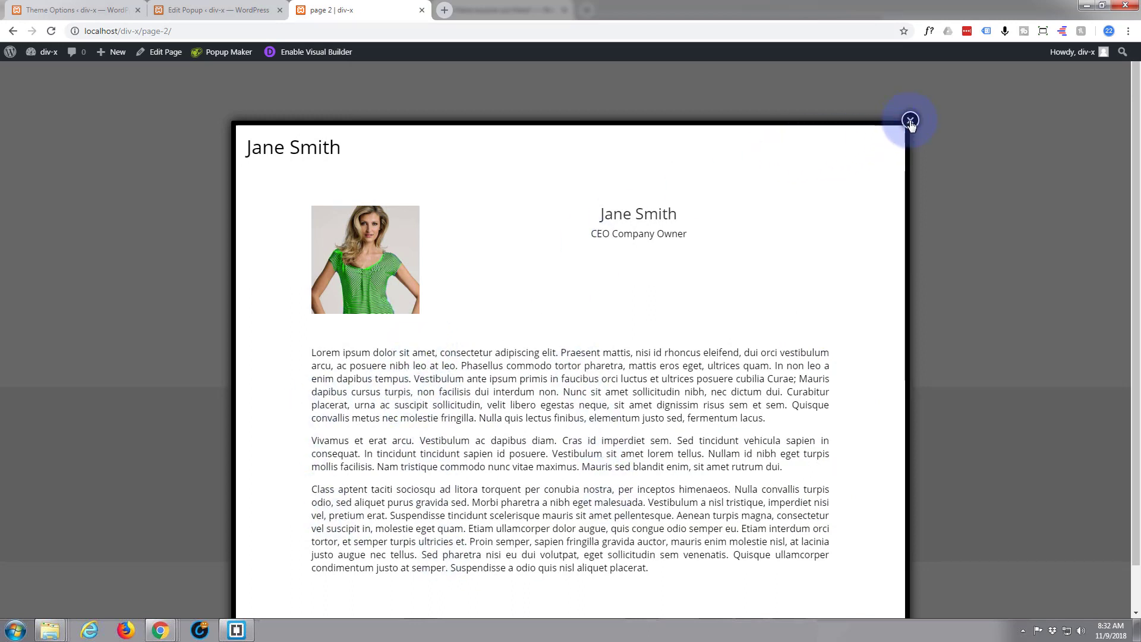
click(911, 120)
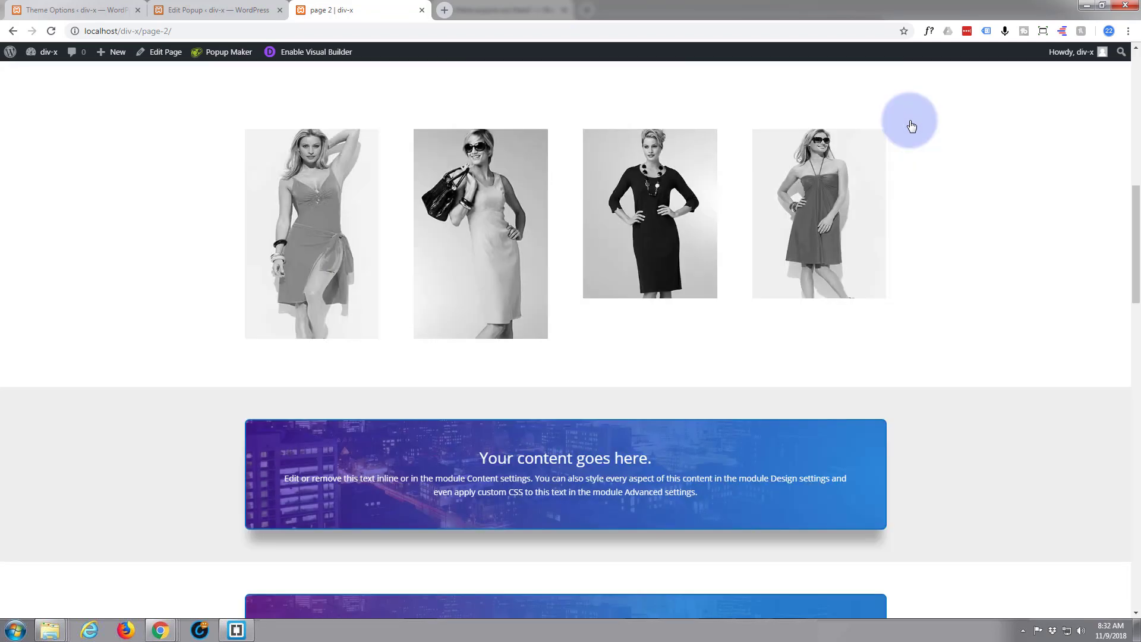
mouse_move(244, 350)
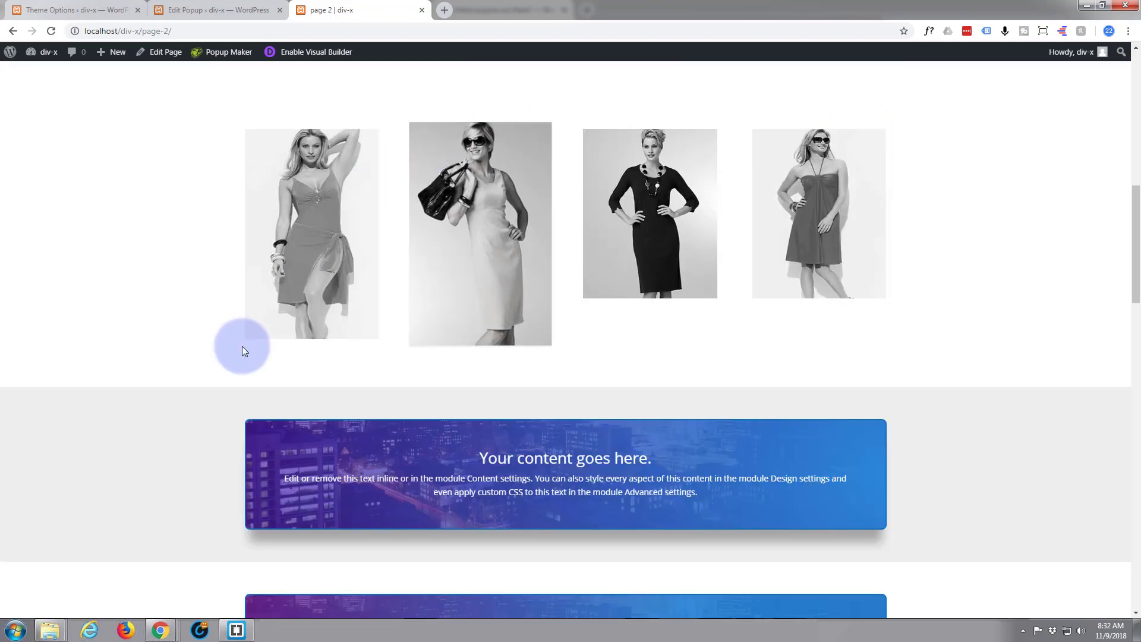